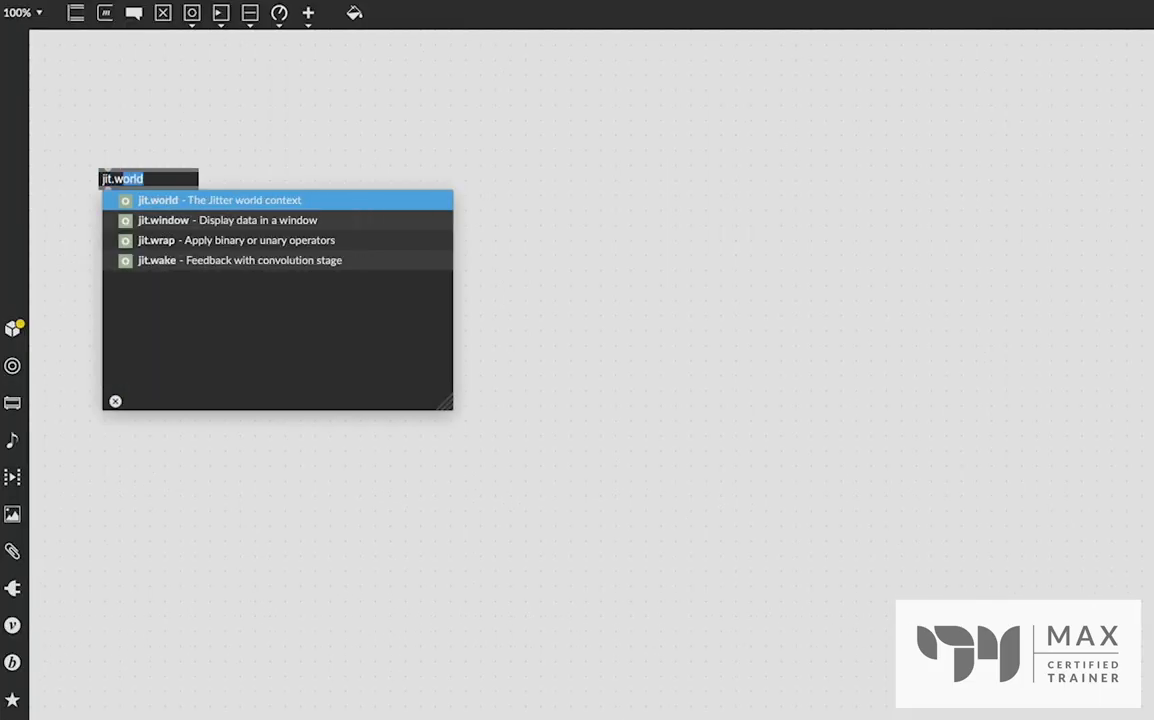
type("@floating")
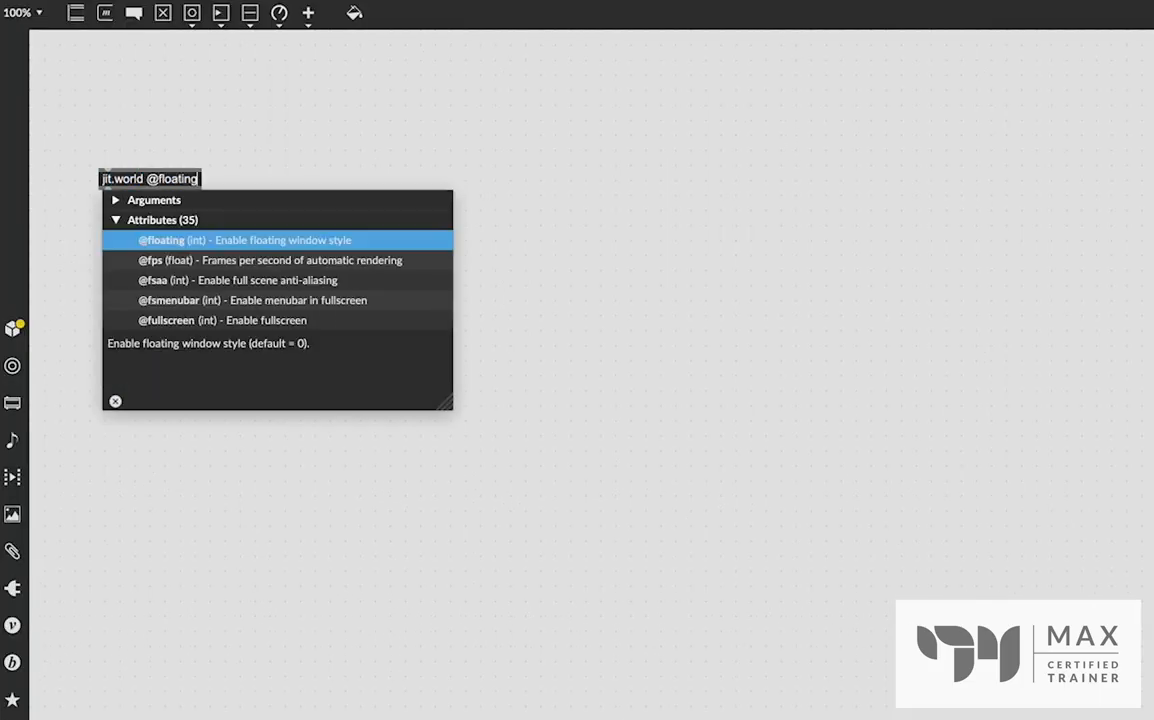
type("1 @fsaa 1 @")
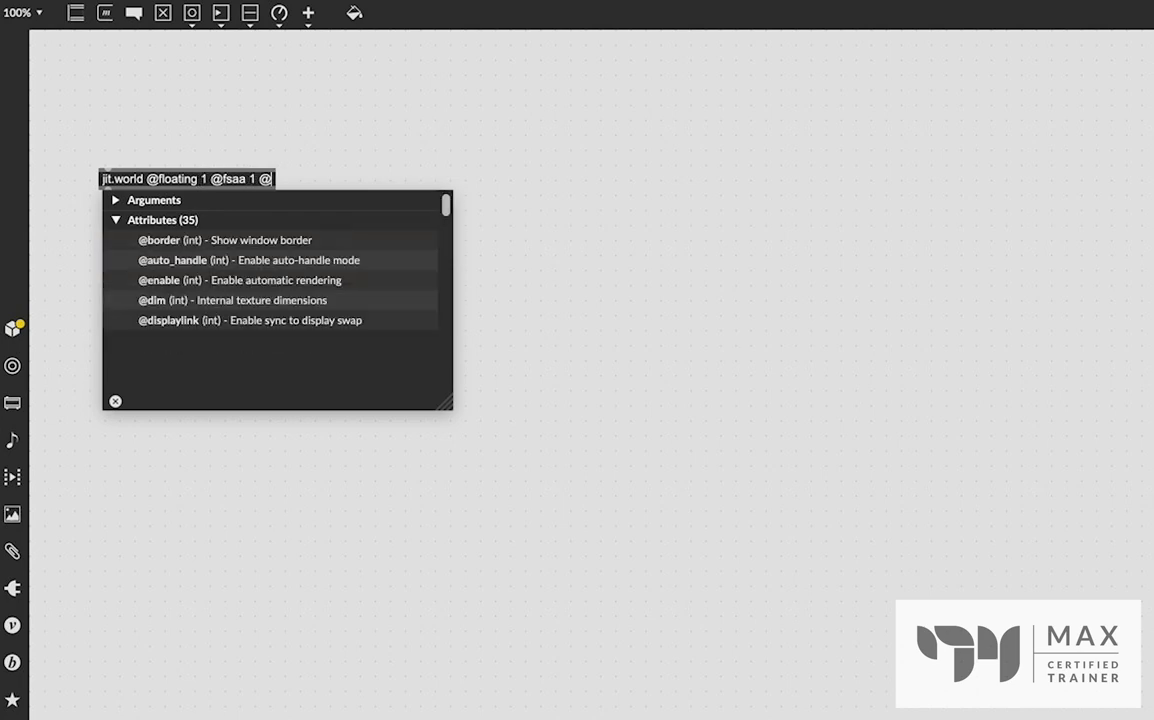
type("fsmenubar 0")
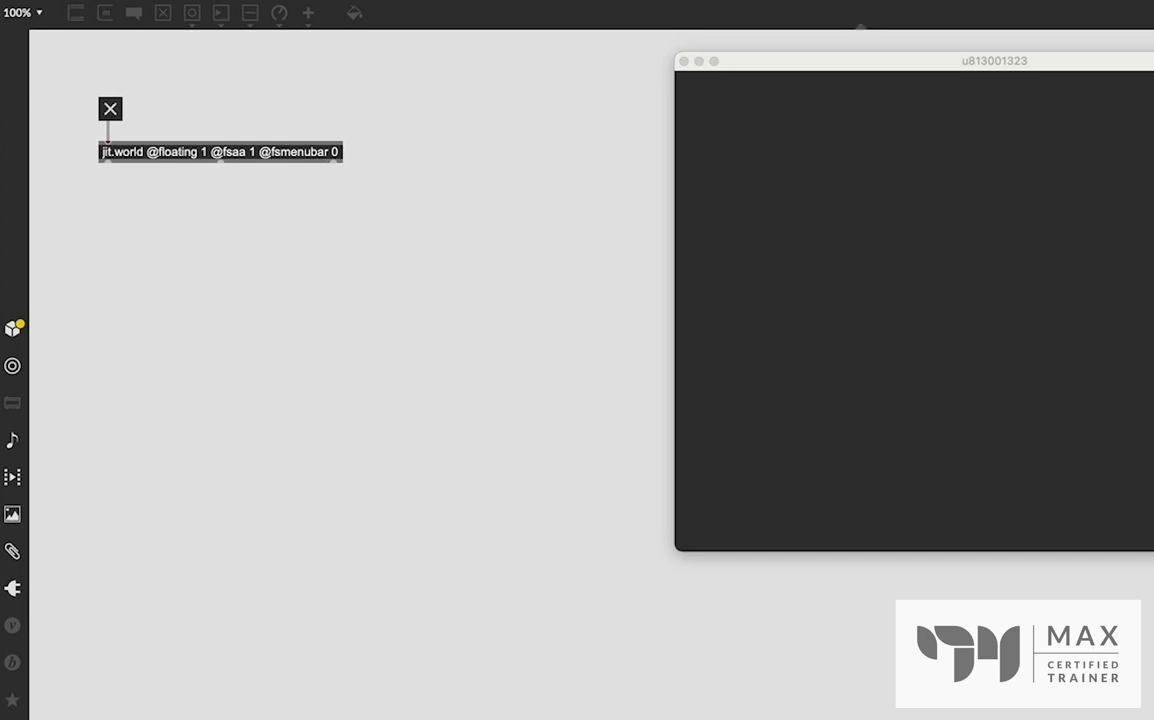
mouse_move(168, 106)
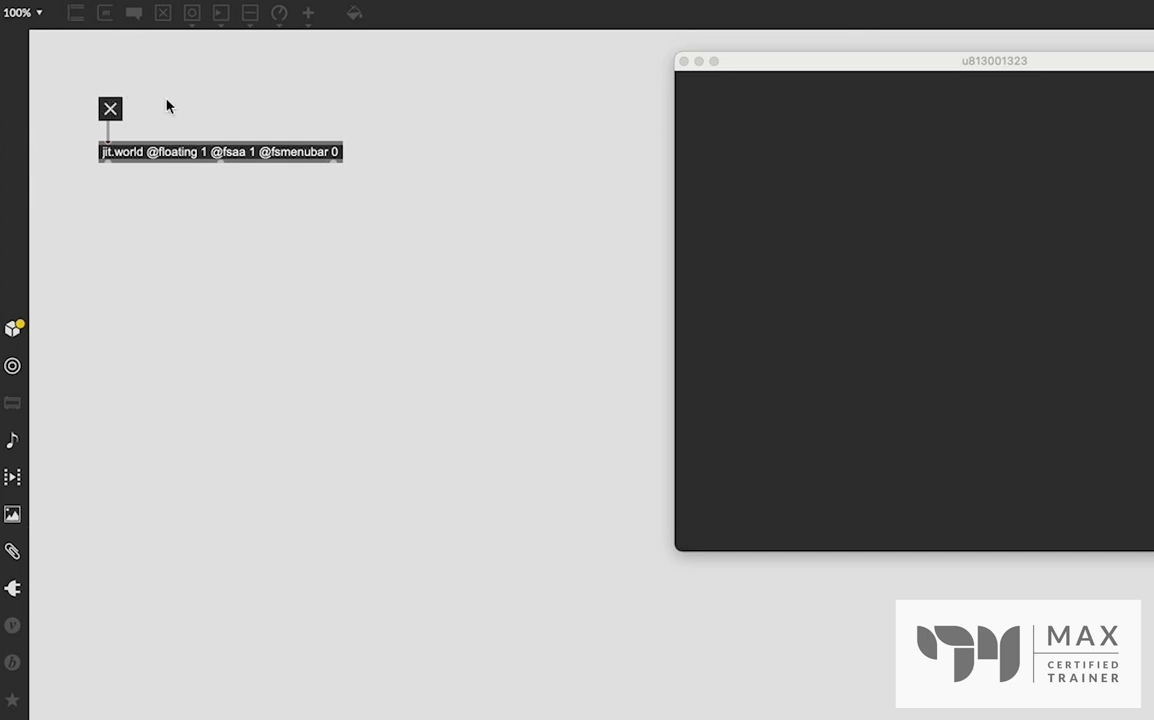
mouse_move(193, 115)
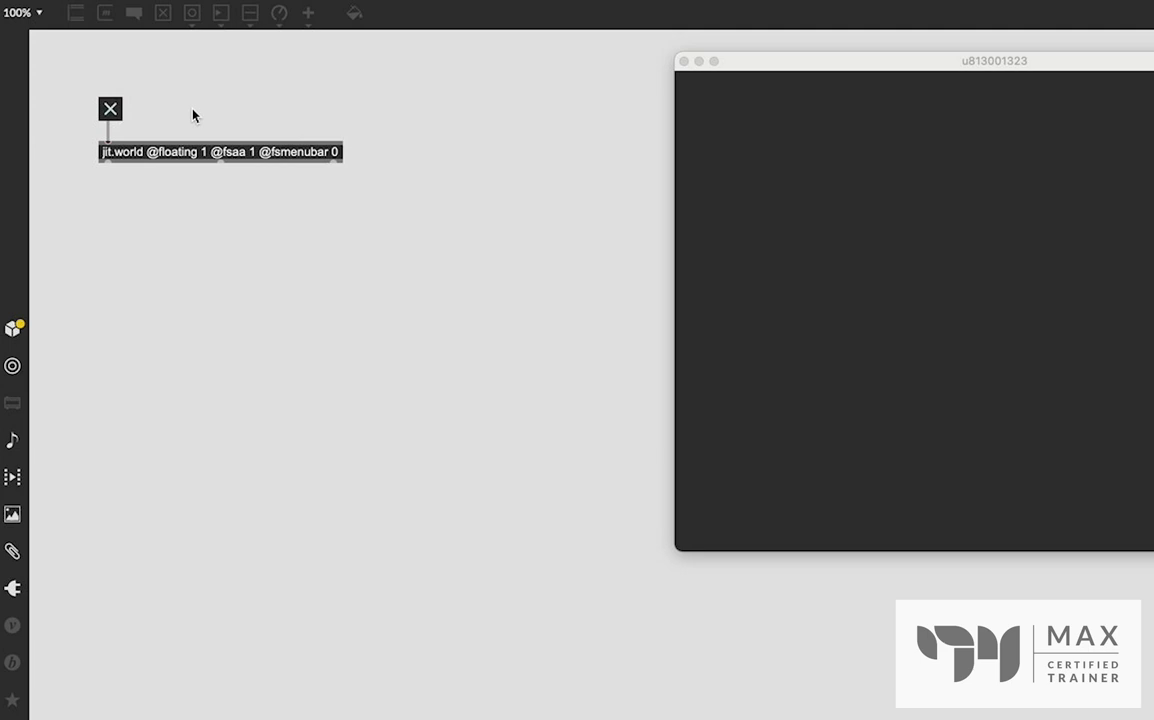
mouse_move(990, 124)
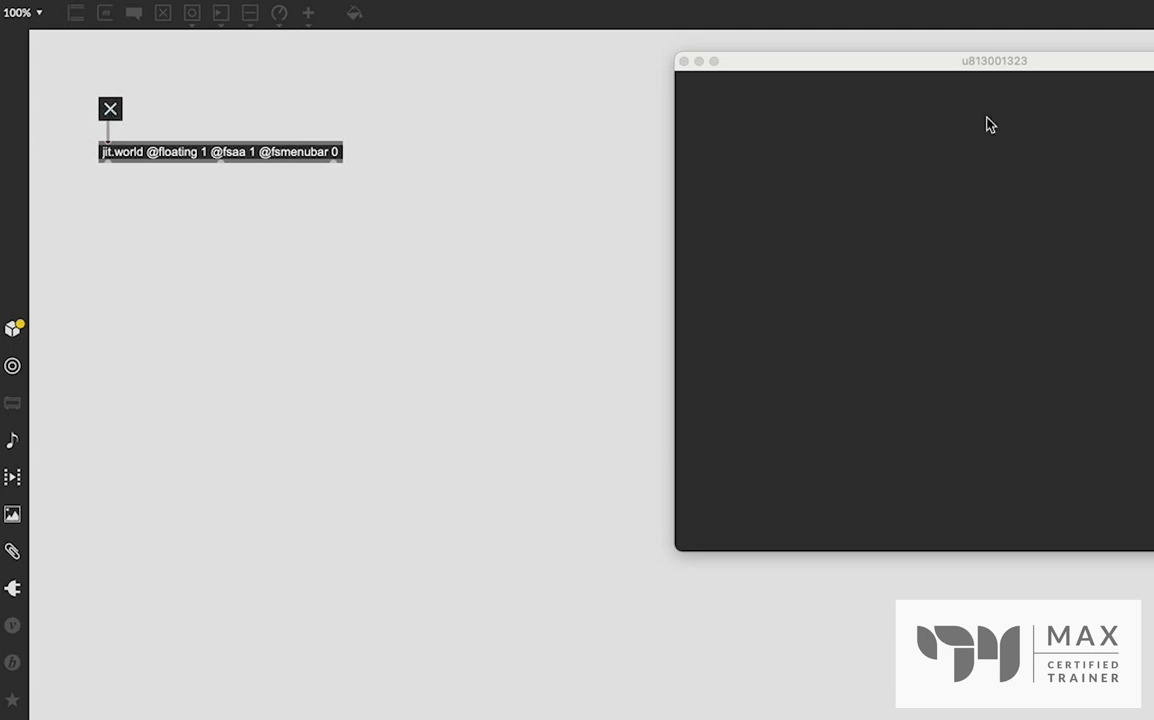
left_click_drag(994, 61, 798, 61)
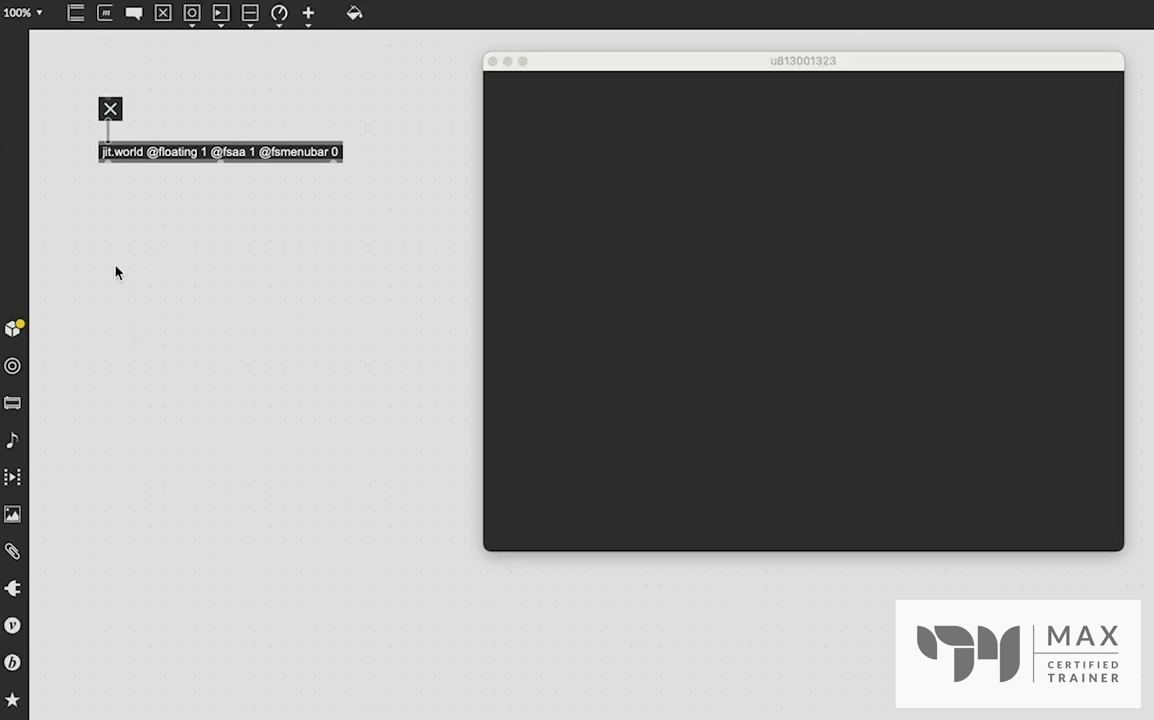
- Create jit.gen and jit.matrix 3 float32 100 100, with jit.world feeding the matrix
type("jit.gen")
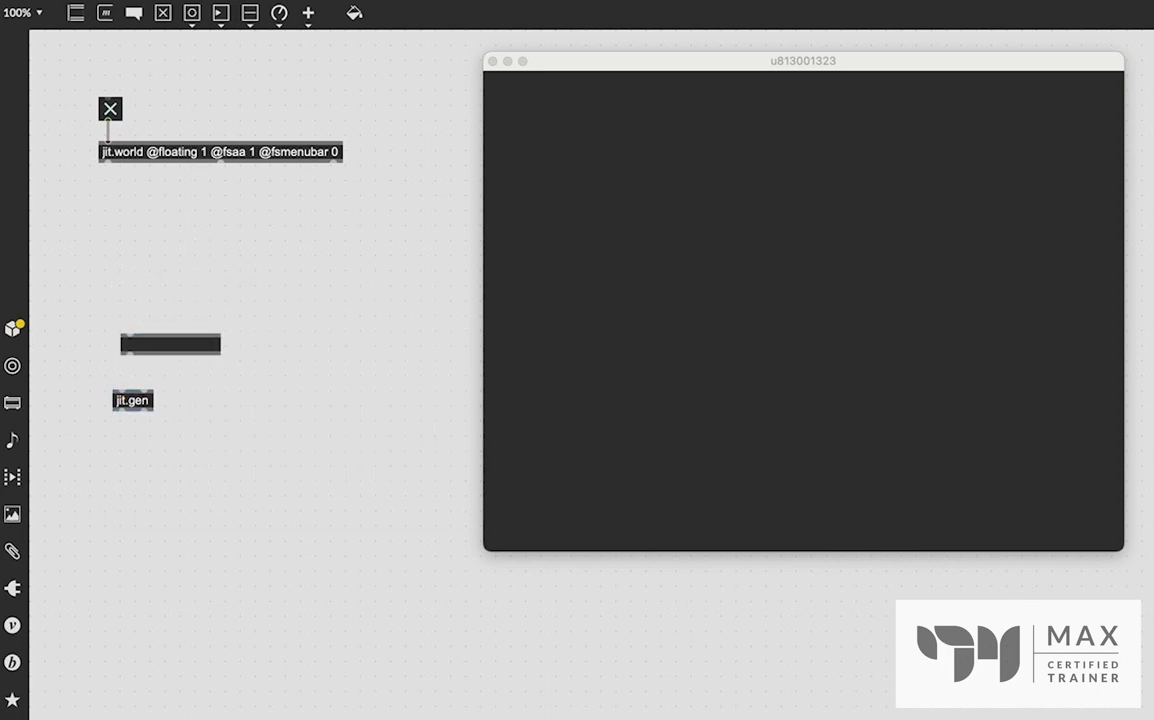
type("jit.matrix 3 float32")
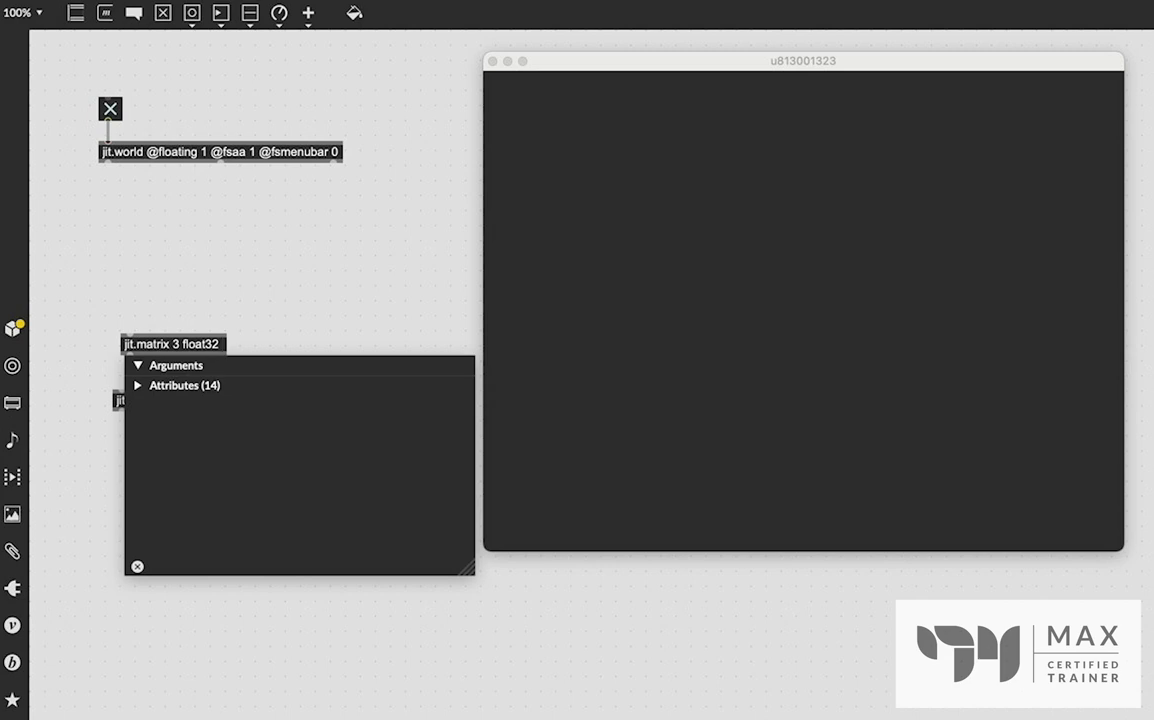
type("100")
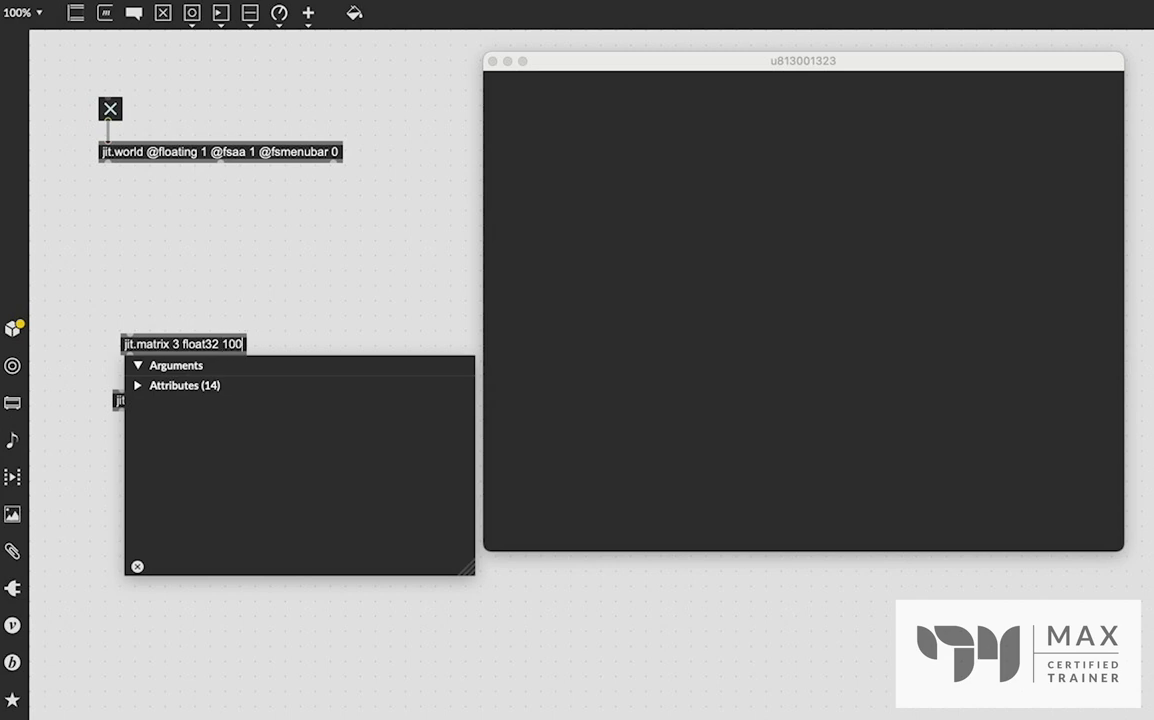
type("100")
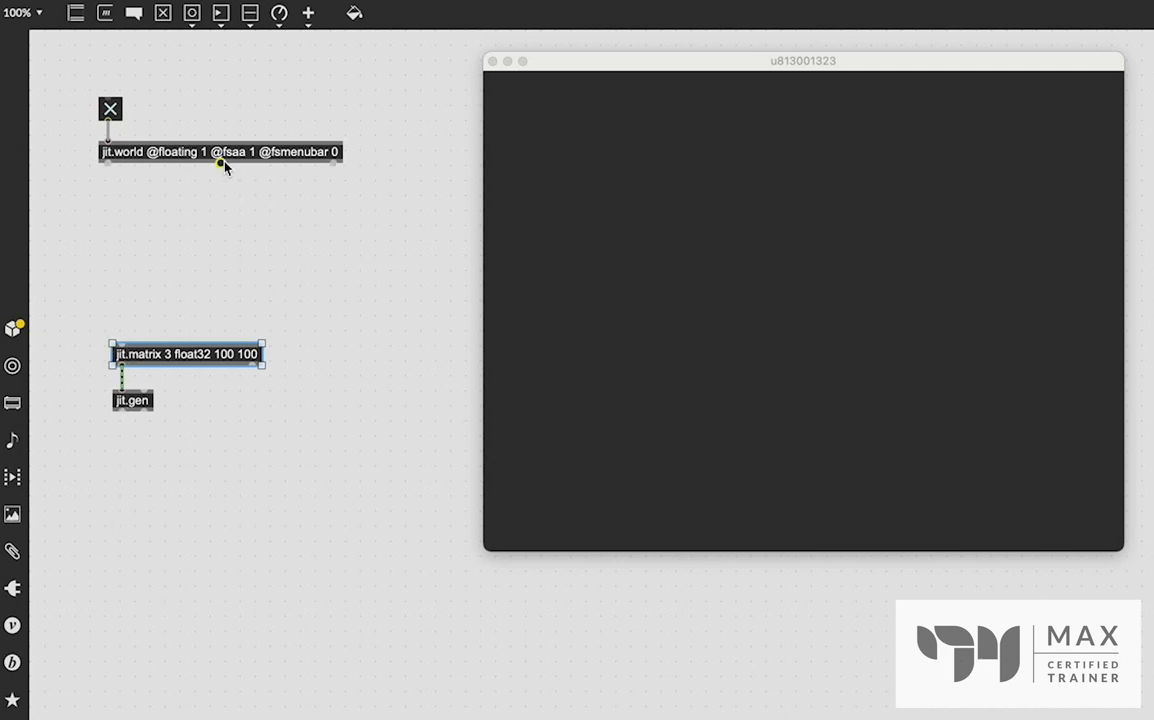
left_click_drag(220, 168, 120, 343)
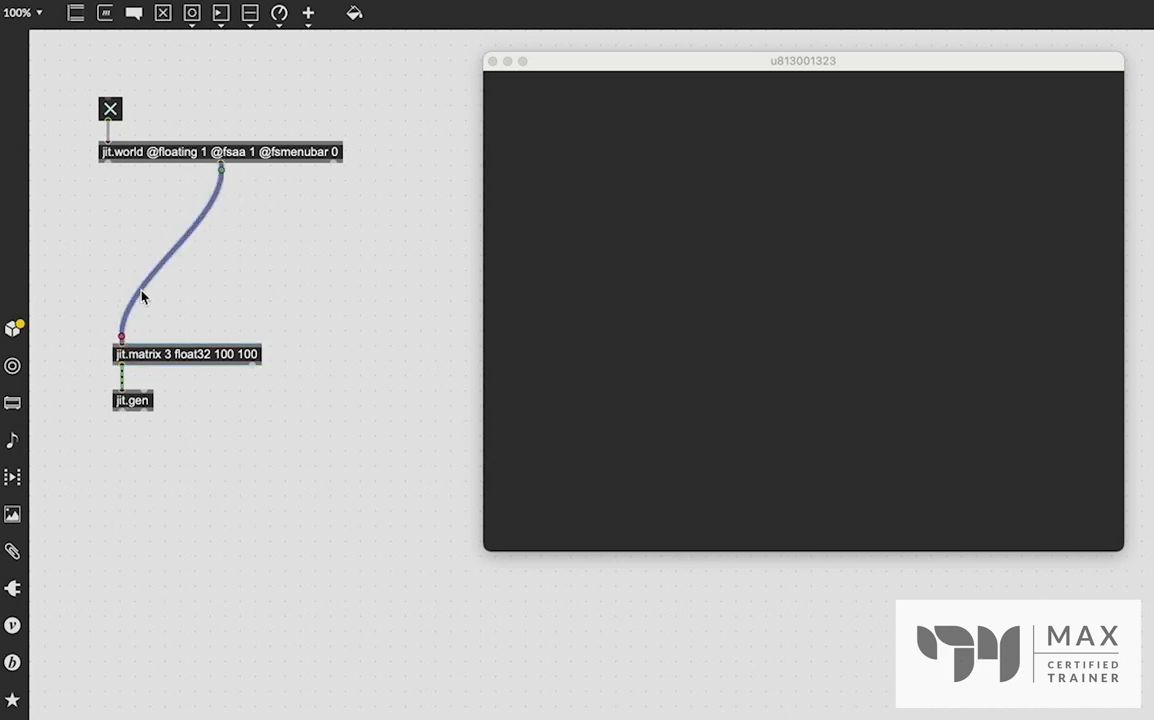
mouse_move(221, 168)
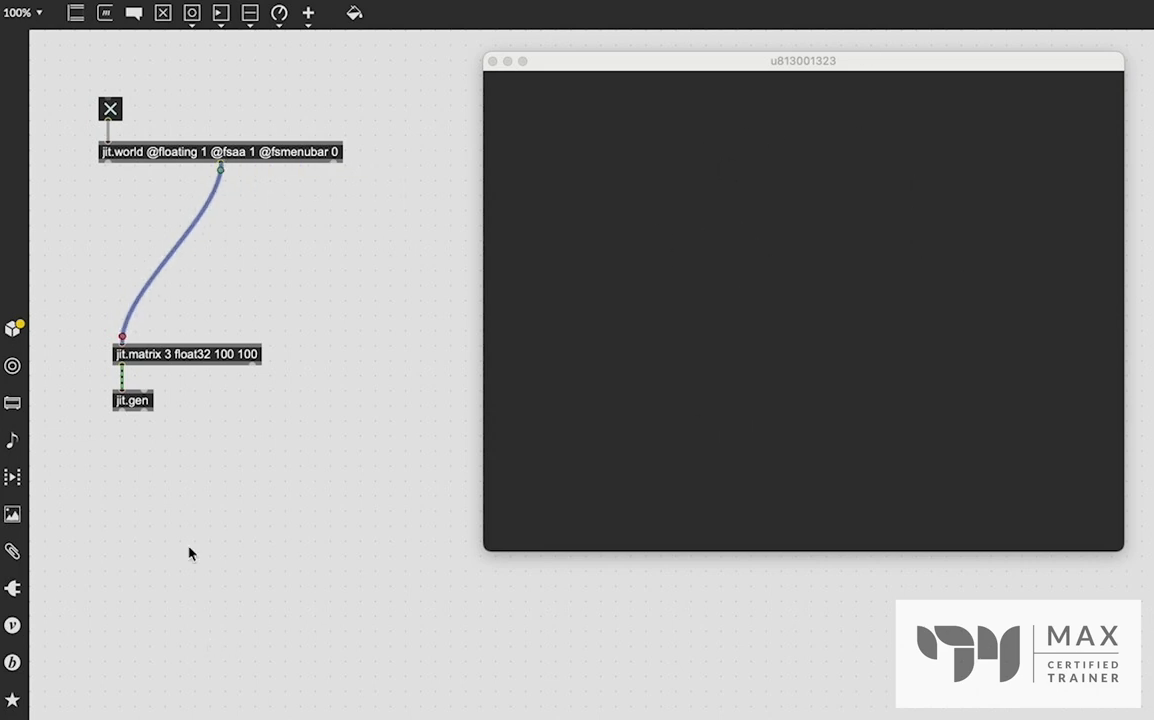
mouse_move(131, 481)
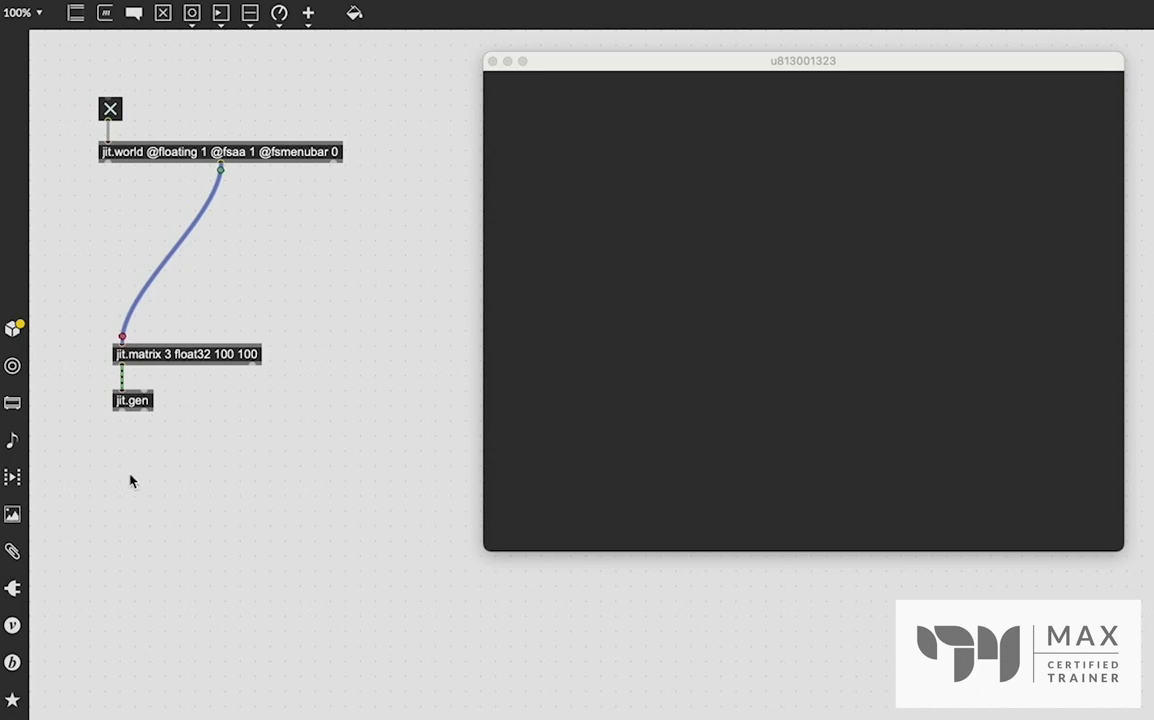
mouse_move(135, 407)
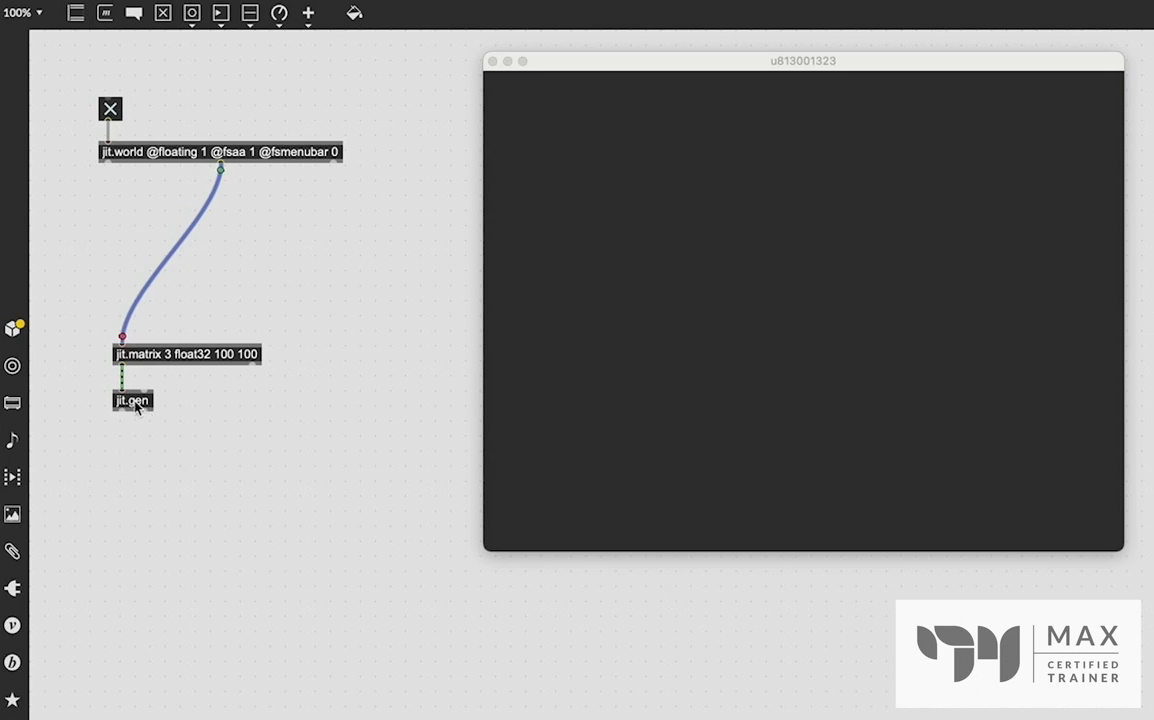
- Open the jit.gen patcher and delete the unused second input
double_click(132, 400)
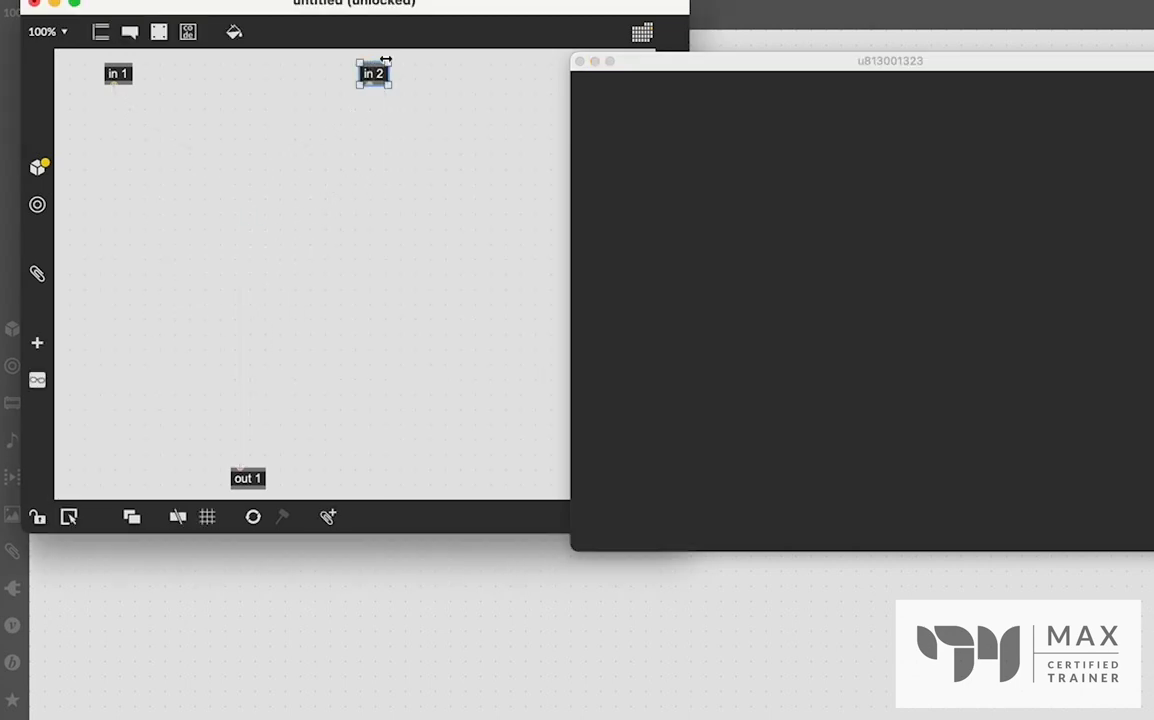
key("Delete")
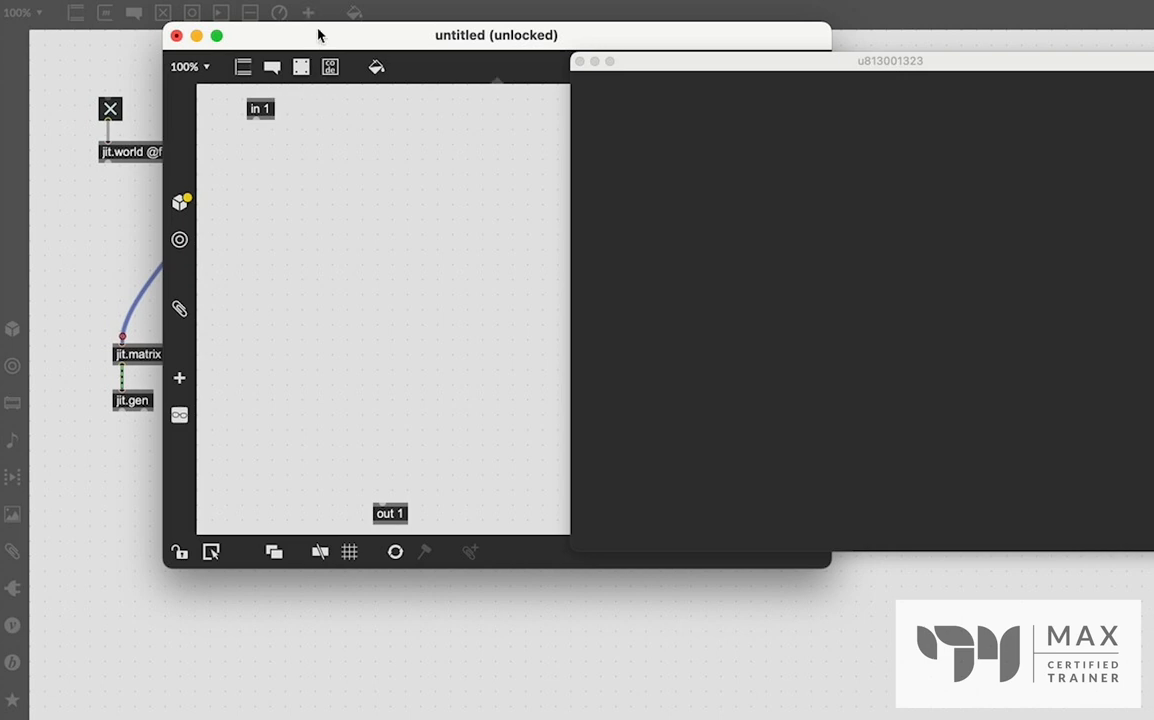
left_click_drag(497, 35, 405, 34)
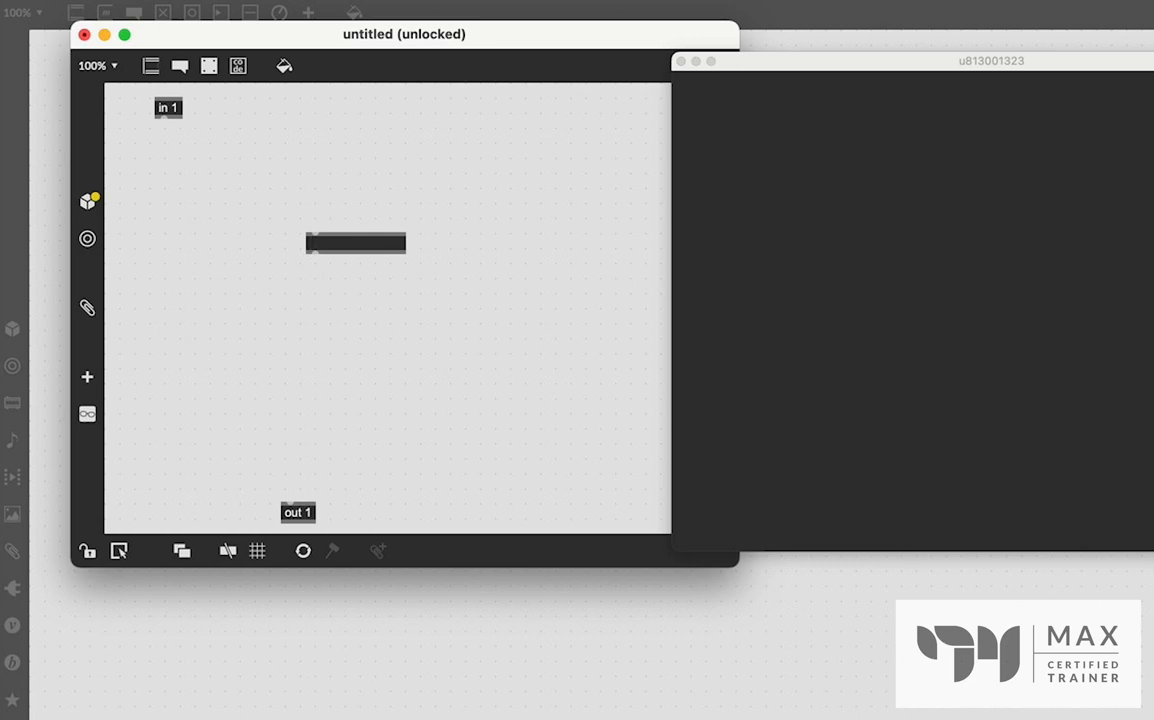
- Add sphere, torus, cone, cylinder and circle operators, wiring sphere to out 1, then close
type("sphere")
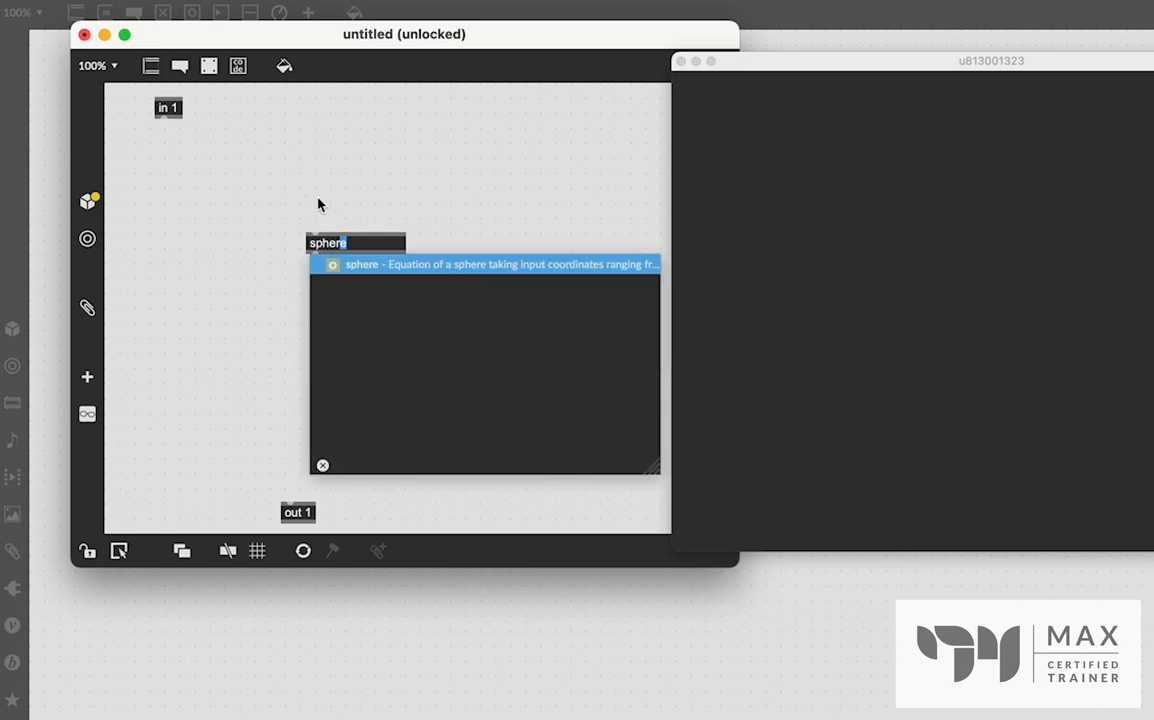
type("tan")
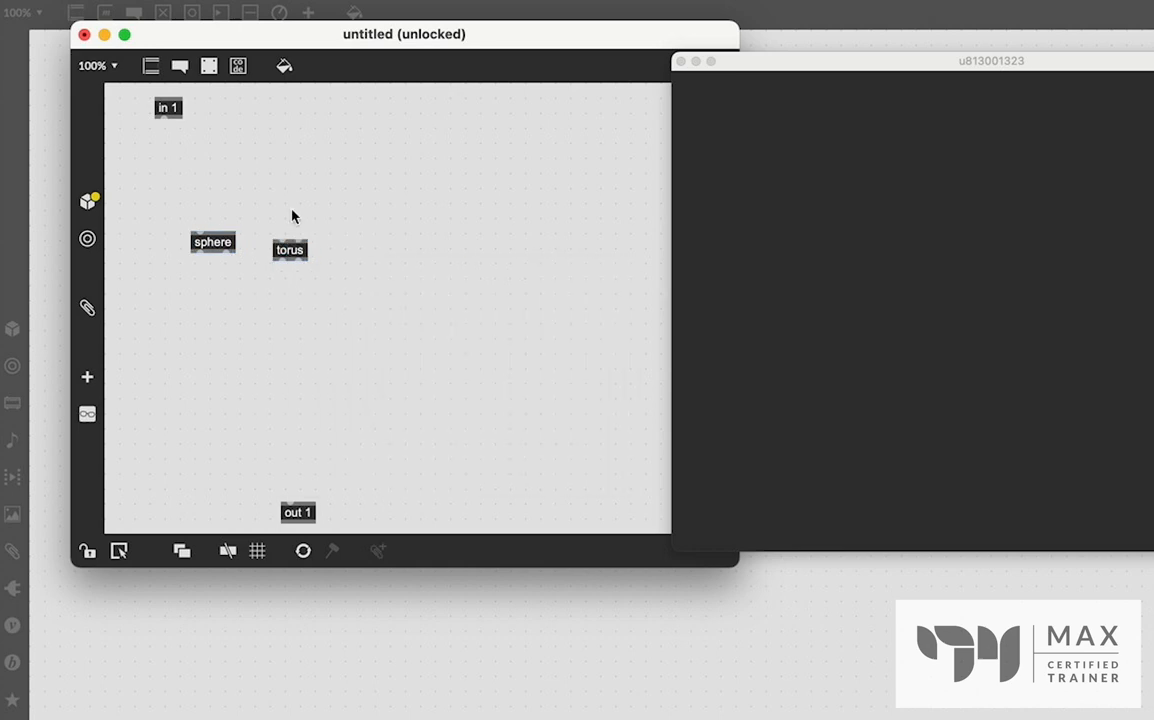
mouse_move(362, 247)
type("circle")
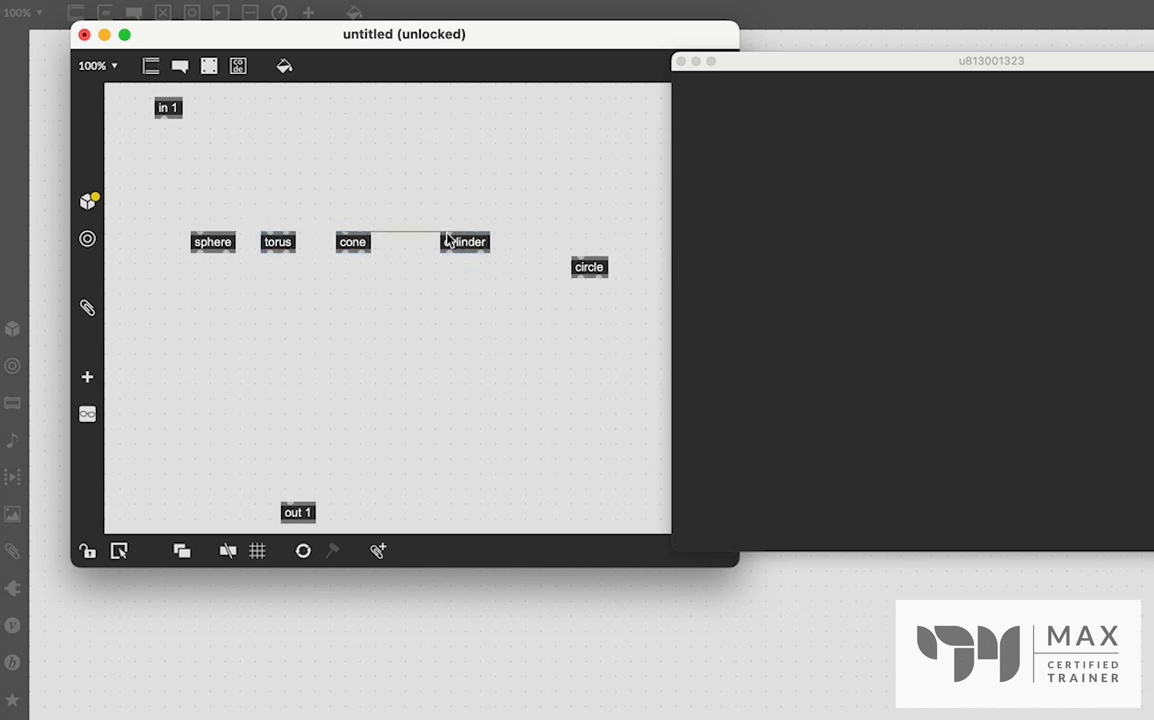
left_click_drag(589, 267, 512, 237)
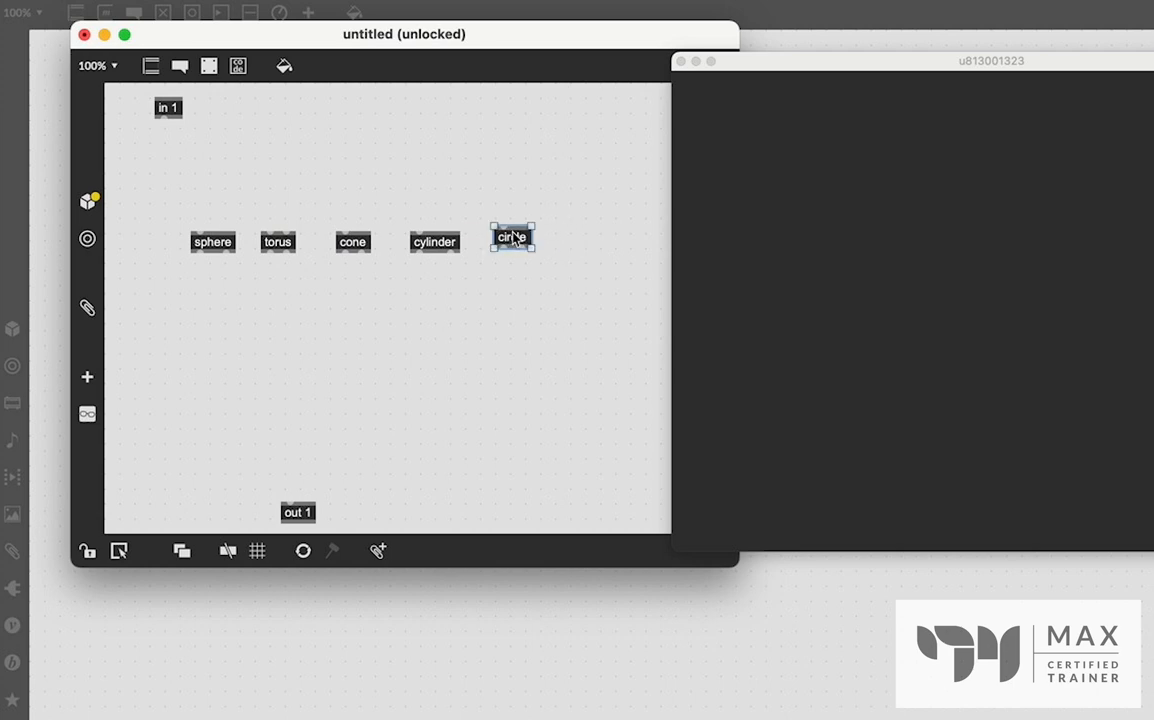
mouse_move(200, 255)
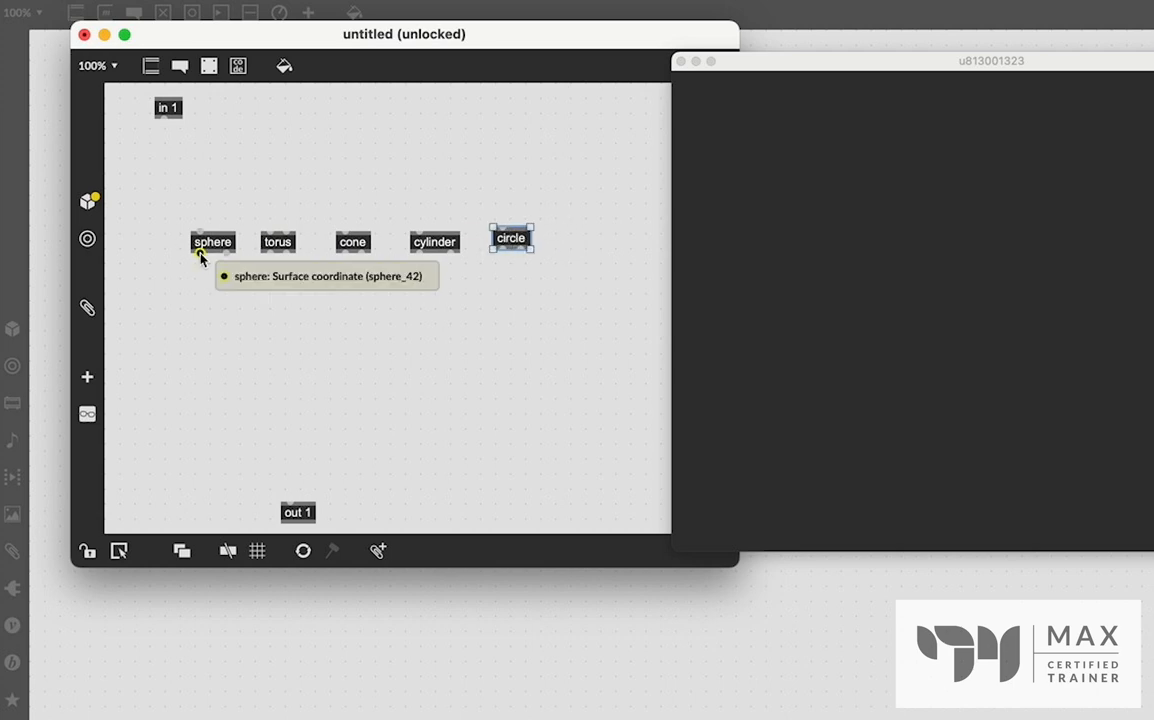
left_click_drag(200, 256, 290, 498)
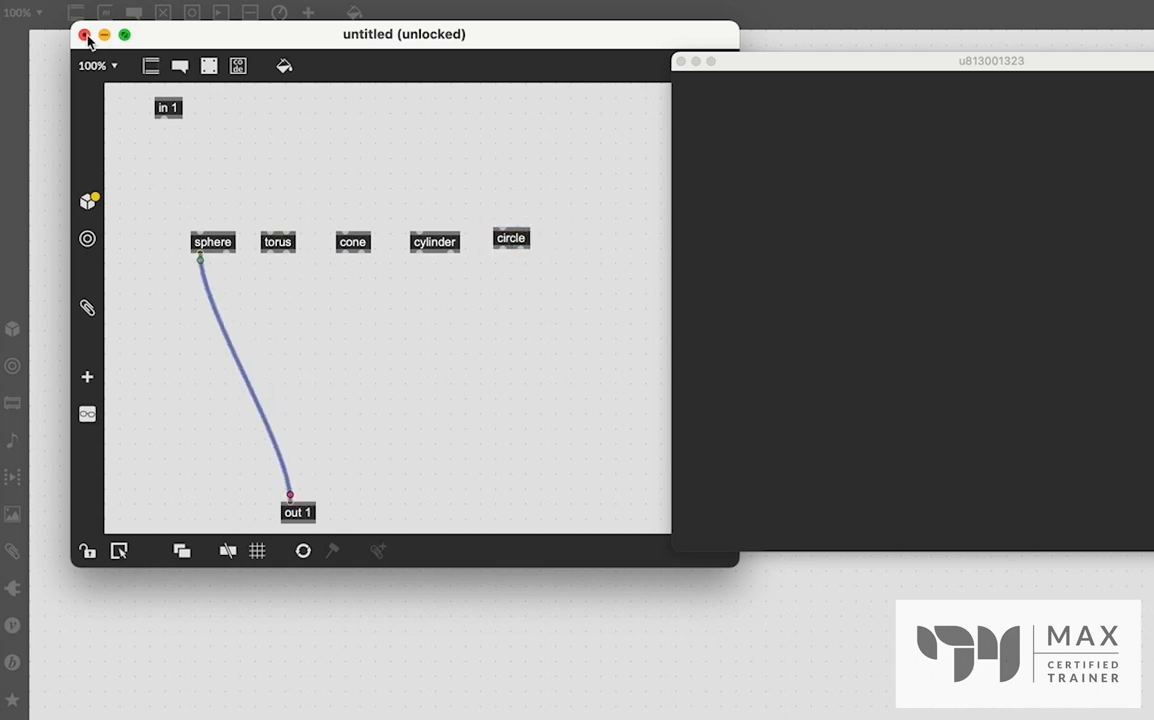
left_click(86, 35)
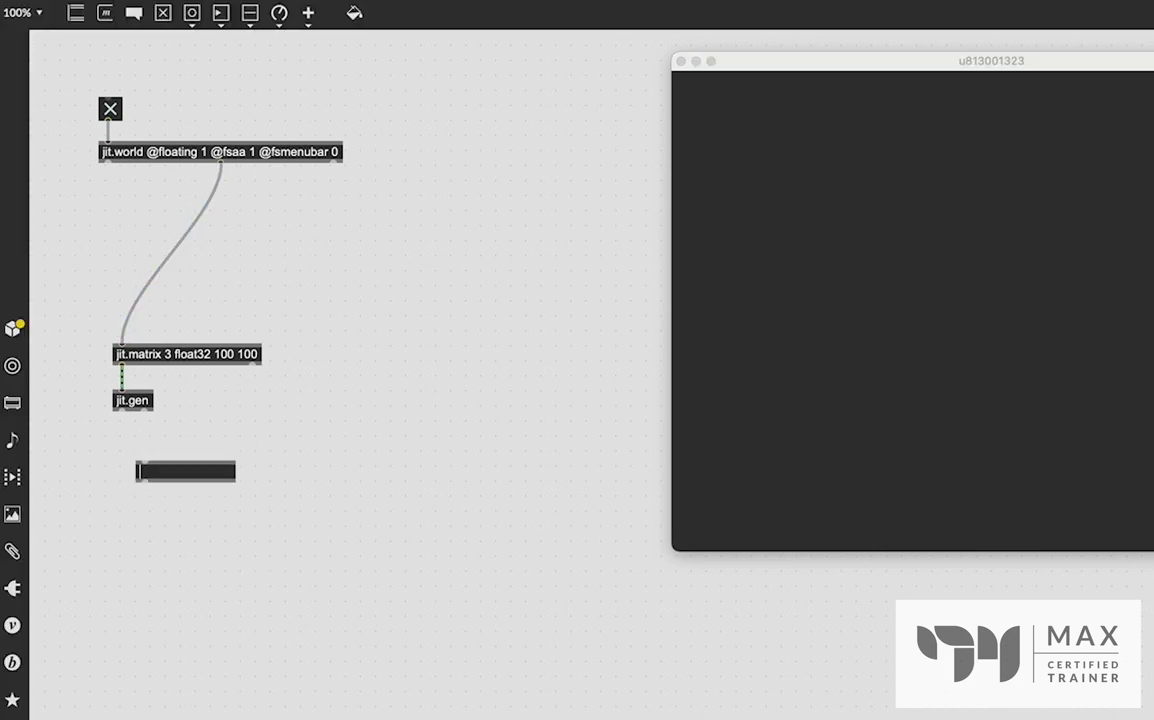
type("jit.gl.vv")
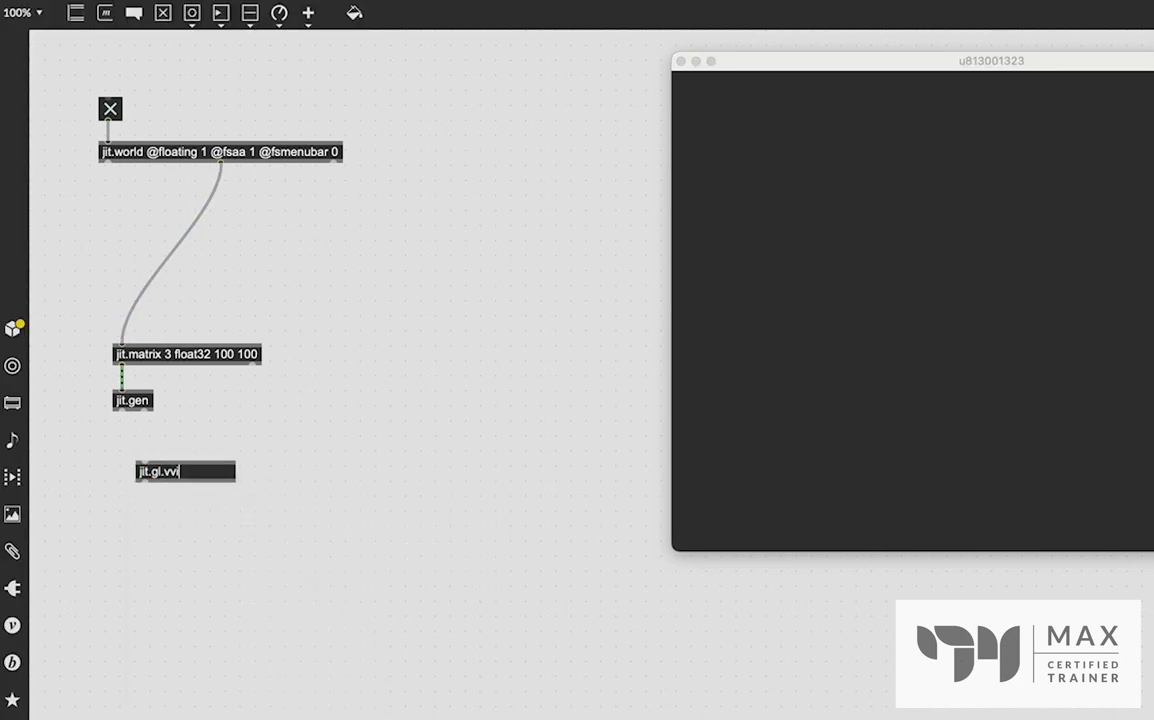
type("ideoplane @transform_reset 2")
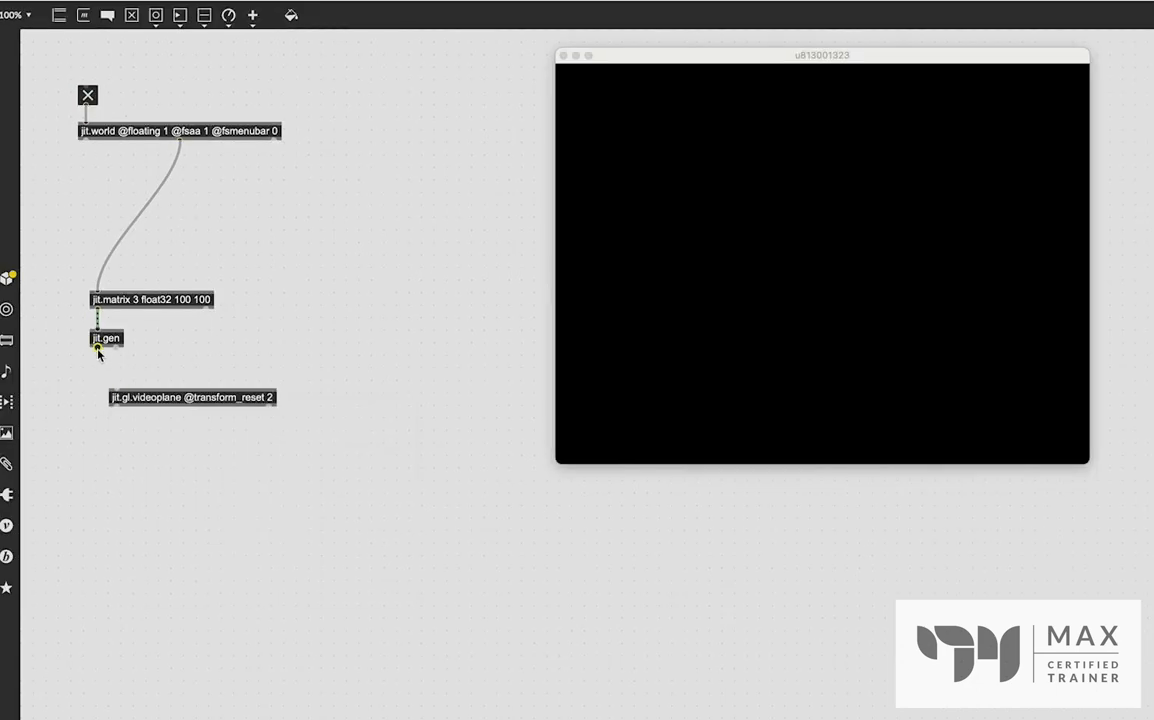
left_click_drag(97, 348, 113, 388)
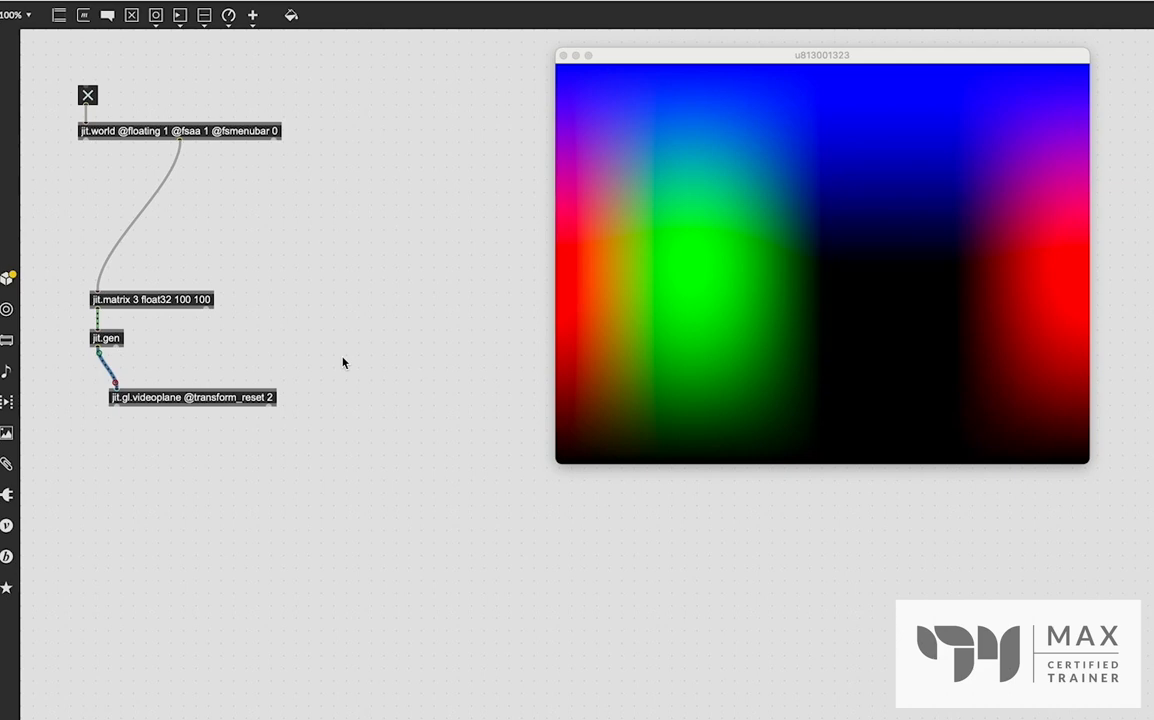
mouse_move(597, 131)
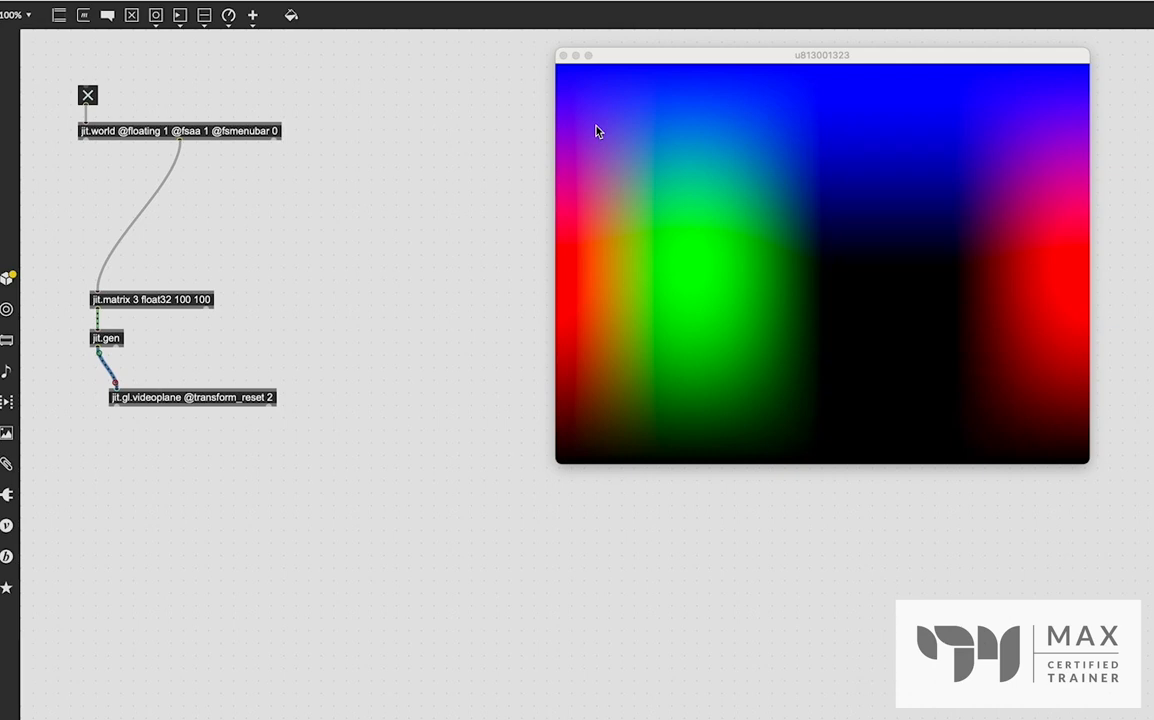
mouse_move(350, 288)
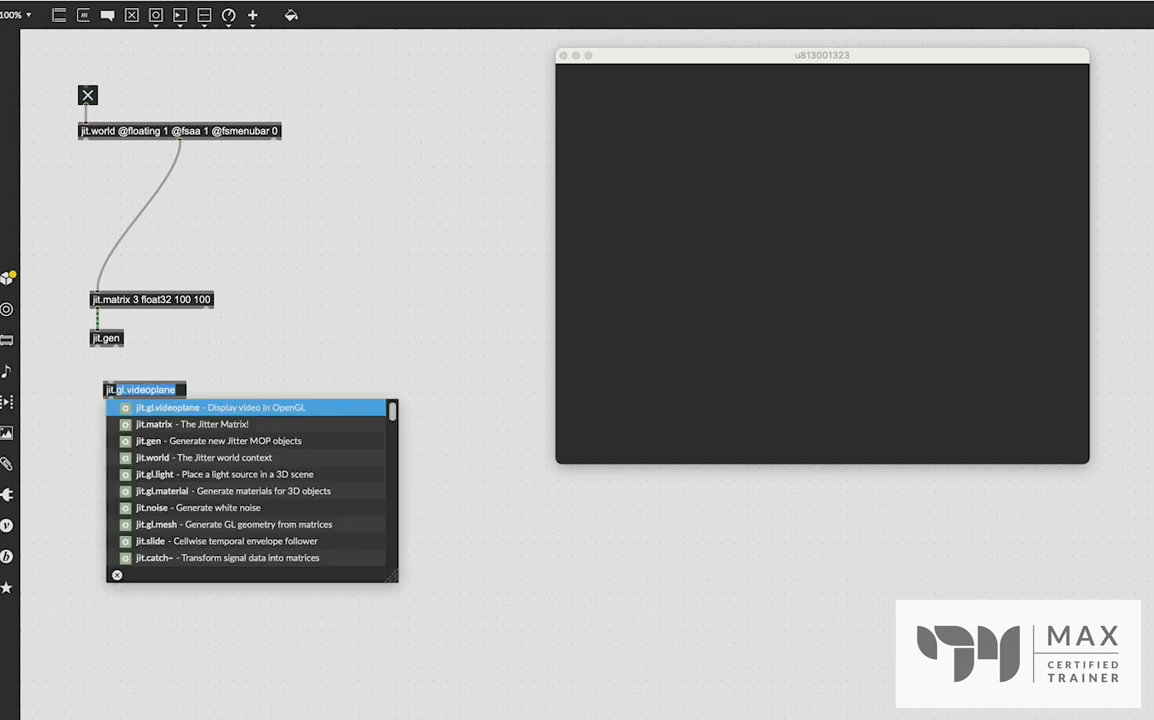
- Retype the videoplane as jit.gl.mesh fed by jit.gen and align it below
type("jit.gl.mesh")
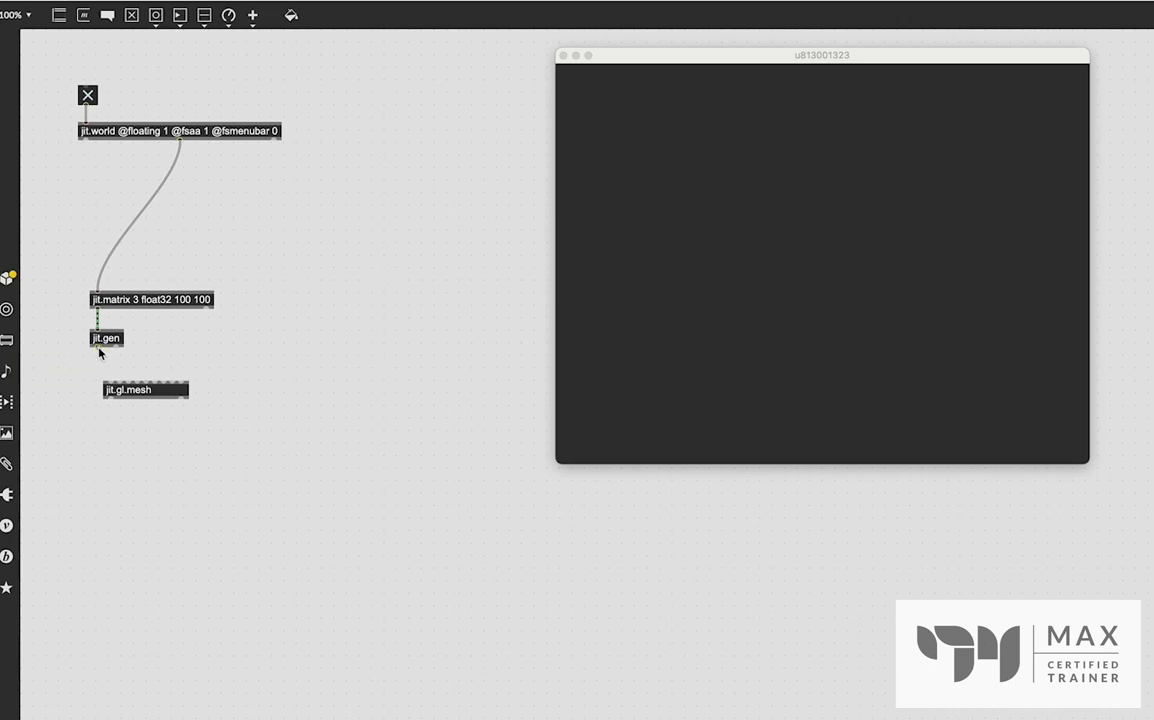
left_click_drag(98, 348, 108, 382)
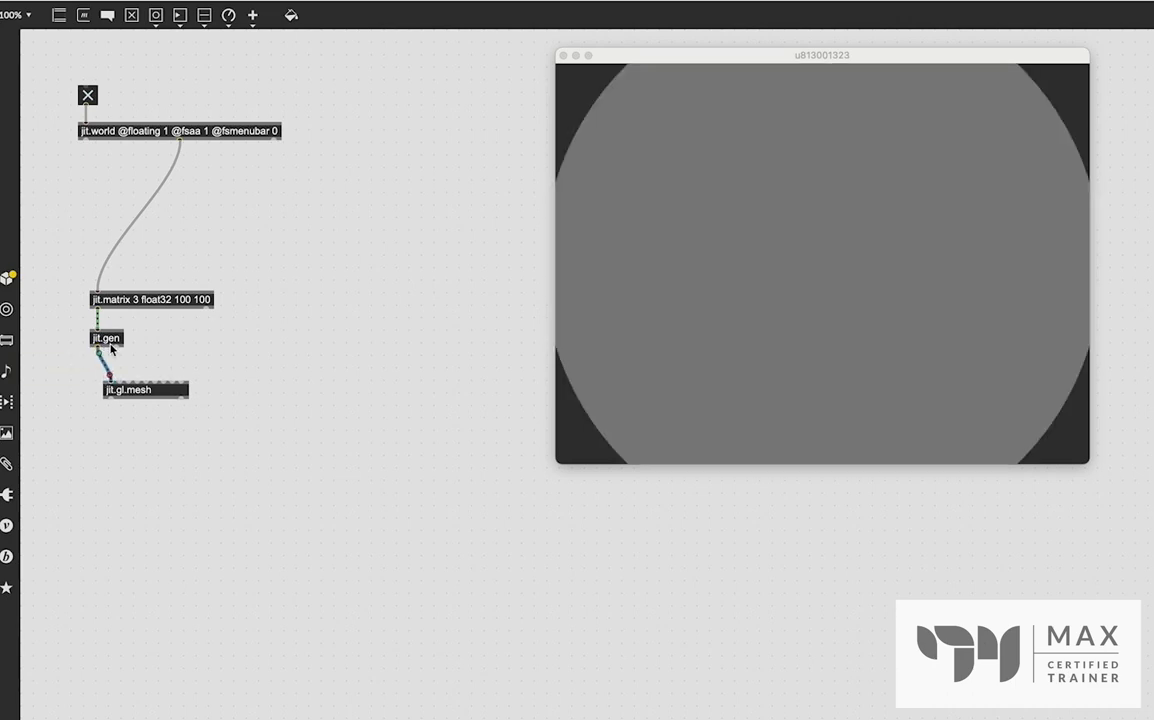
left_click(132, 389)
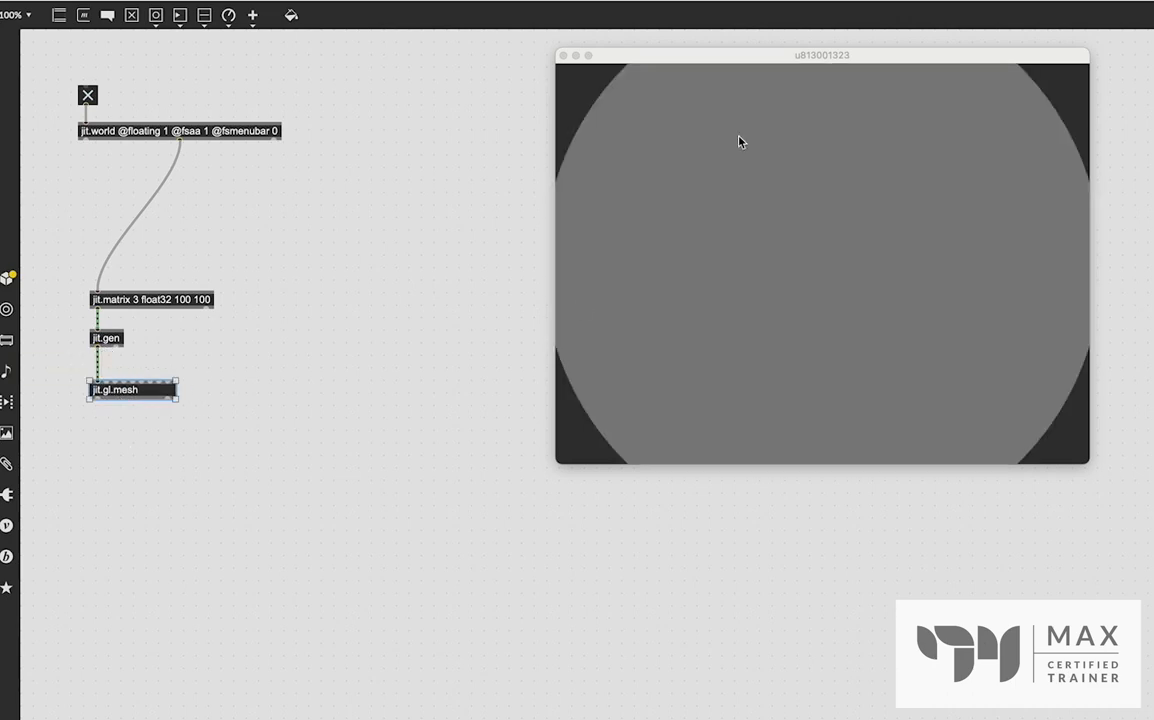
mouse_move(866, 259)
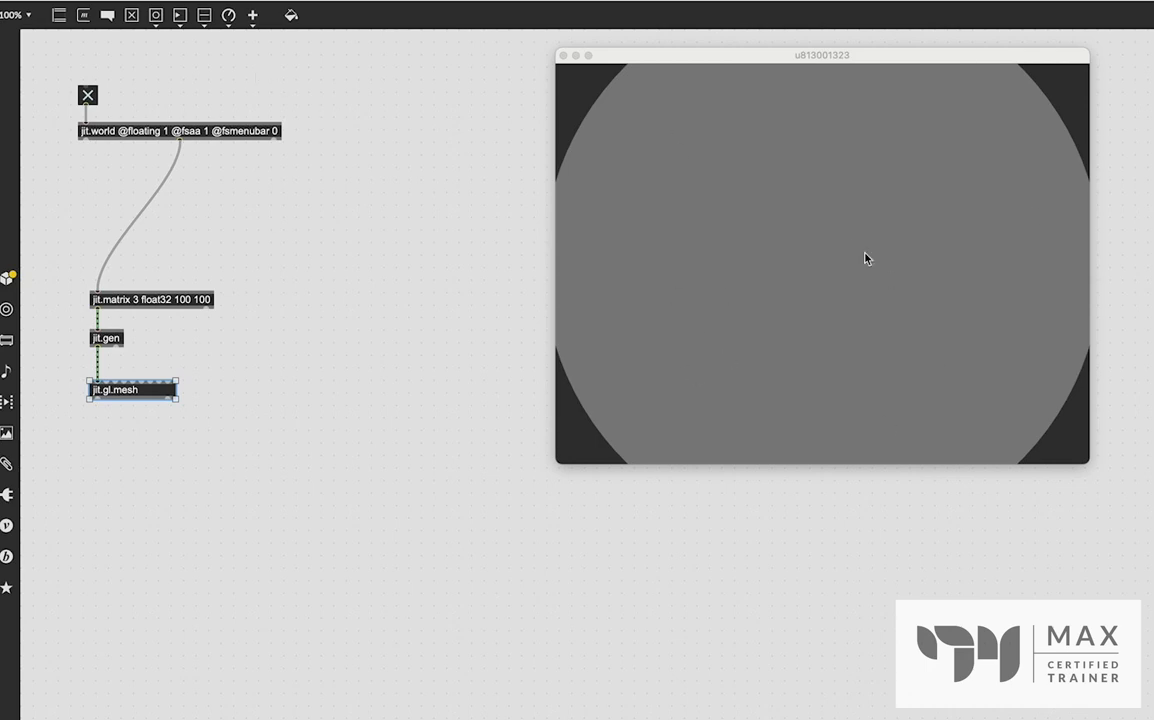
mouse_move(593, 116)
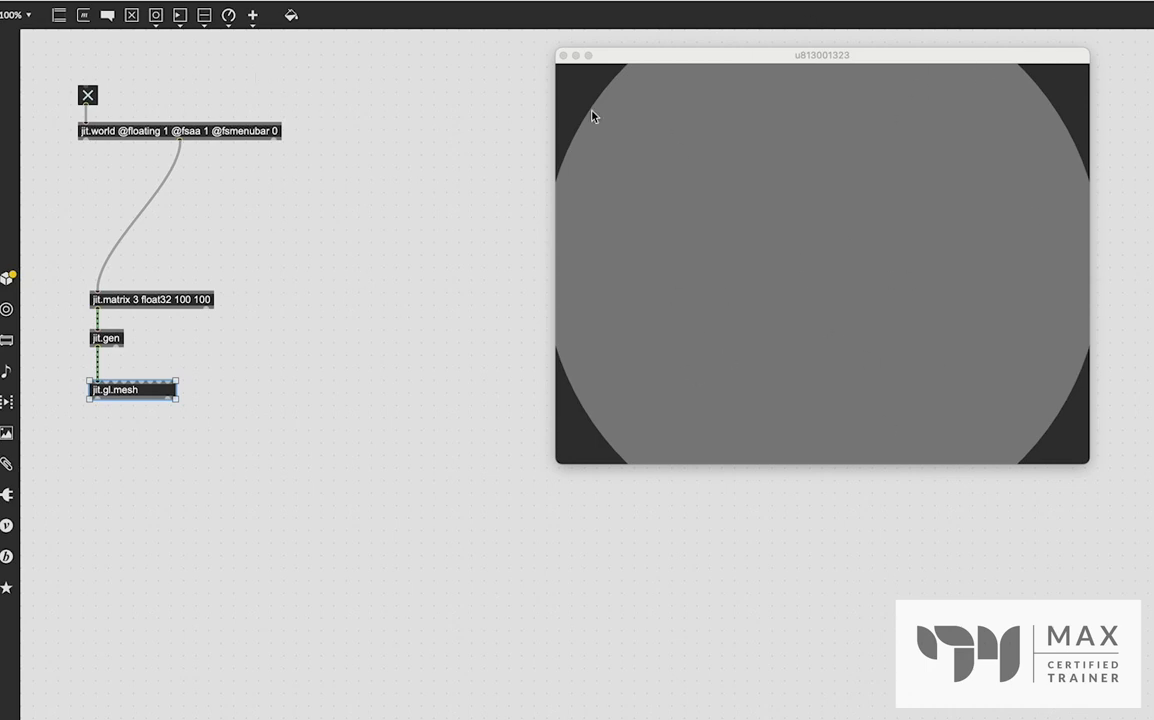
mouse_move(498, 516)
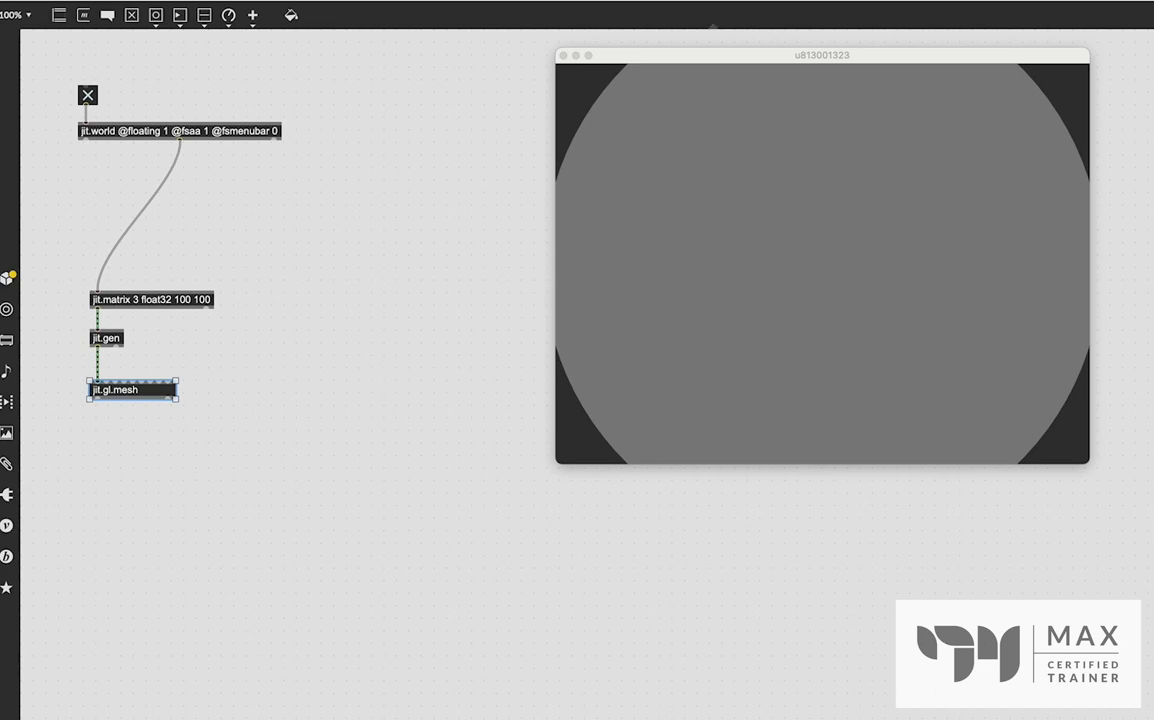
mouse_move(122, 67)
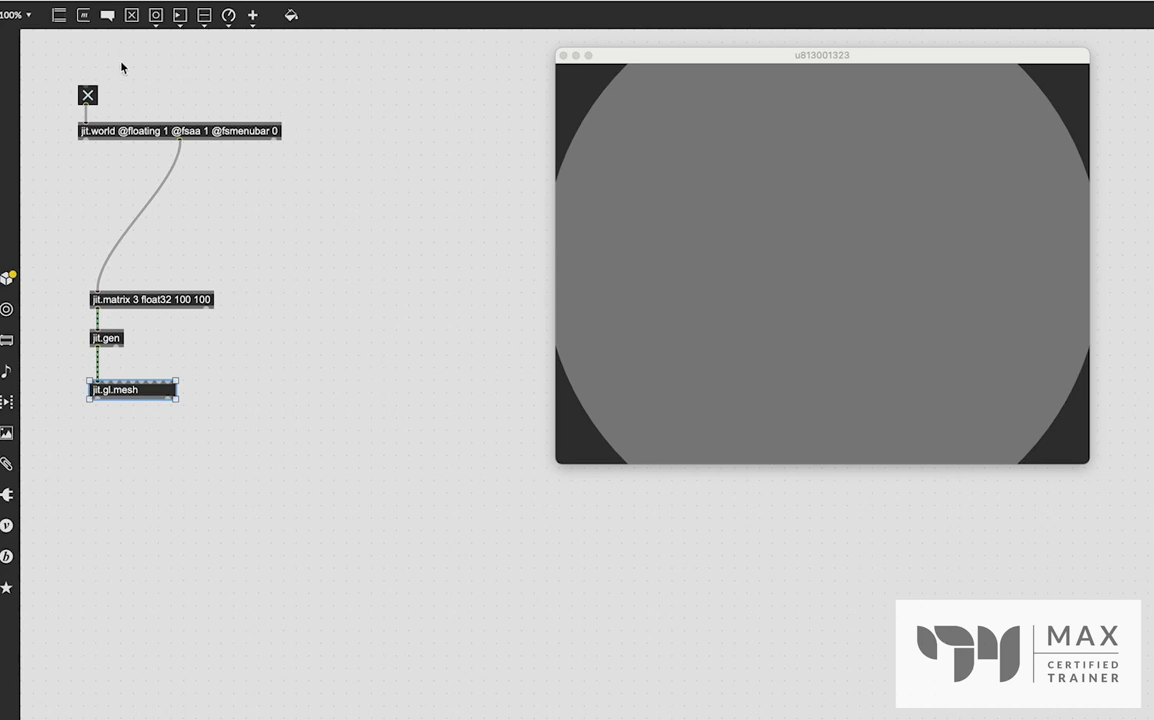
mouse_move(148, 57)
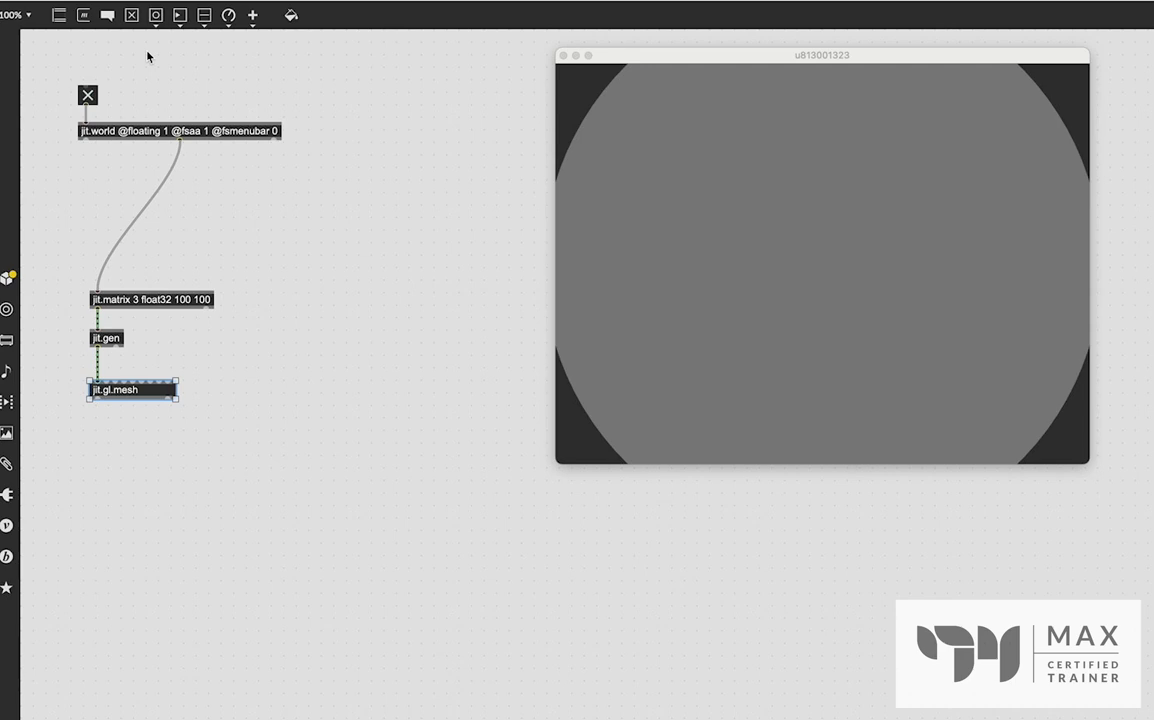
double_click(131, 389)
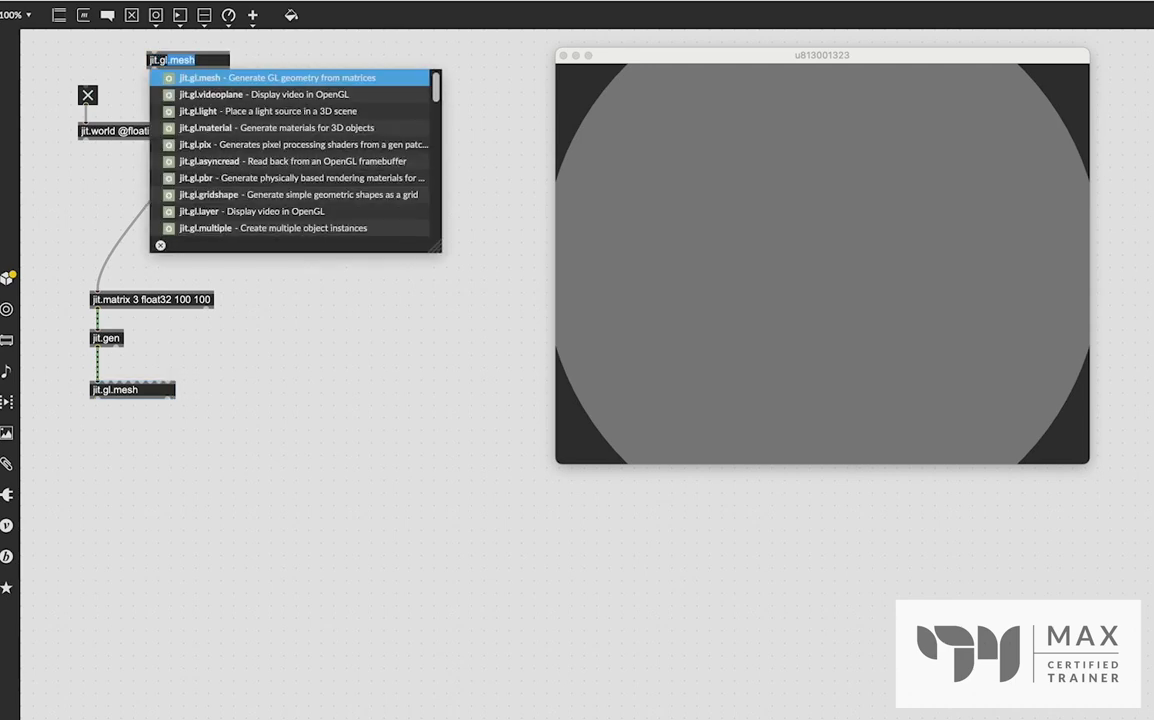
type("jit.gl.camera @position 0 0")
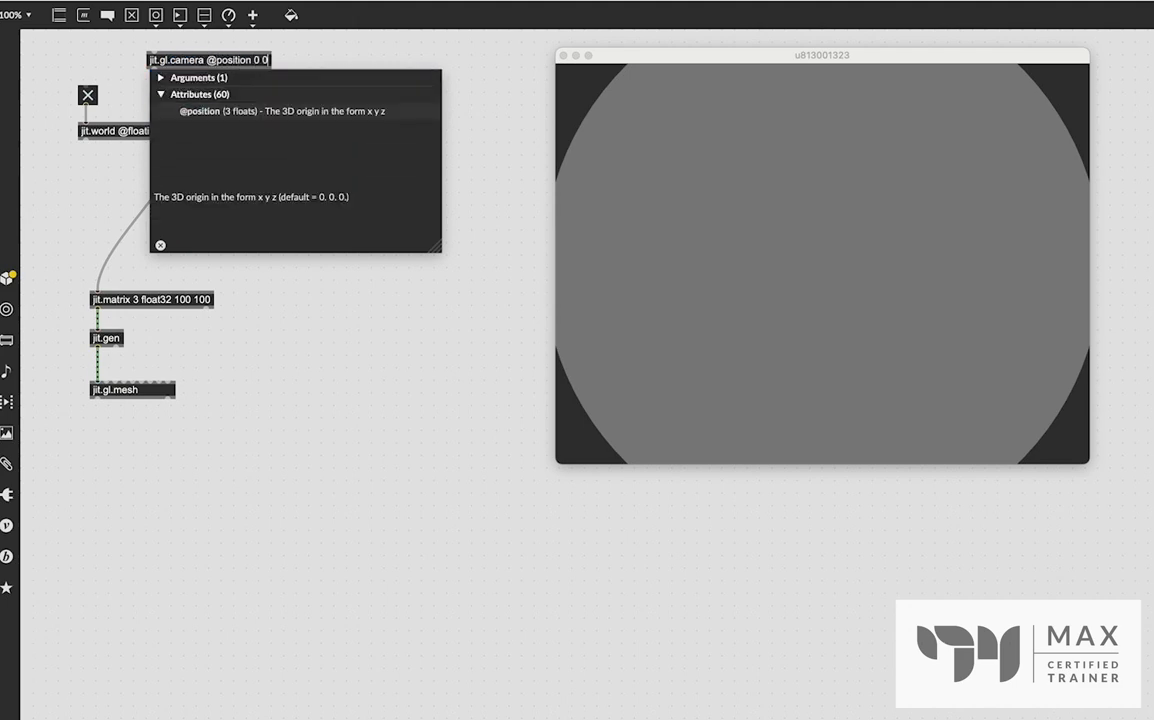
type("4")
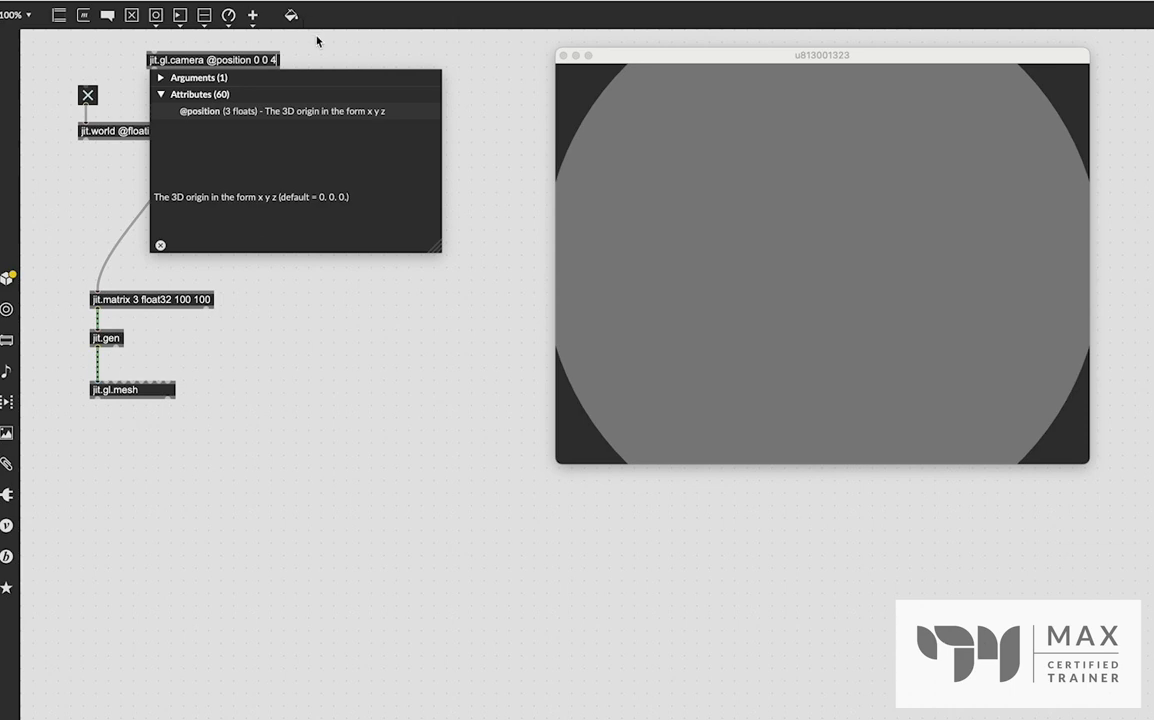
mouse_move(327, 51)
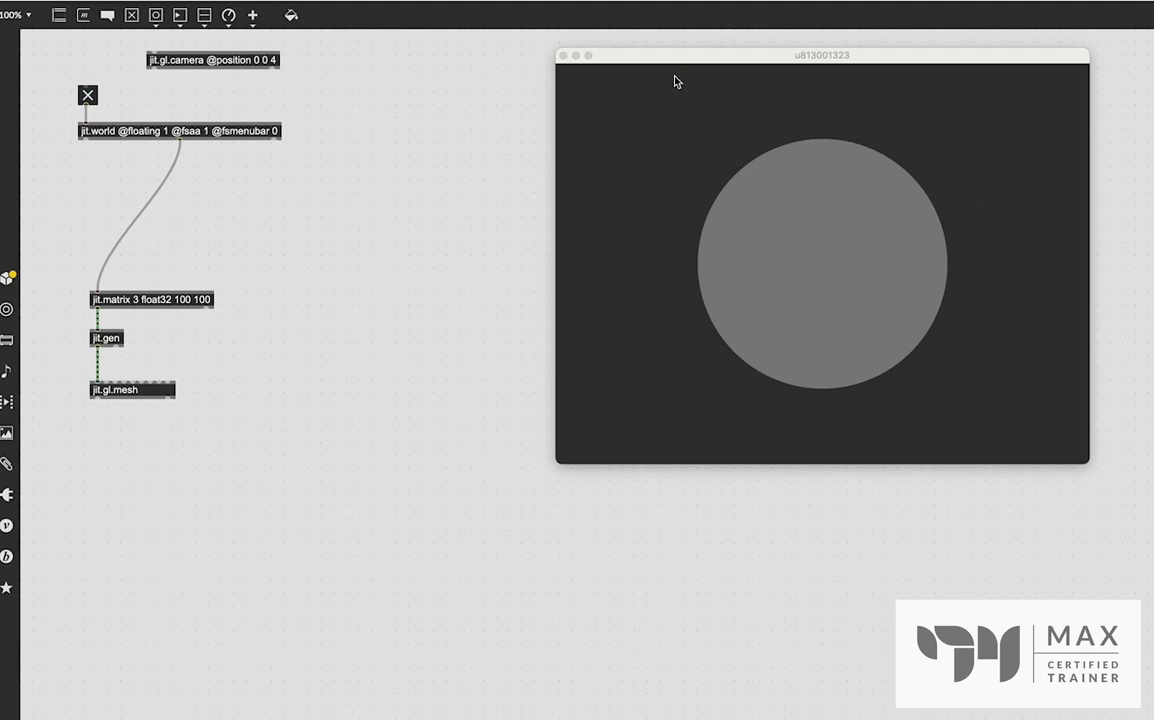
mouse_move(211, 93)
type("jit.gl.light")
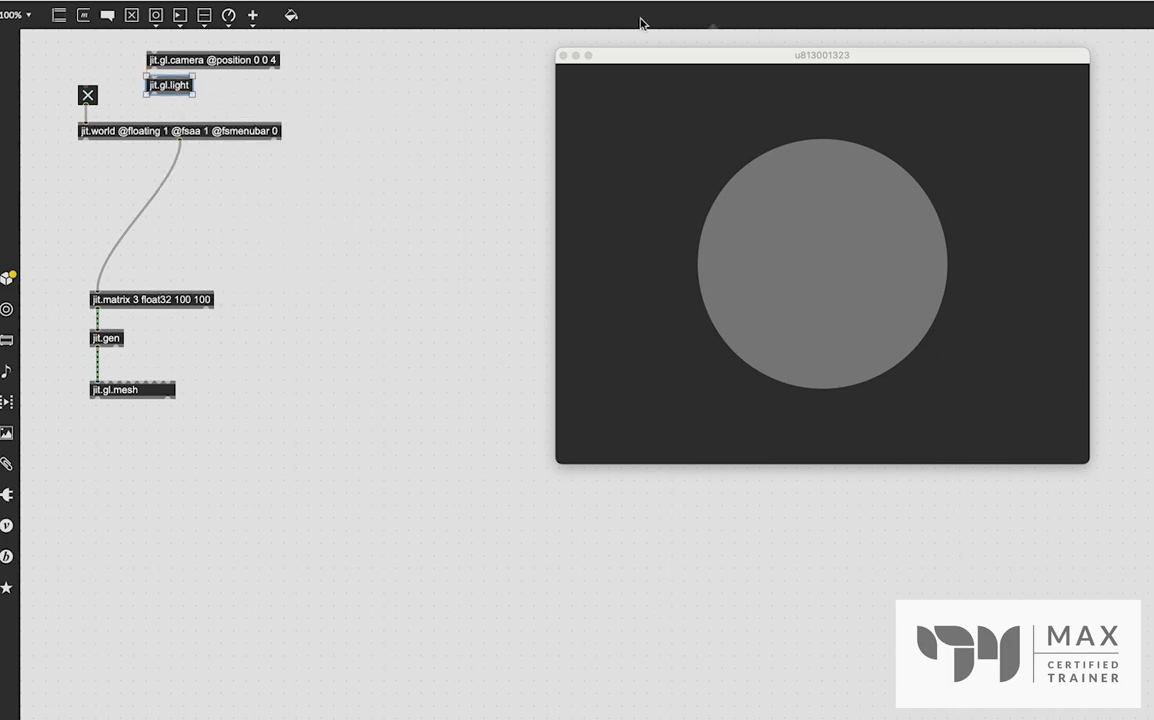
mouse_move(658, 124)
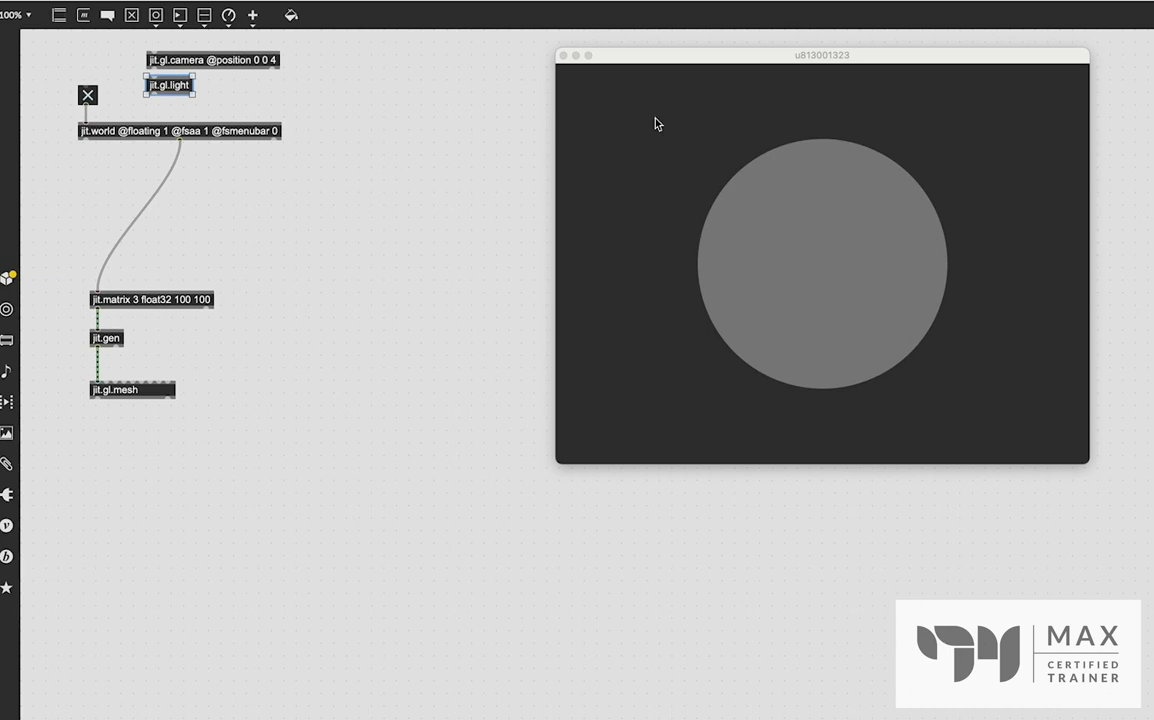
mouse_move(694, 192)
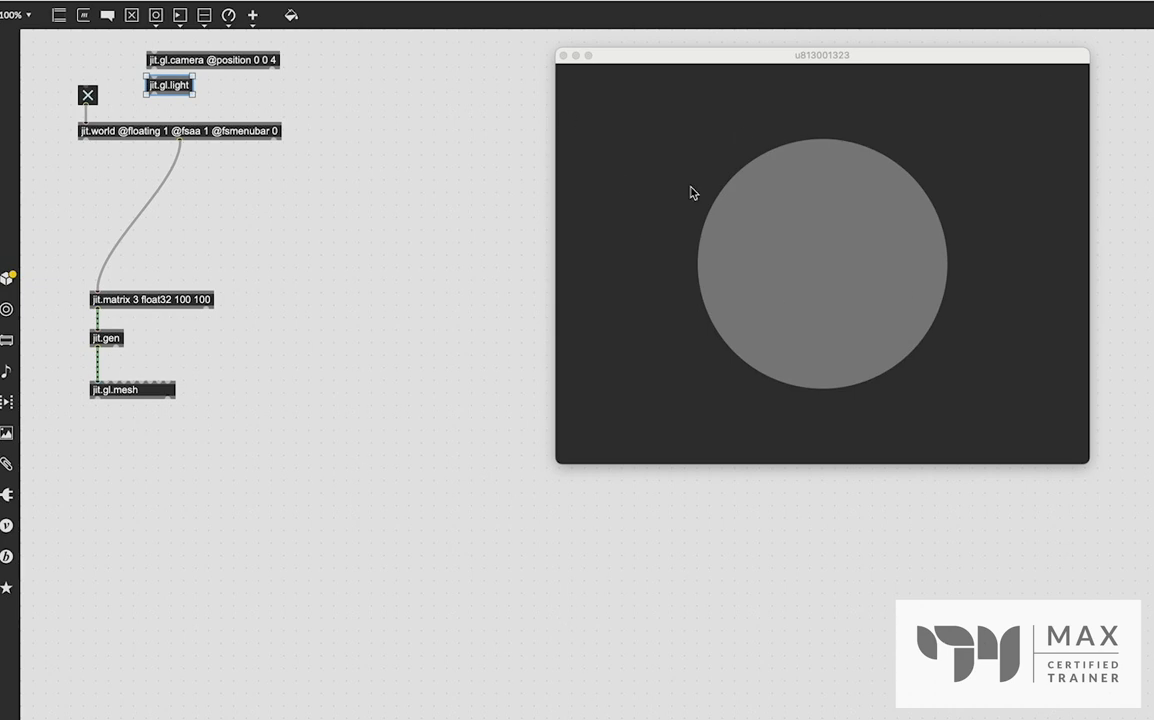
mouse_move(8, 401)
type("jit.gl.material")
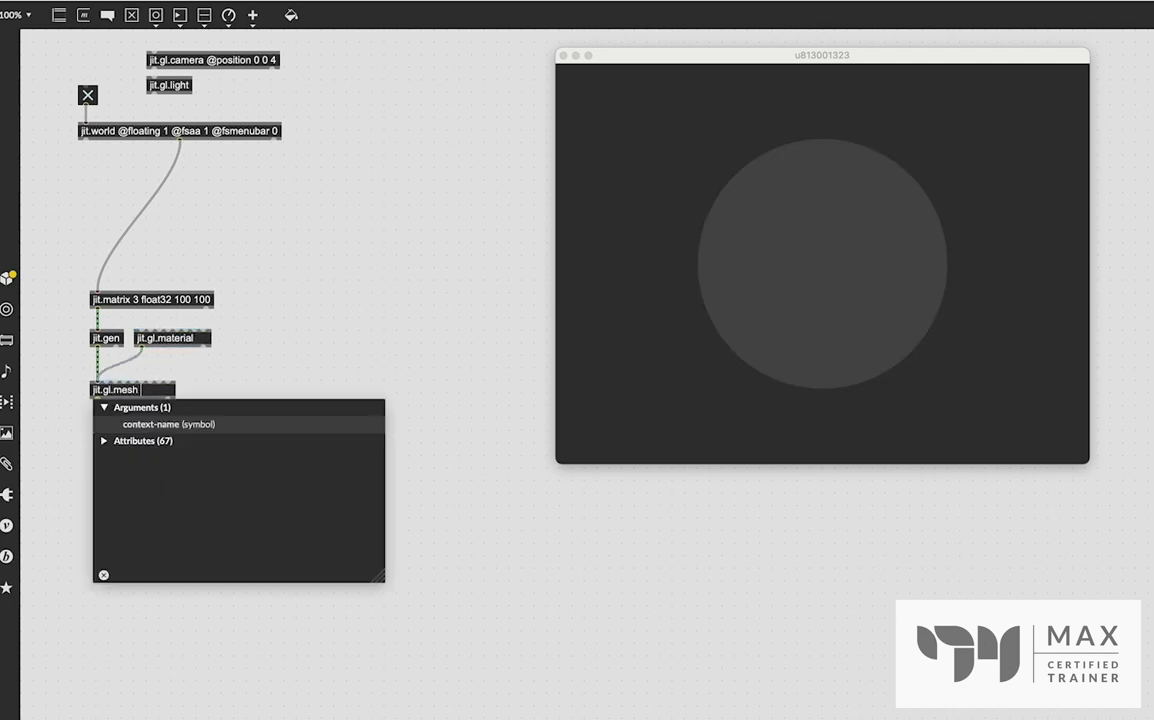
- Edit the jit.gl.mesh object to add automatic normals, then select the light object
left_click(103, 440)
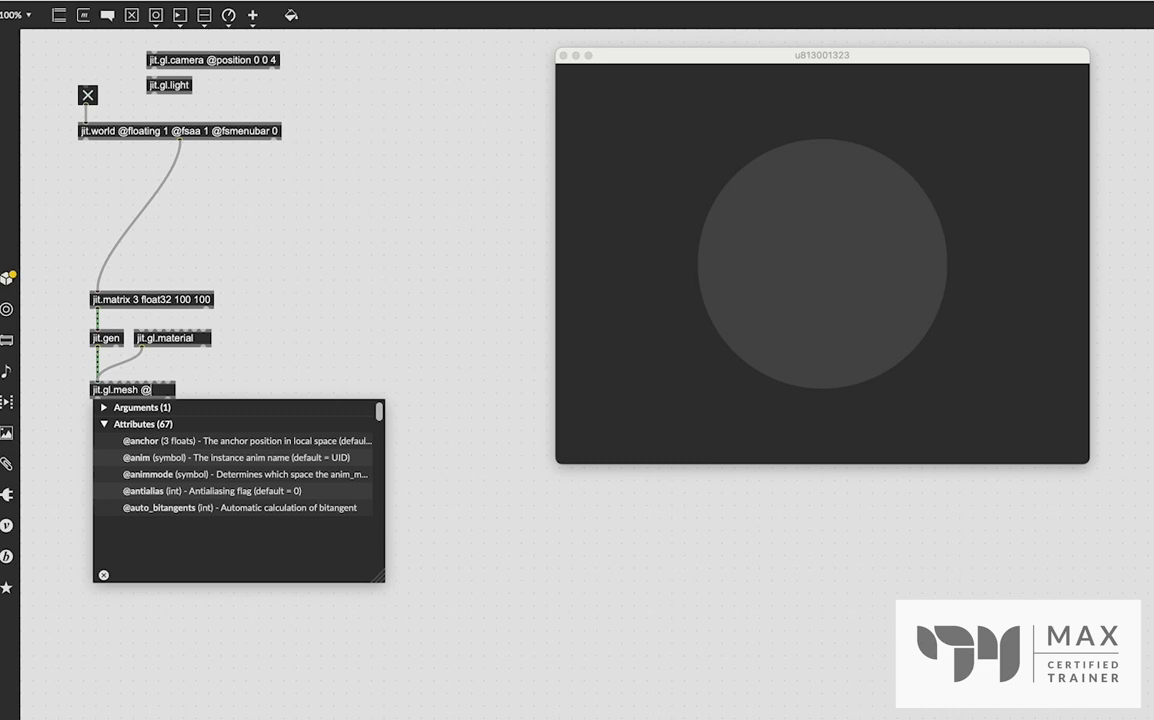
type("auto_colors")
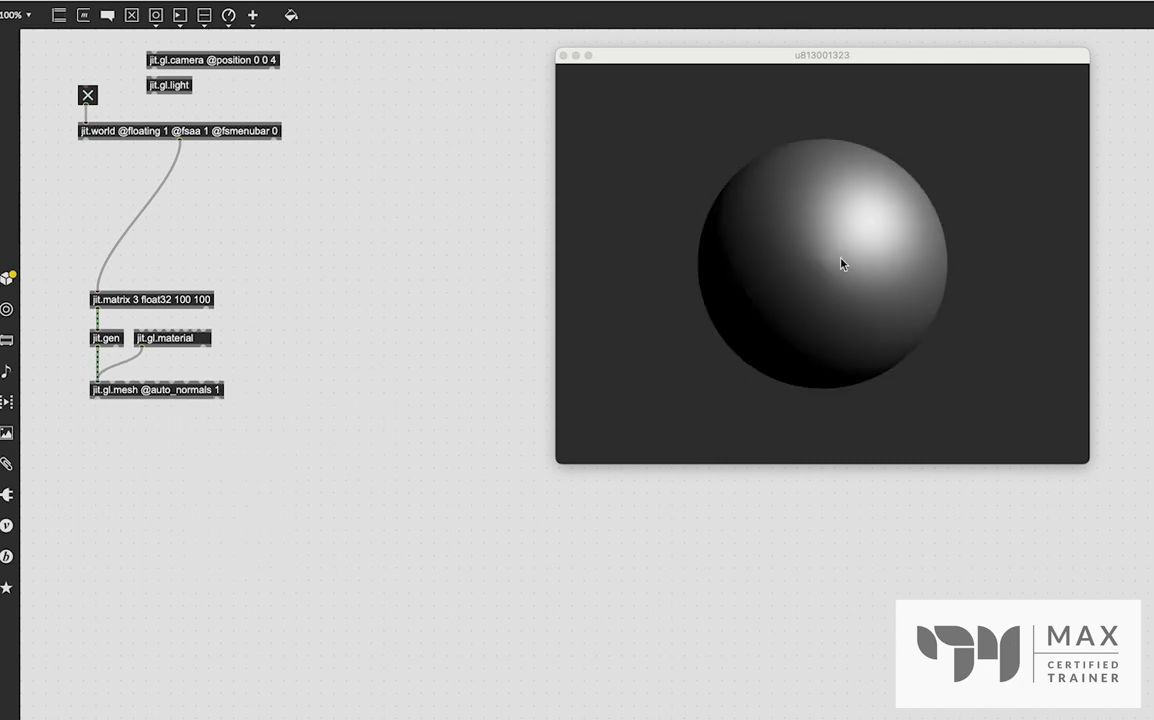
mouse_move(782, 250)
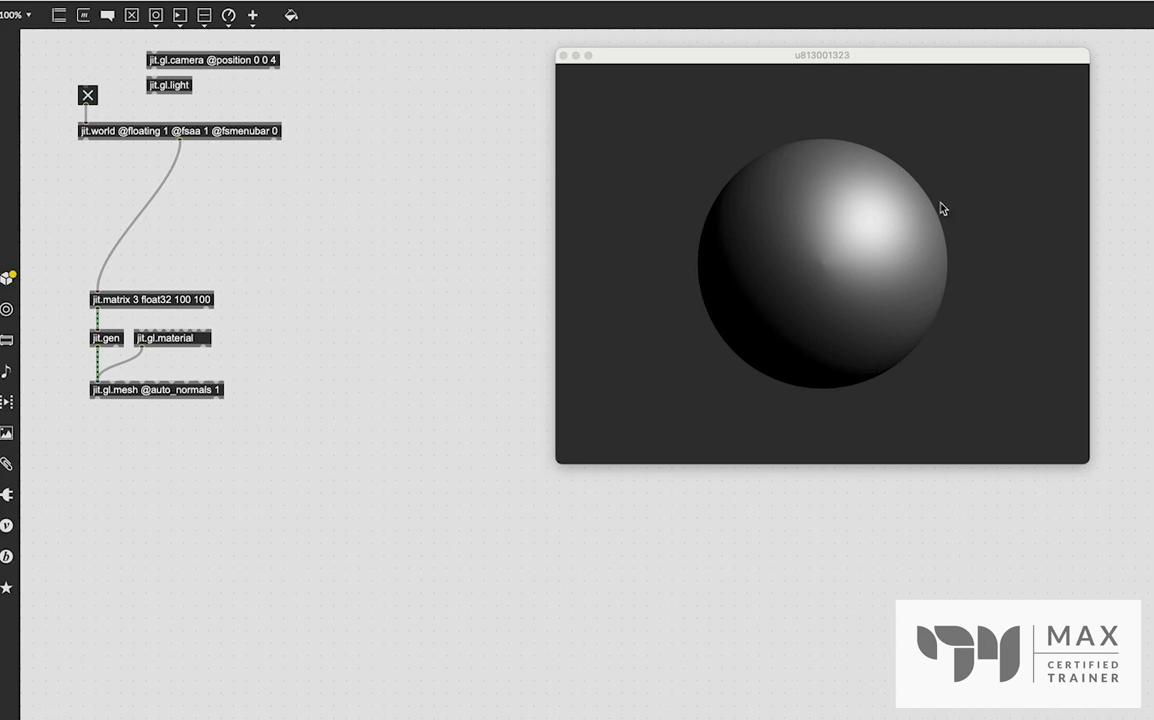
mouse_move(894, 444)
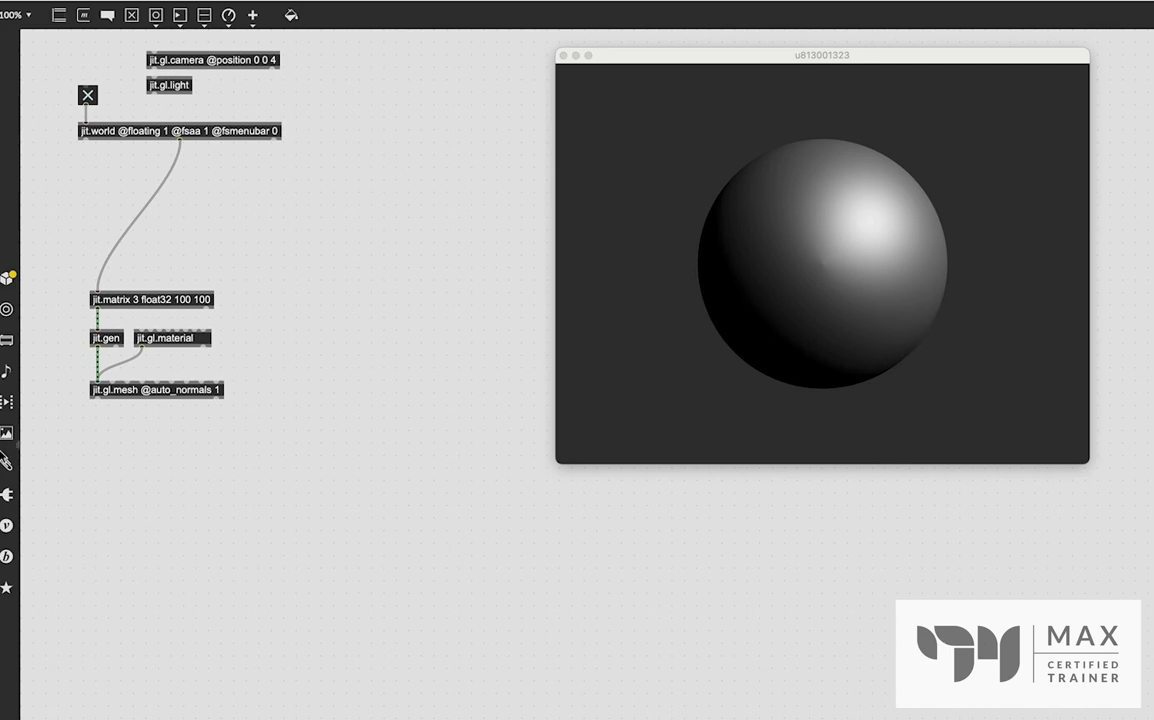
mouse_move(994, 200)
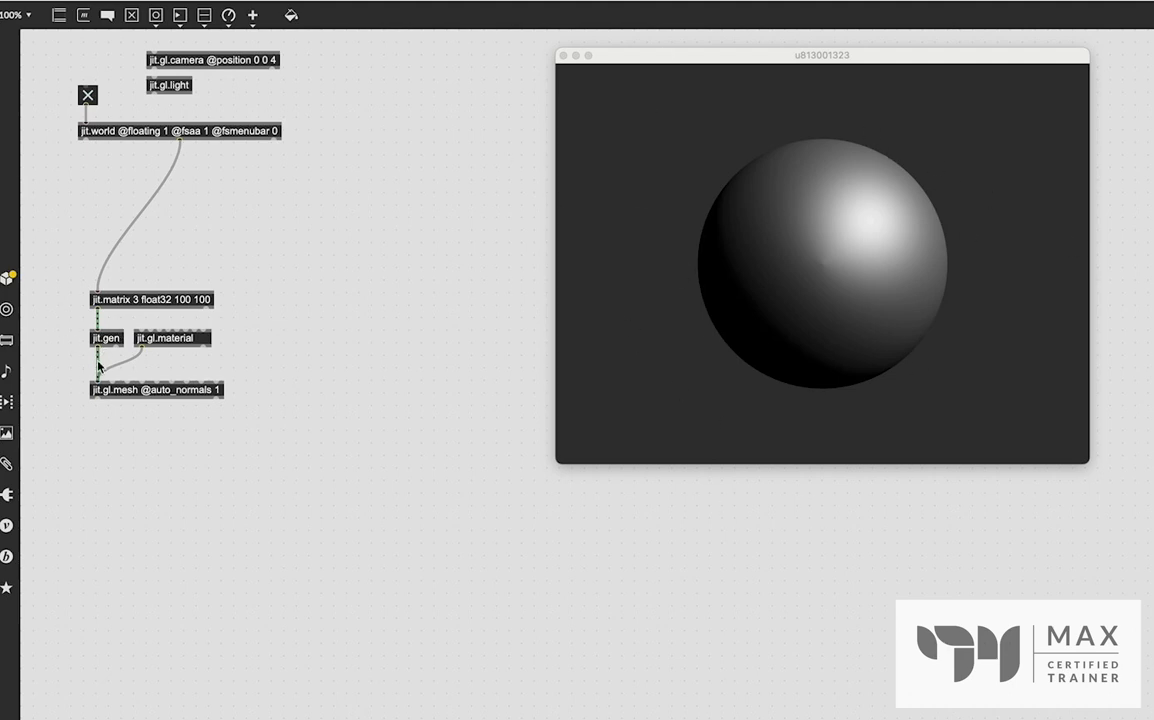
mouse_move(651, 326)
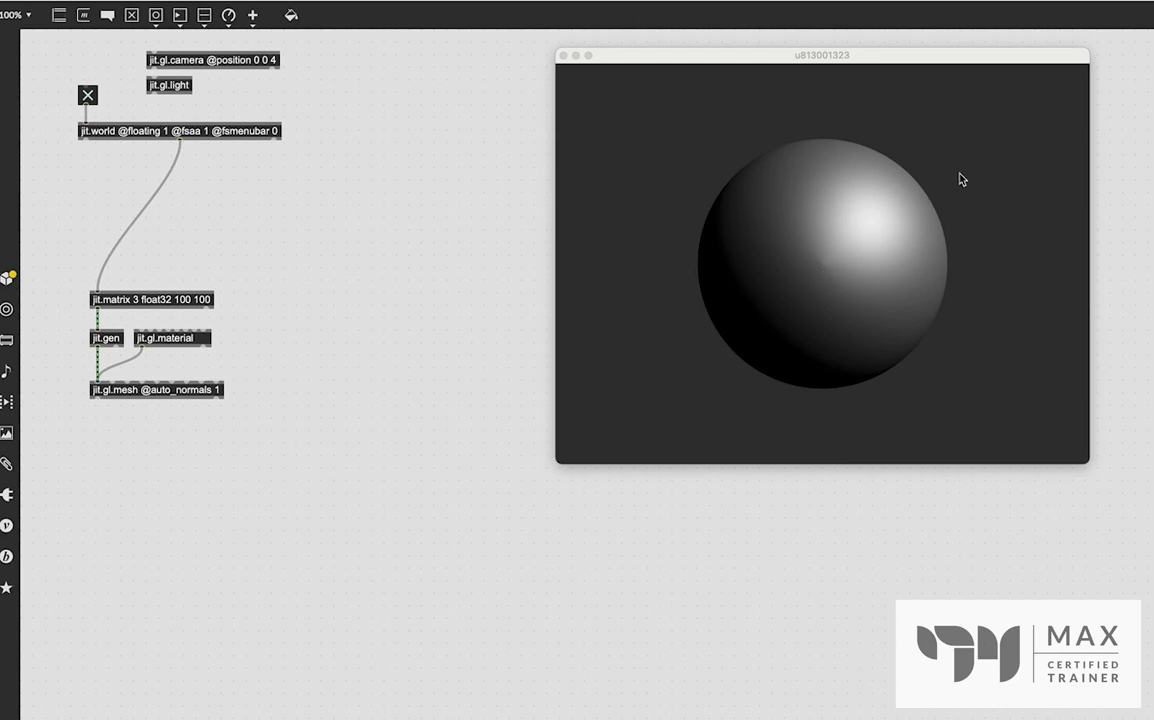
mouse_move(950, 253)
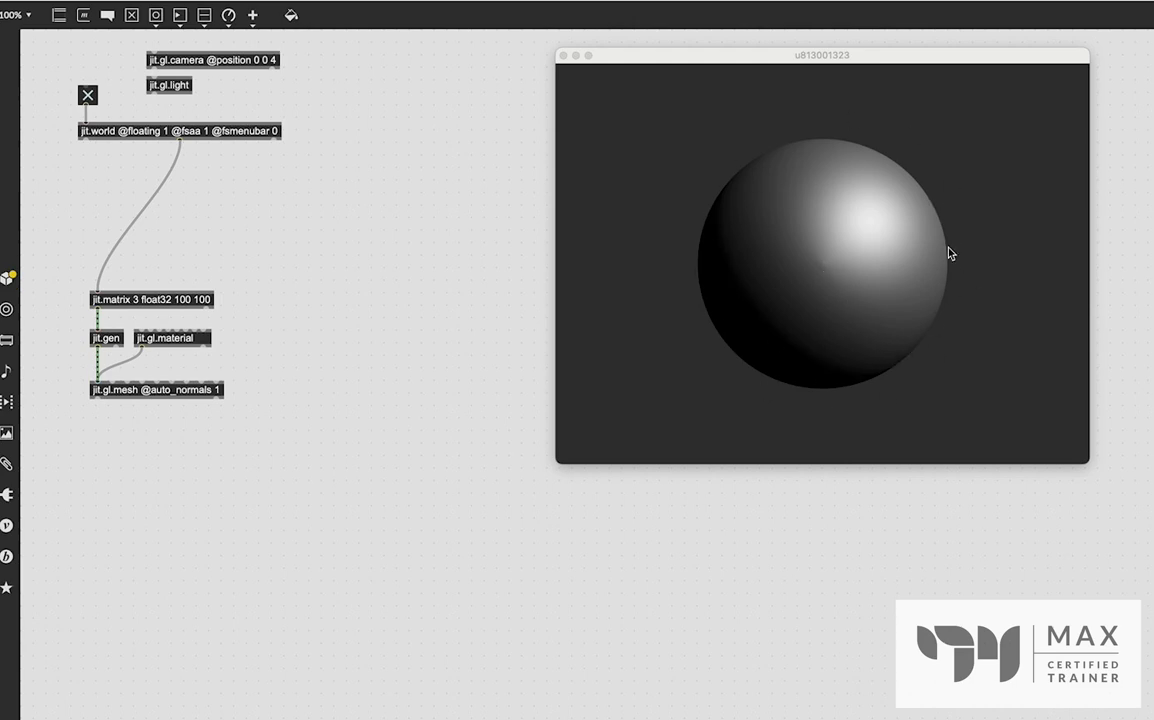
left_click(168, 84)
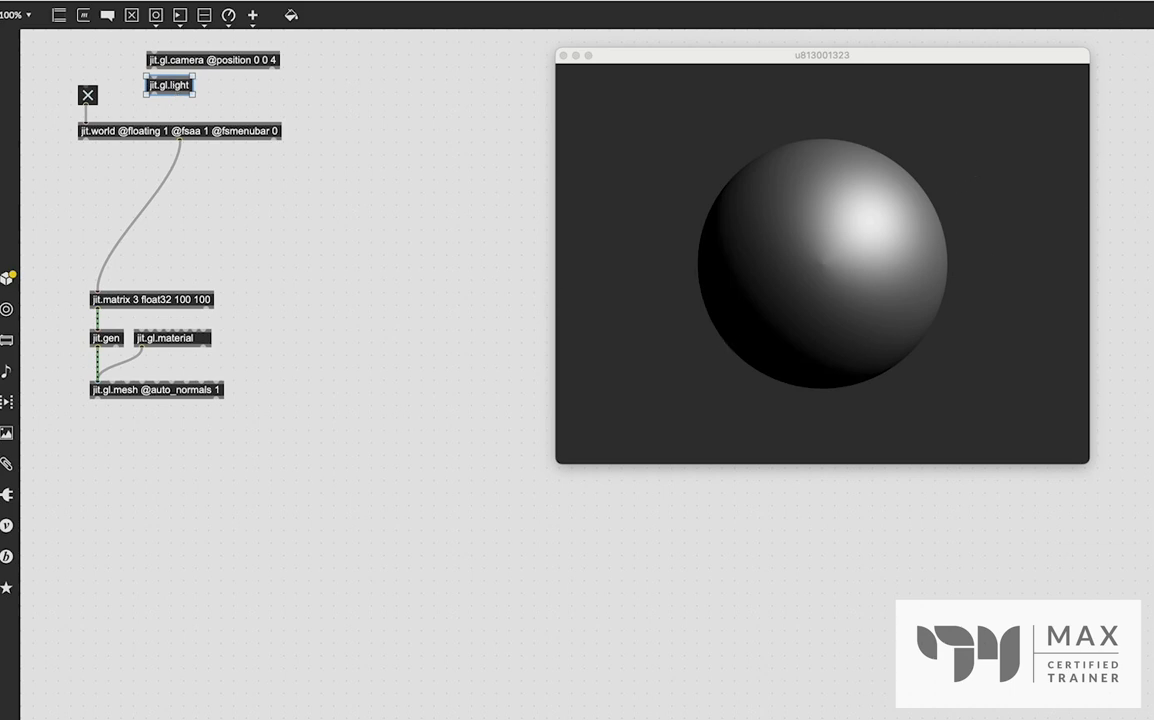
mouse_move(883, 198)
type(" @ro")
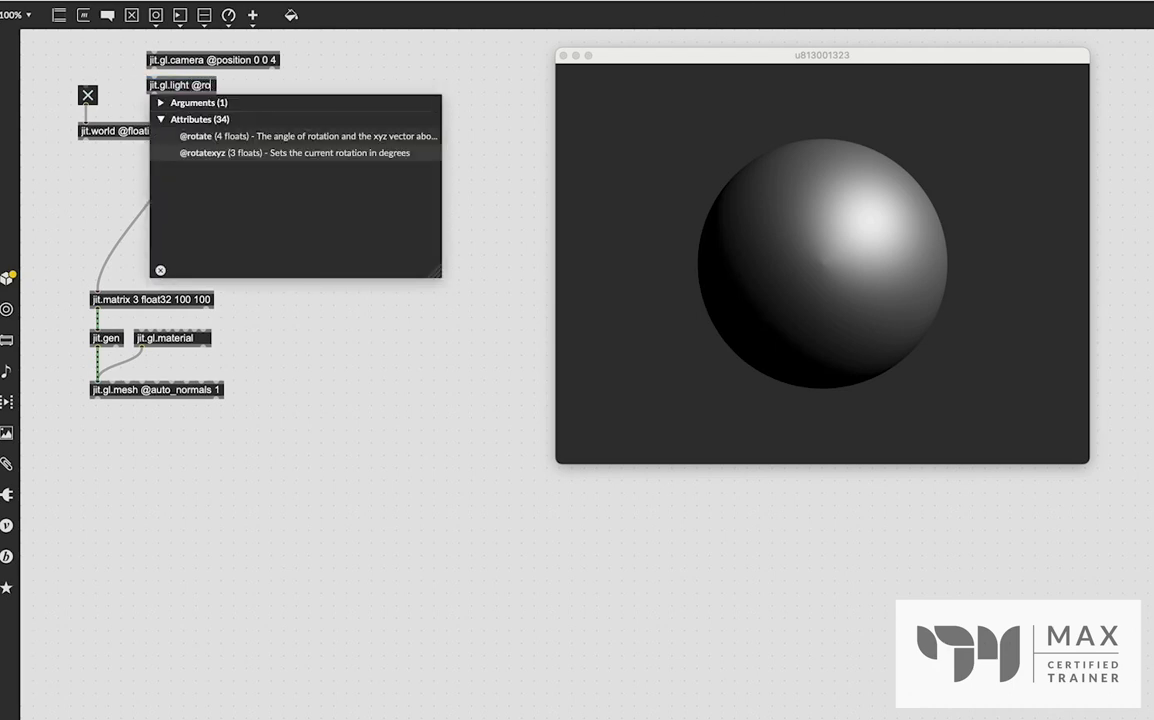
left_click(295, 152)
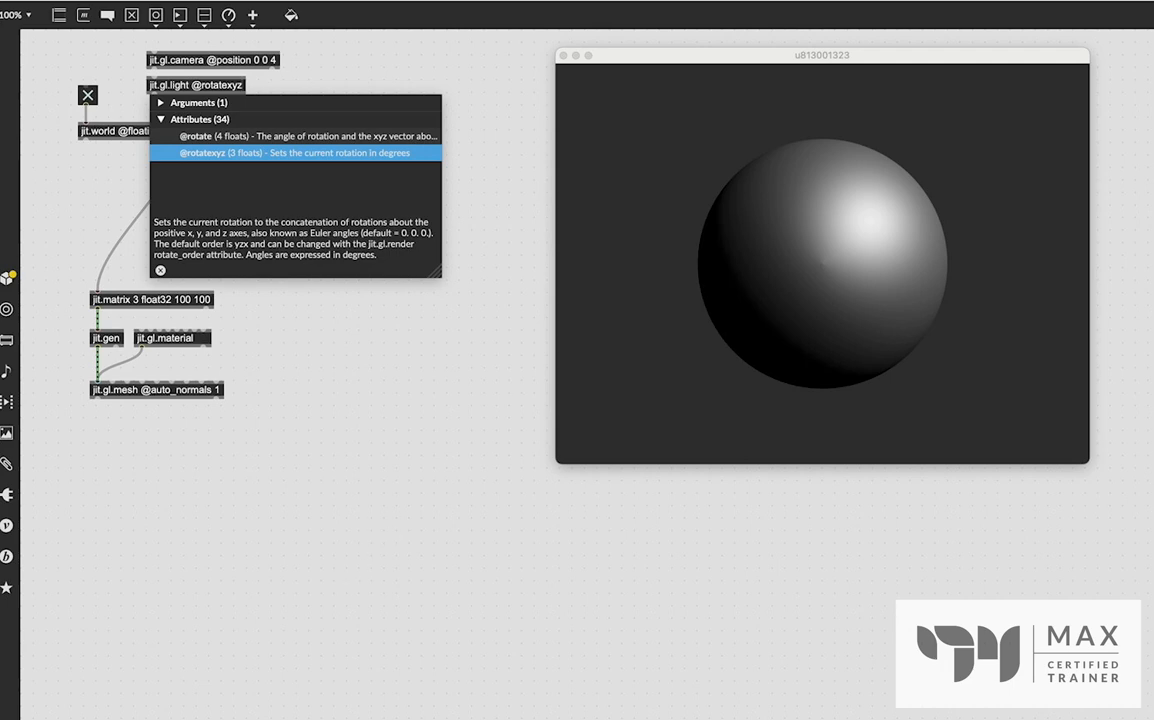
mouse_move(391, 653)
type(" 0 0 0")
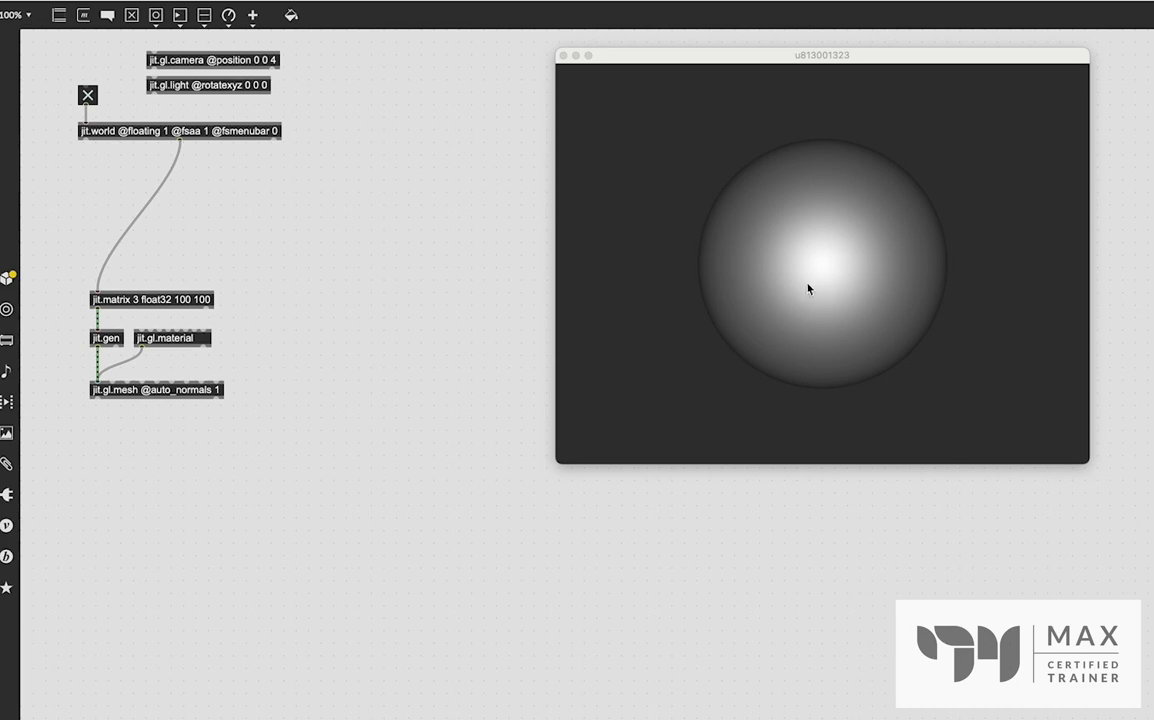
mouse_move(64, 187)
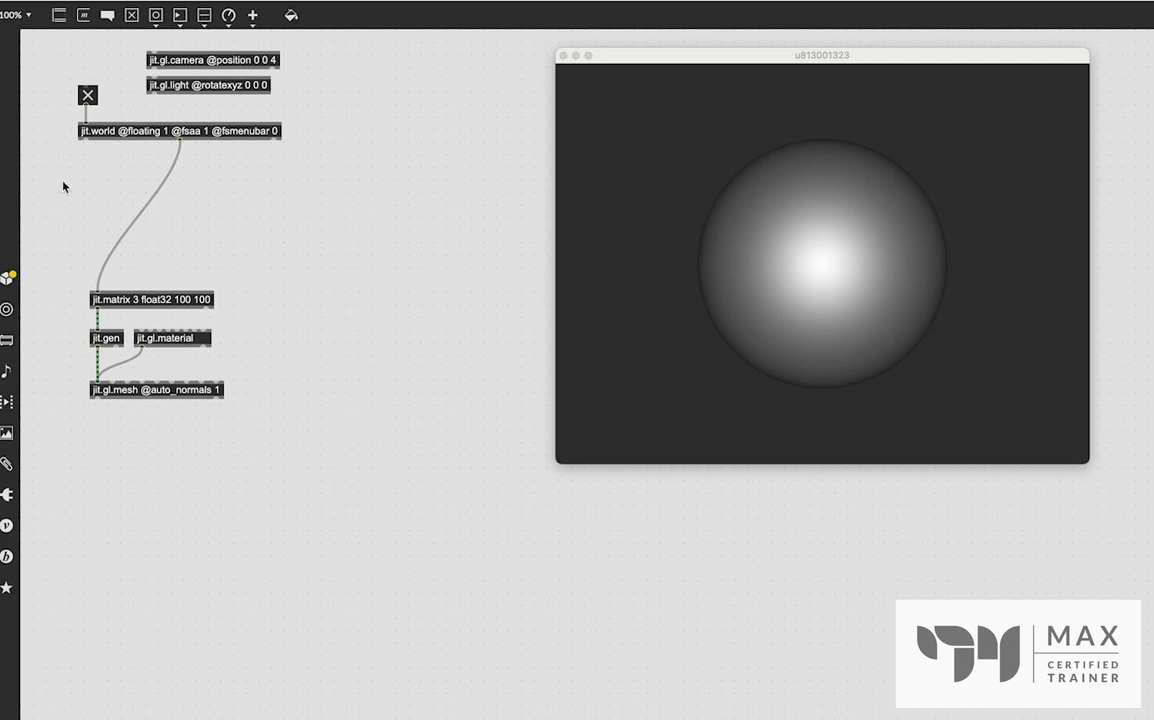
mouse_move(324, 189)
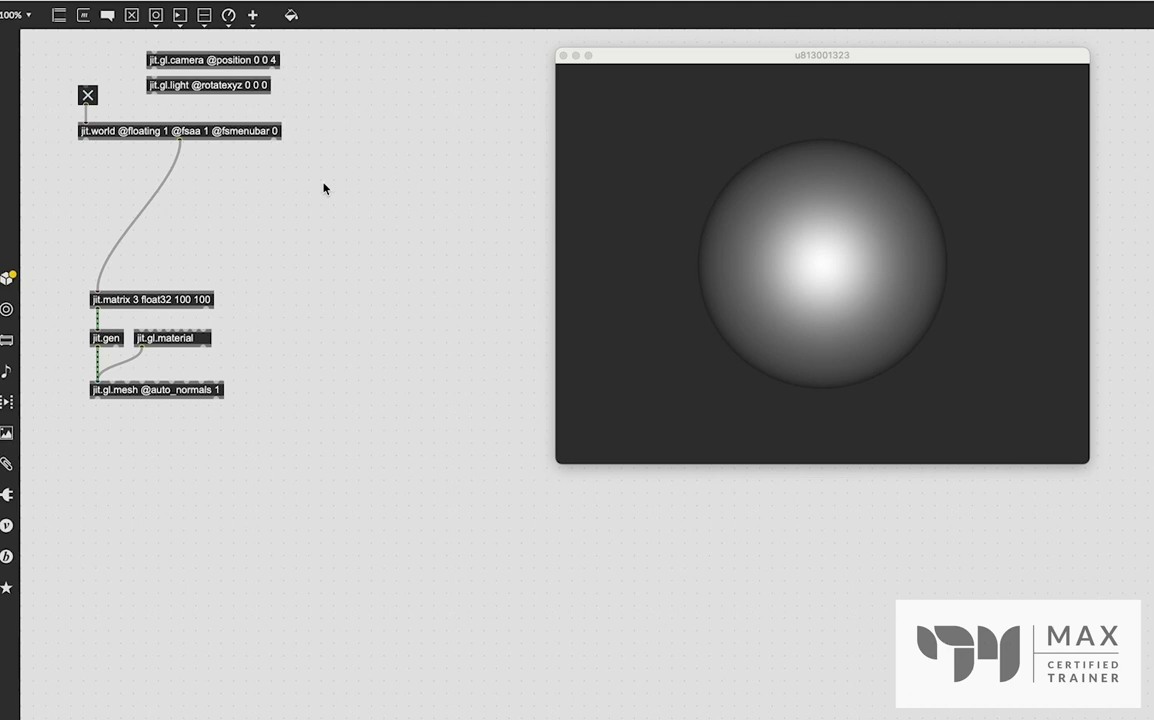
mouse_move(315, 175)
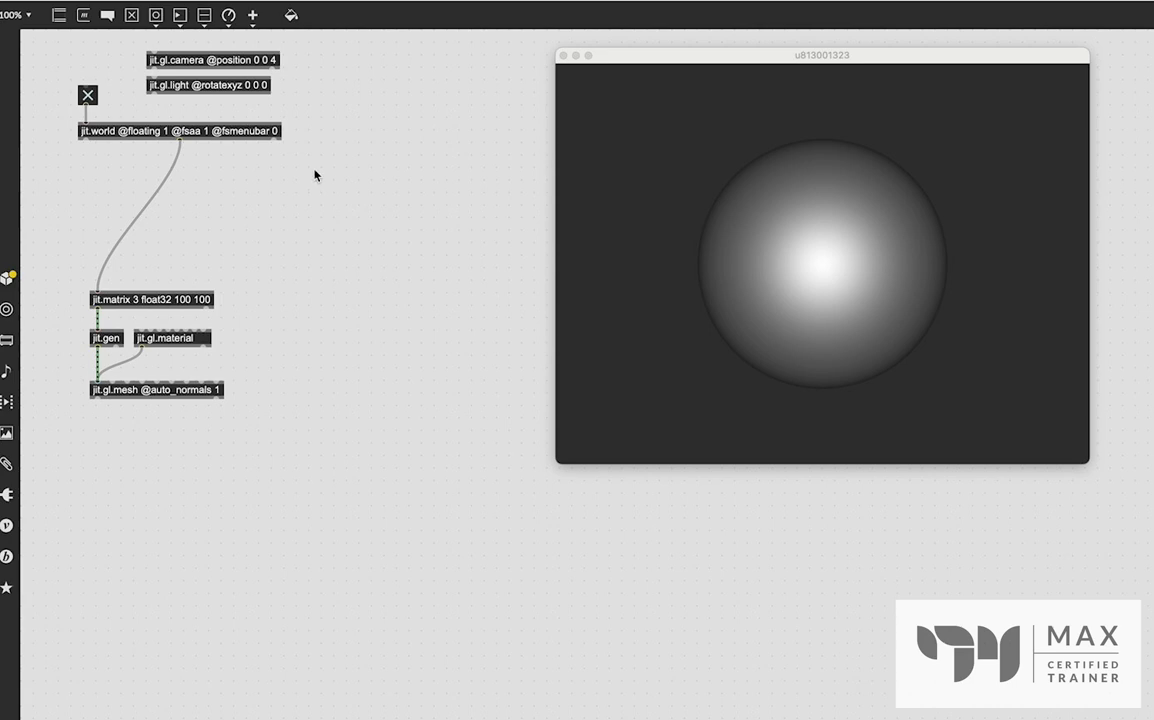
mouse_move(326, 164)
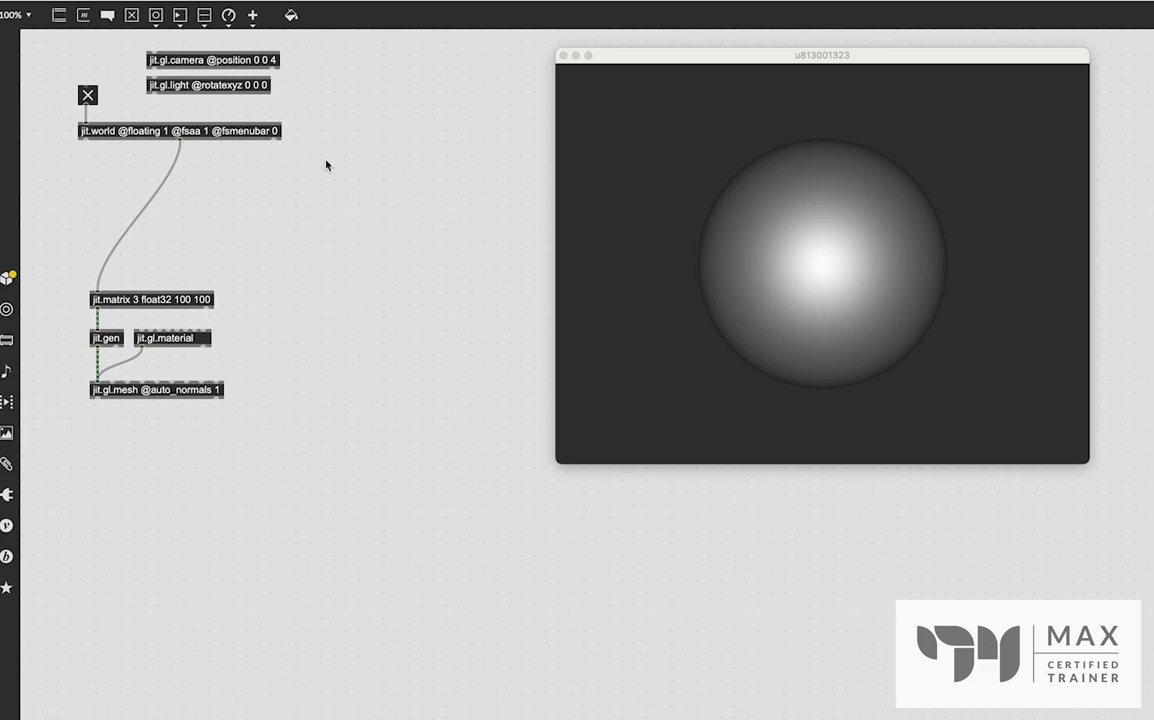
mouse_move(240, 425)
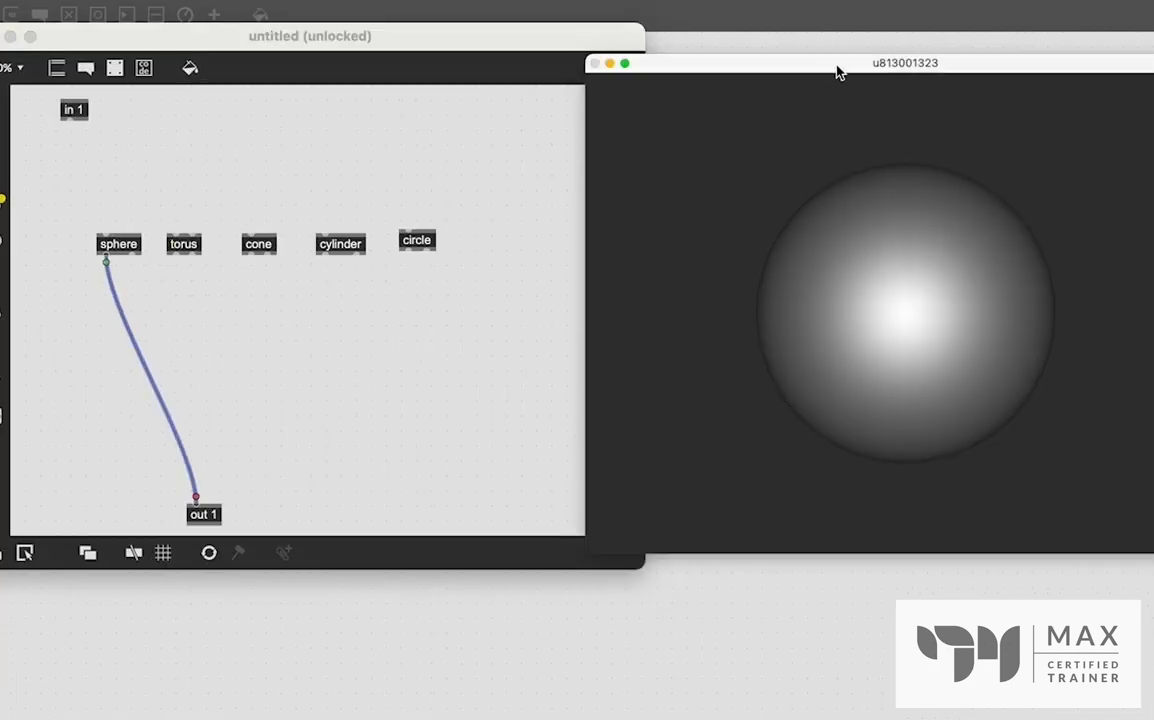
mouse_move(443, 311)
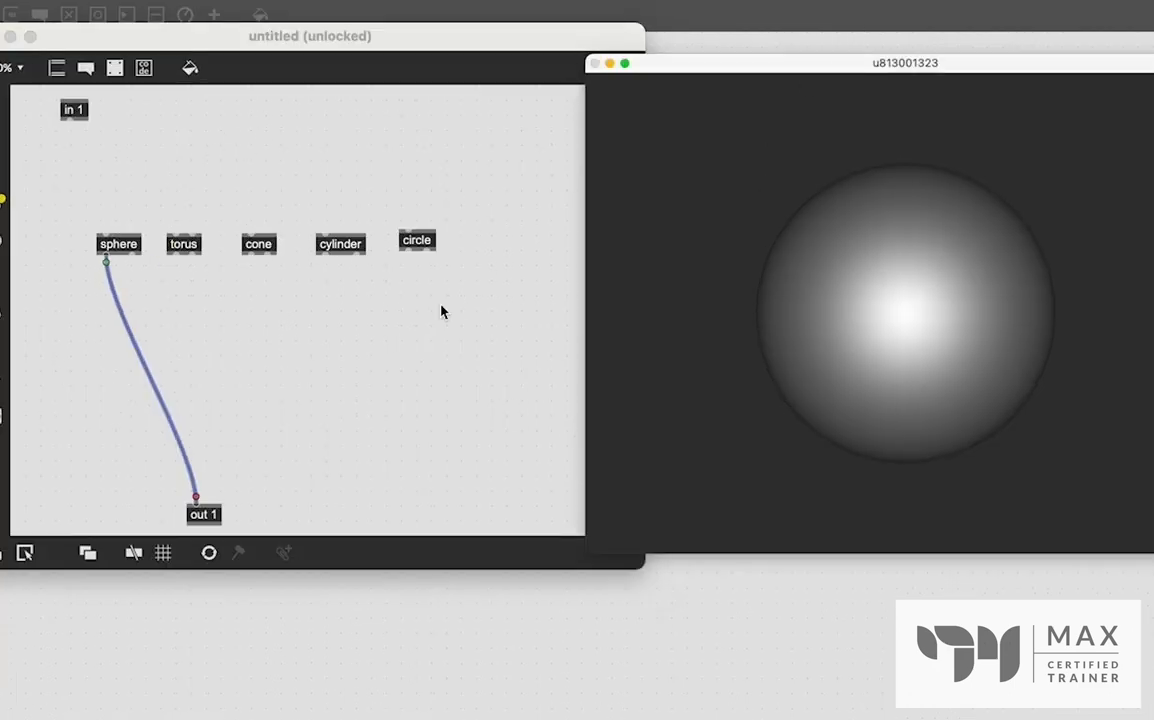
mouse_move(201, 335)
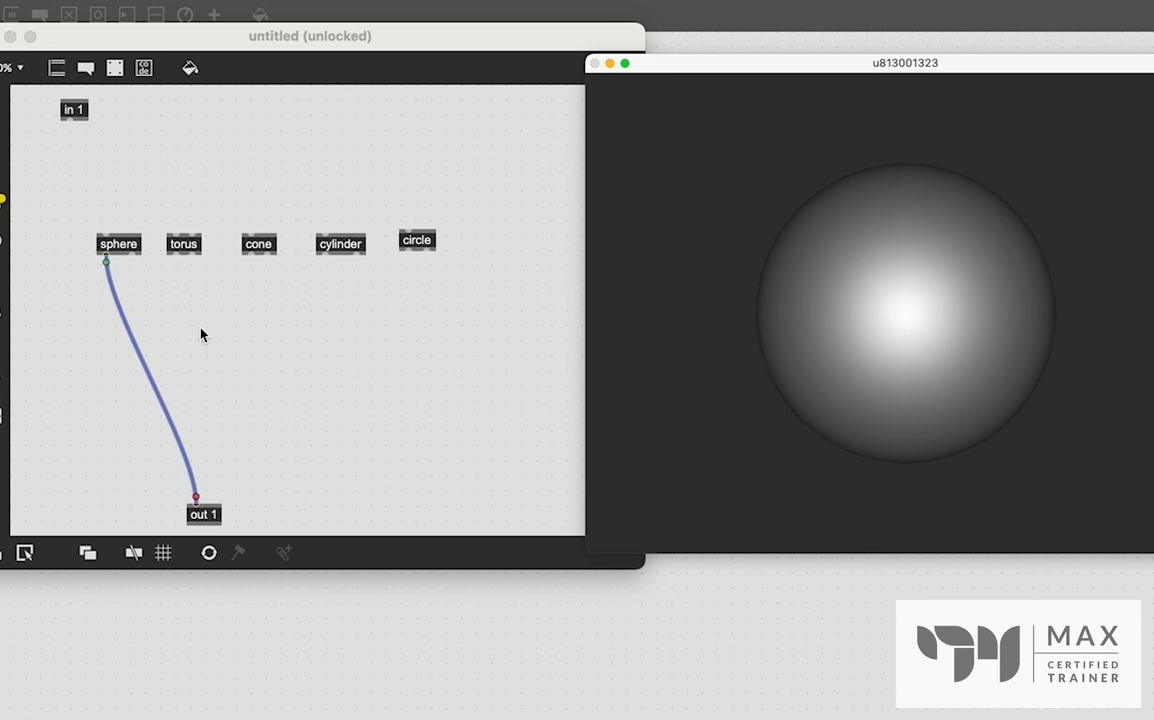
- Add a mix operator taking sphere and torus, replacing the sphere-to-out 1 cord
left_click(198, 328)
type("mix")
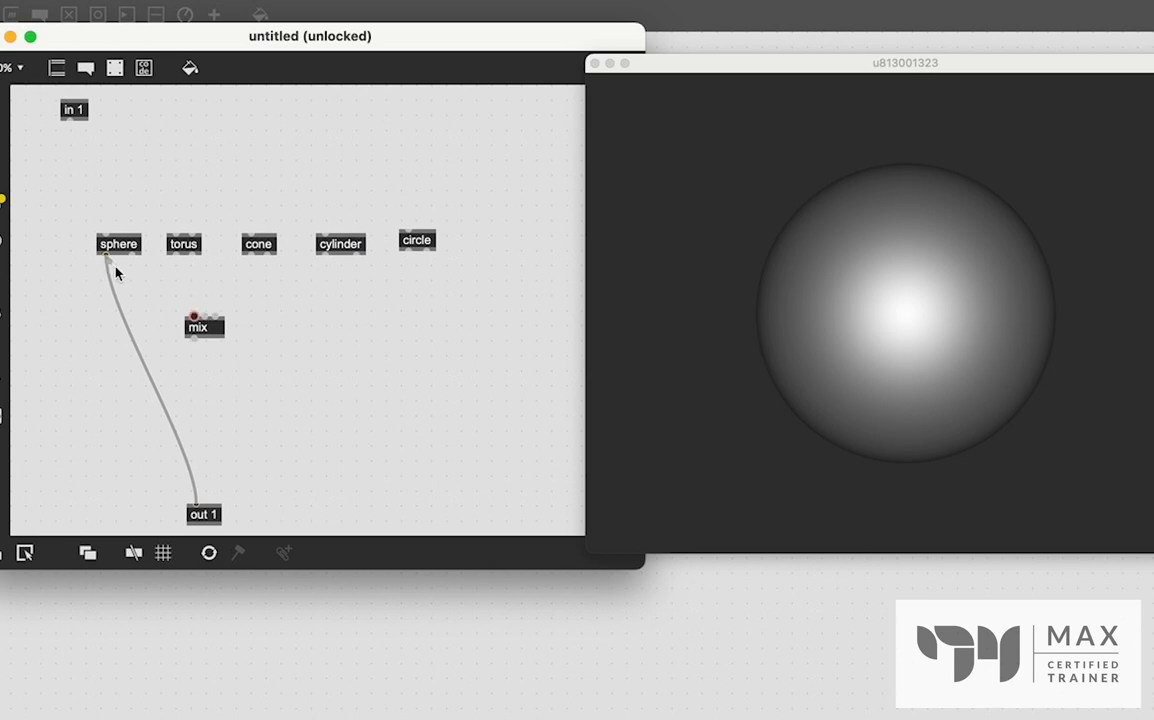
left_click_drag(108, 257, 196, 313)
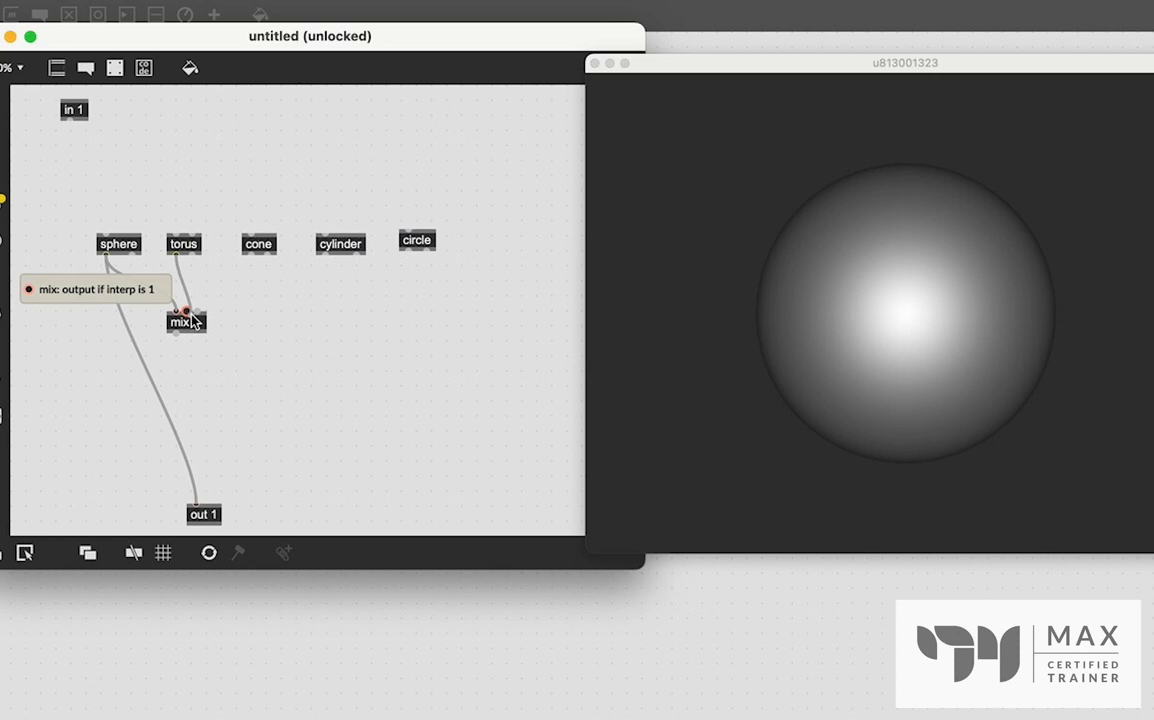
mouse_move(196, 312)
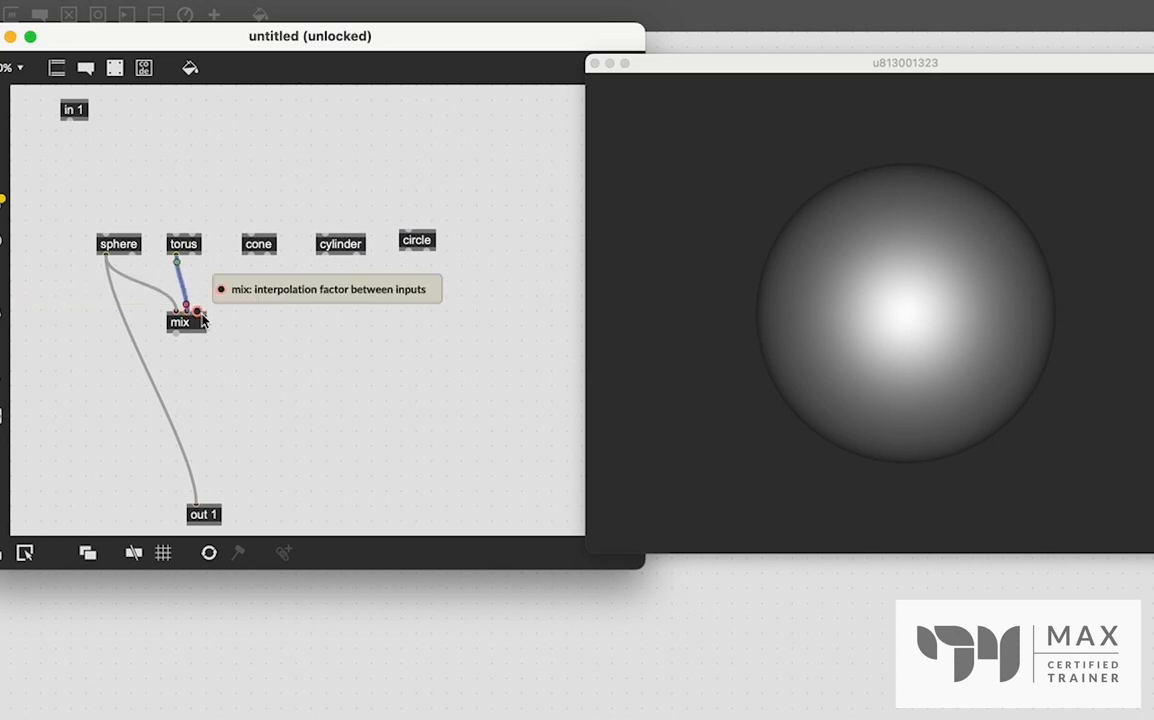
left_click(107, 266)
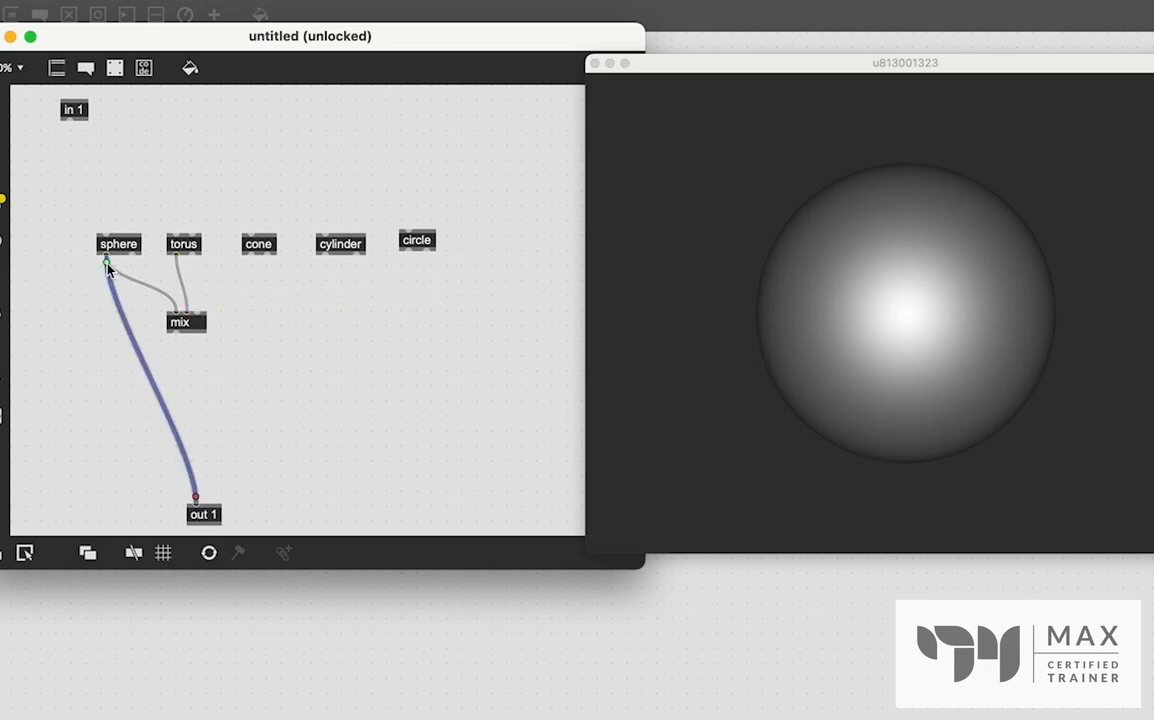
left_click(185, 322)
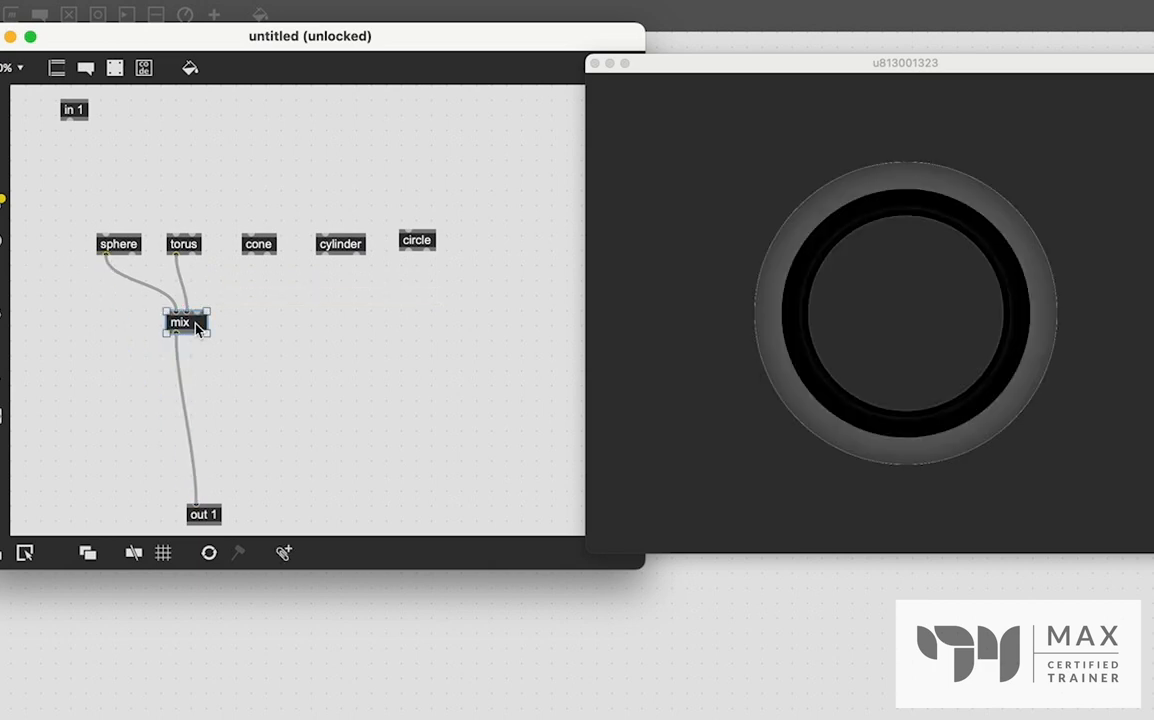
left_click_drag(185, 322, 185, 365)
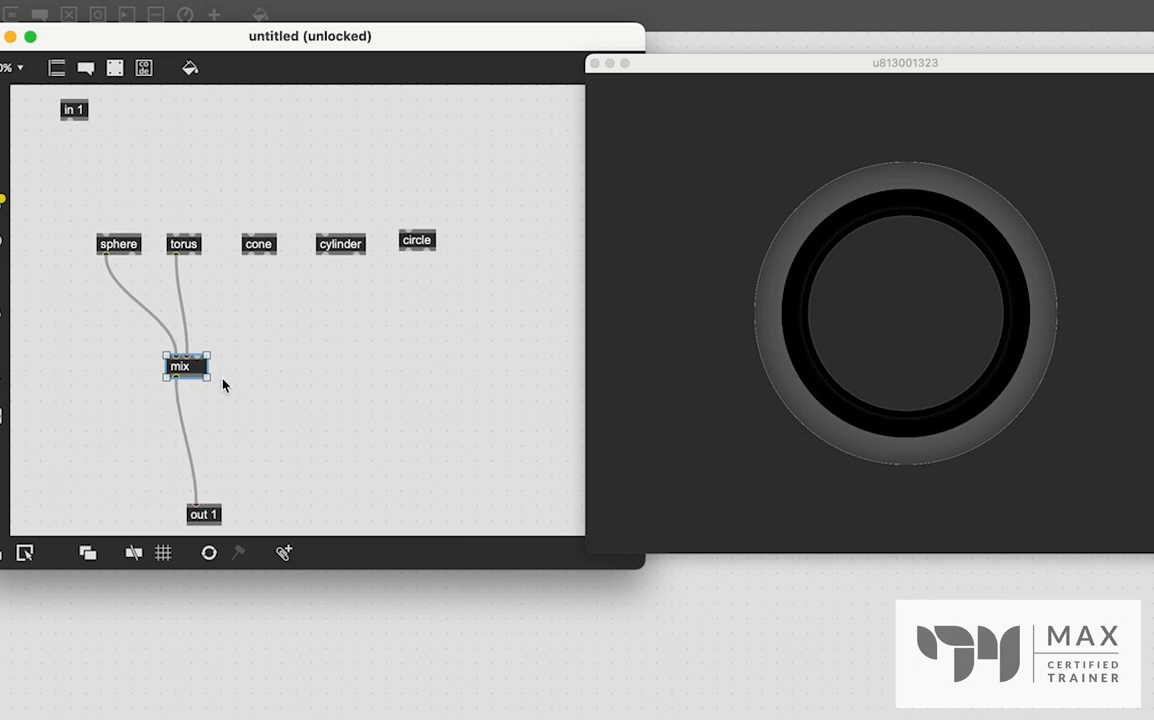
mouse_move(1029, 135)
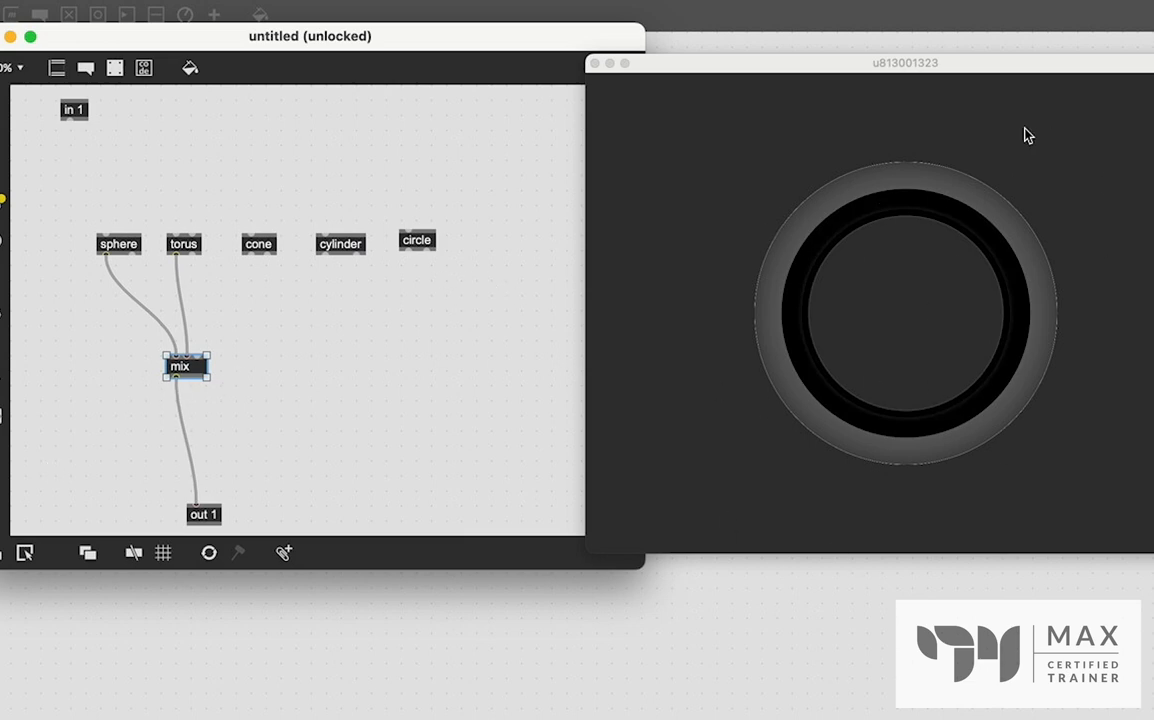
mouse_move(1065, 453)
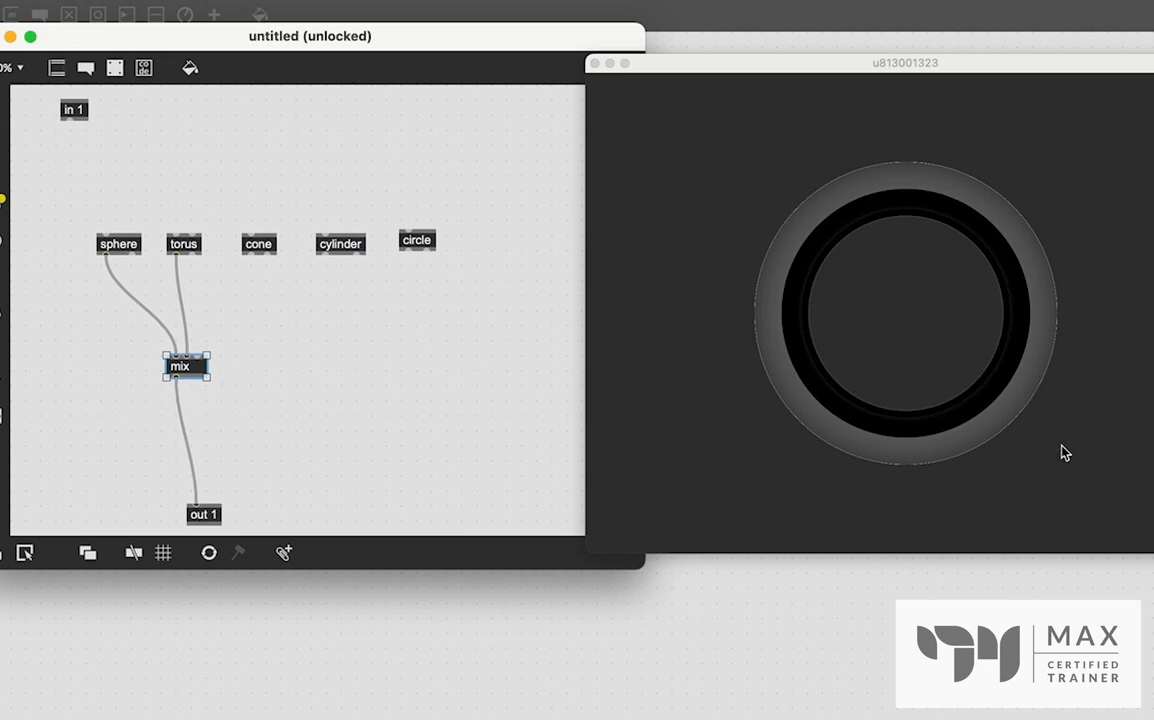
mouse_move(295, 322)
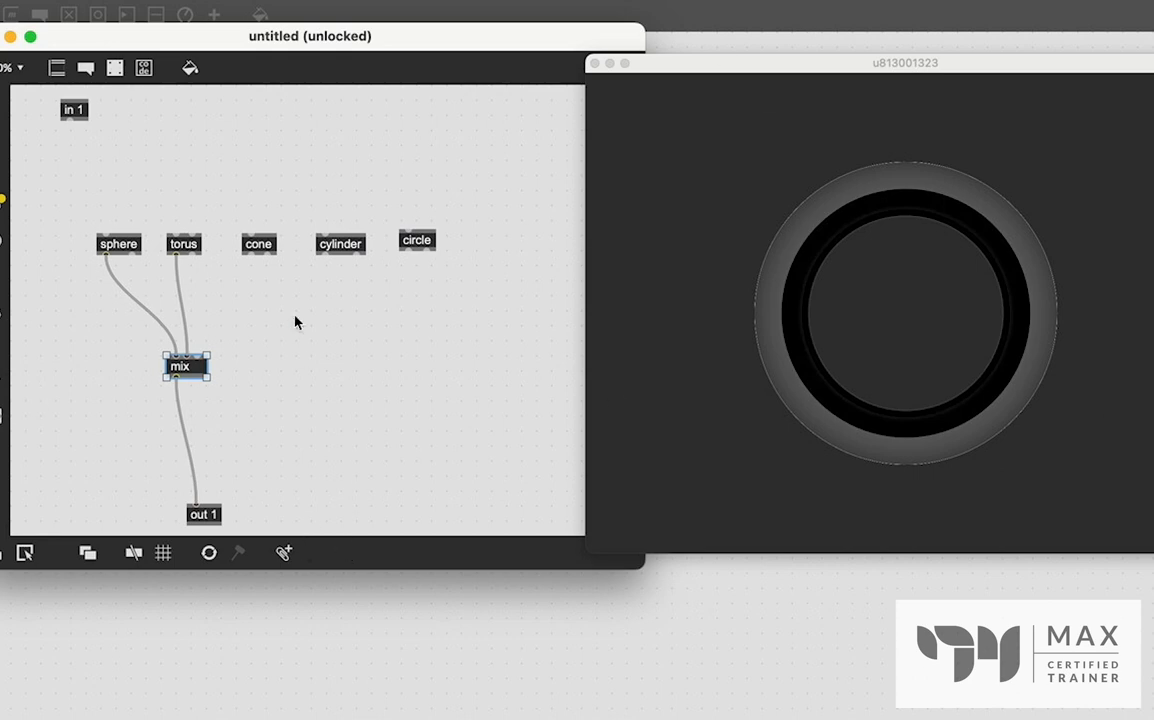
- Create a 'Param fading 0' operator in the gen patcher
type("pa")
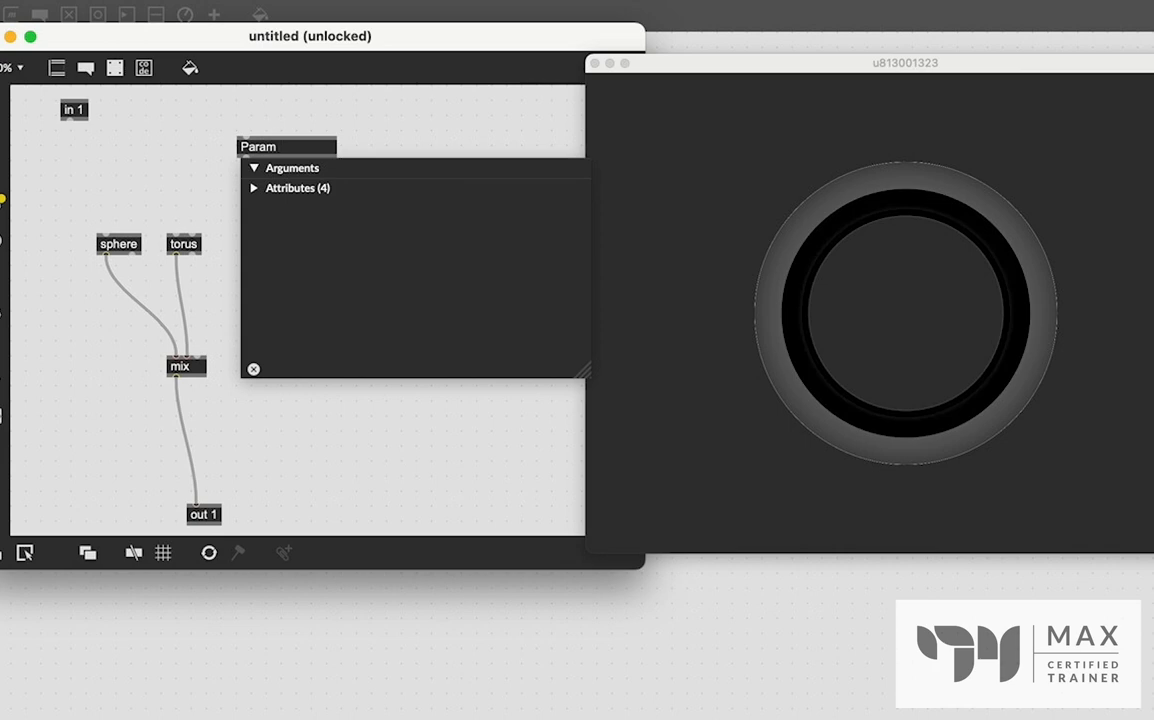
type("fading 0")
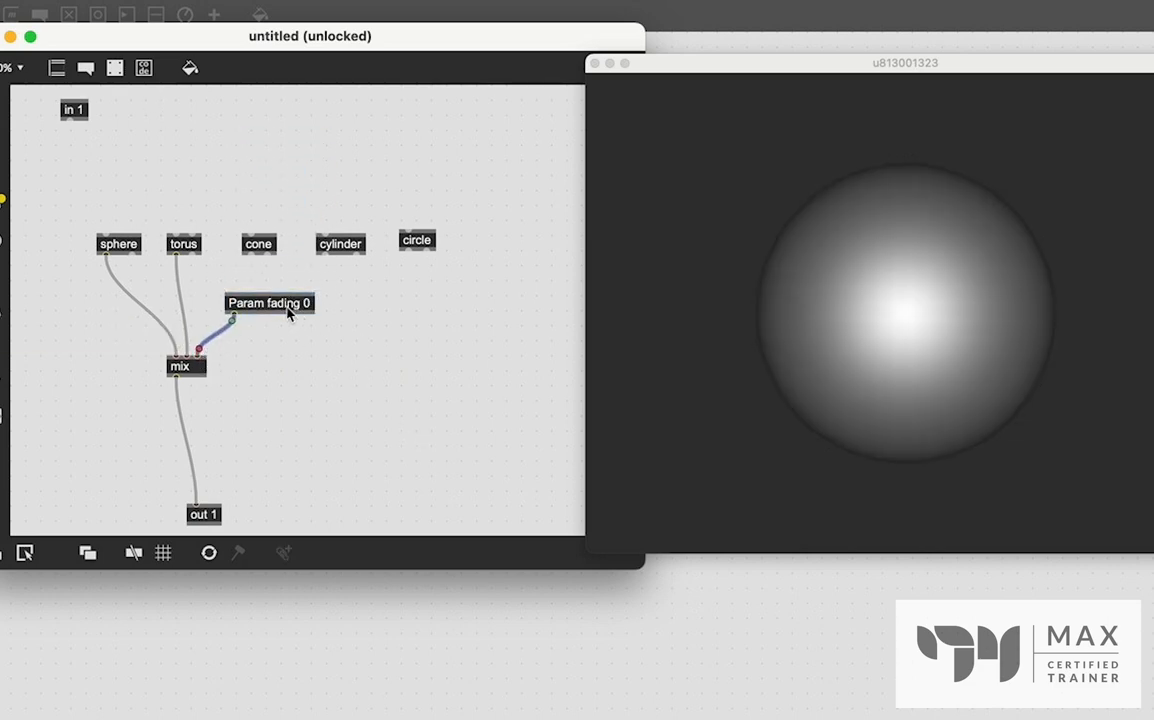
mouse_move(198, 360)
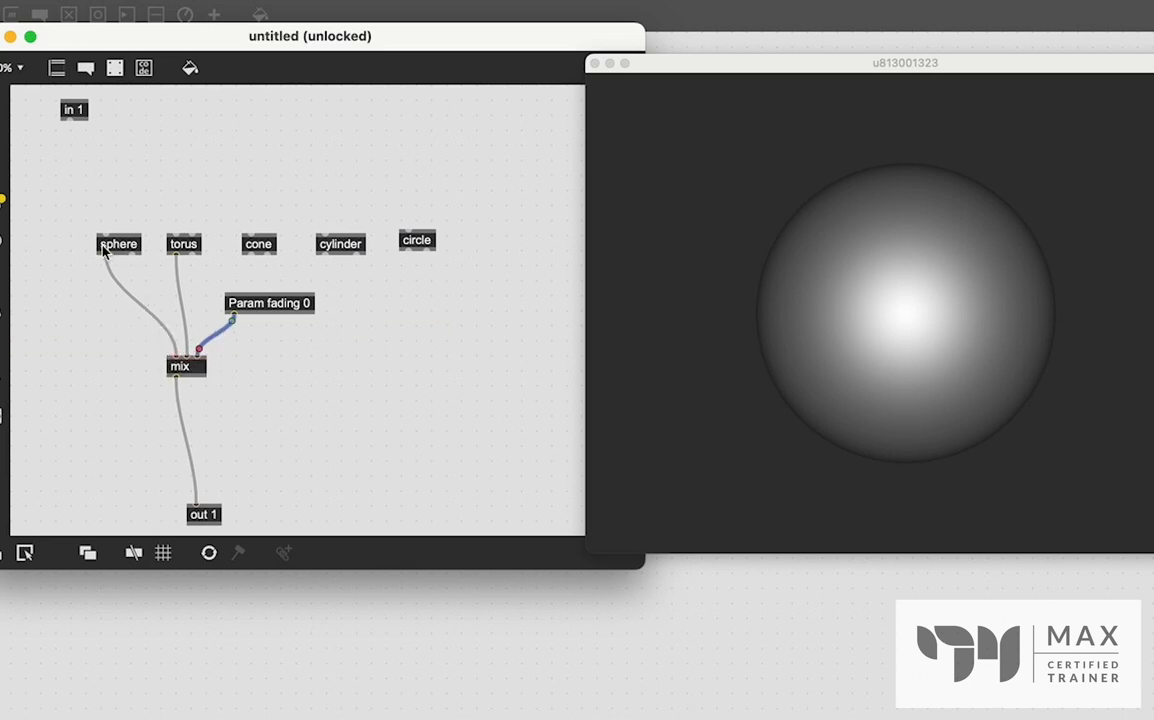
mouse_move(1047, 407)
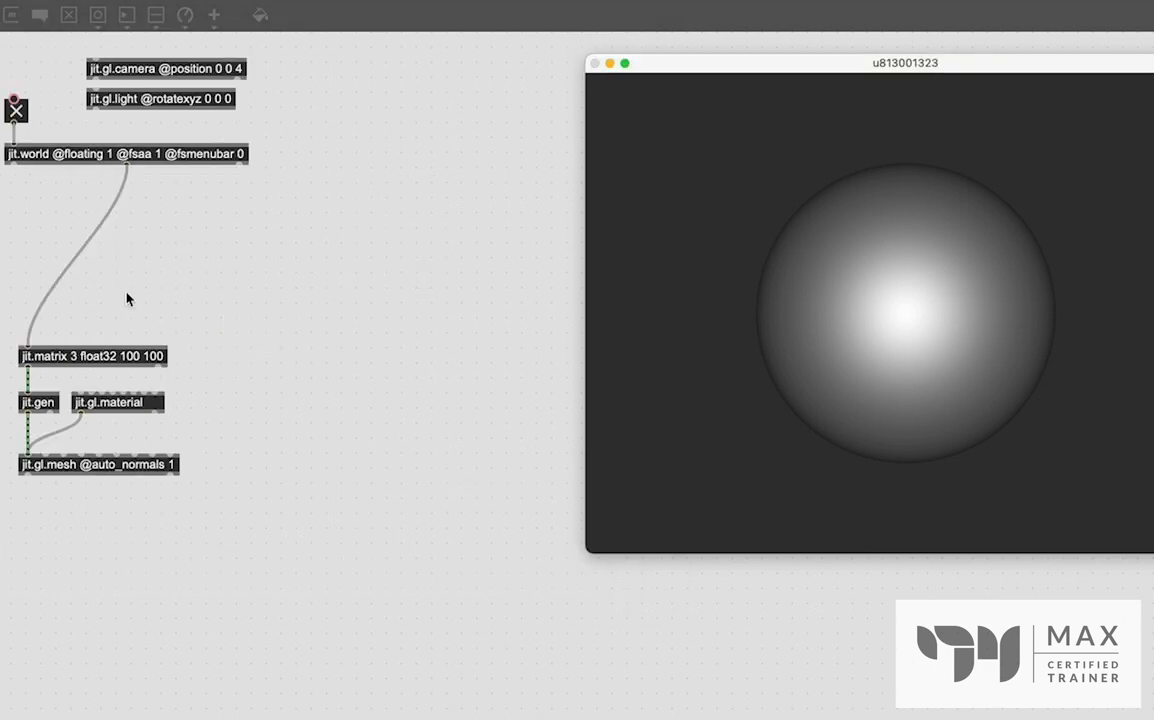
- Create a prepend fading object wired into jit.gen
left_click_drag(91, 356, 91, 283)
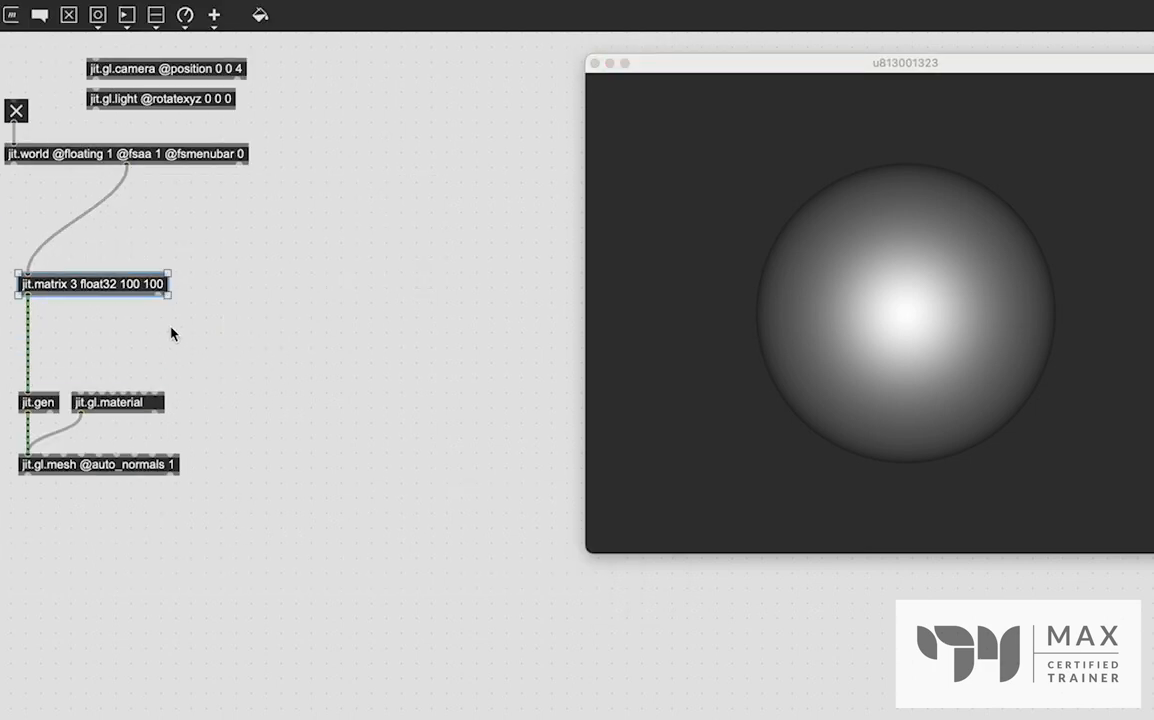
type("prepend")
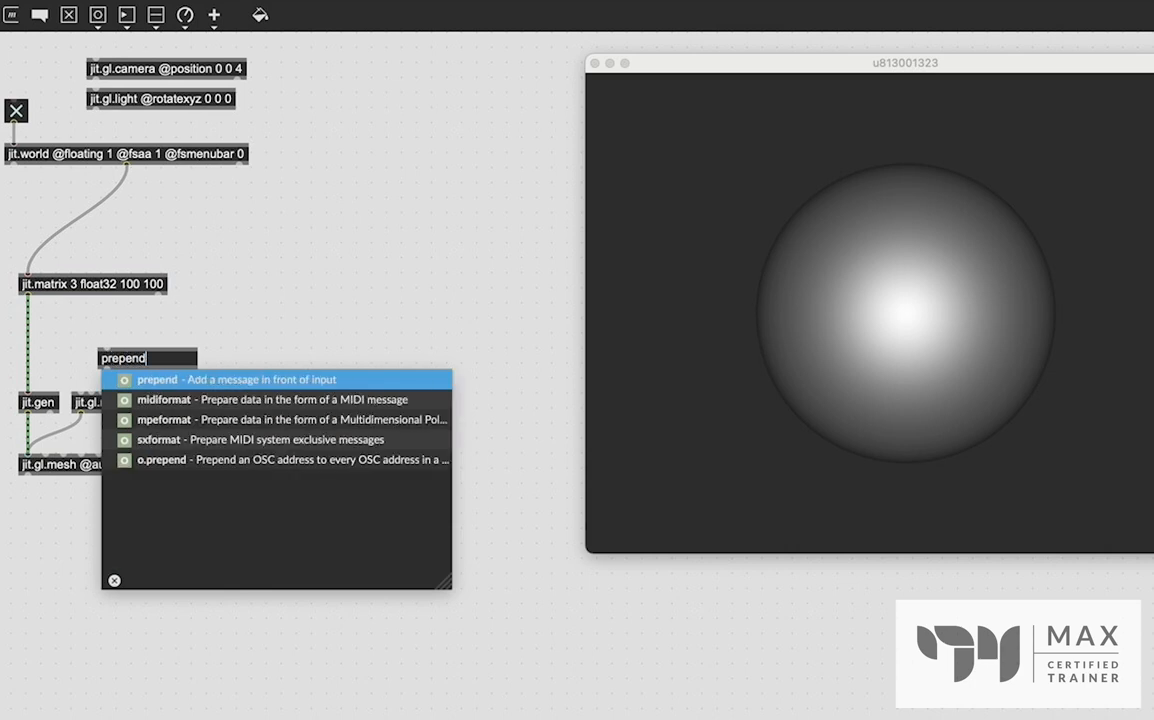
type("fading")
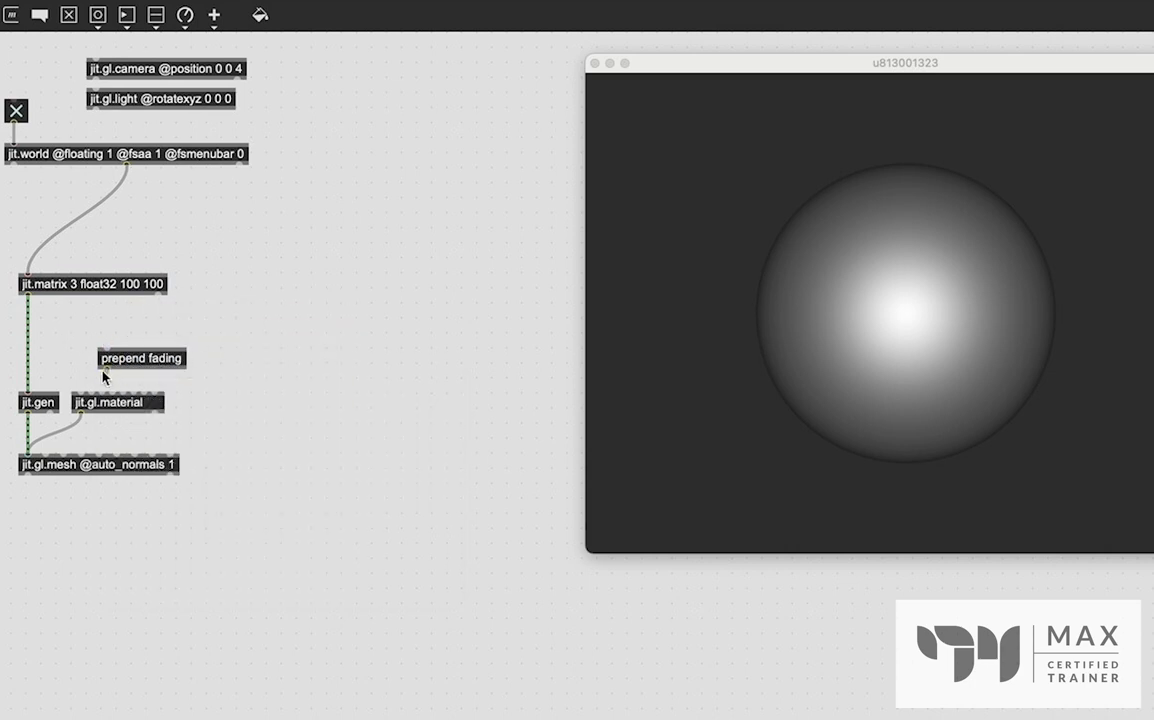
left_click_drag(142, 358, 90, 370)
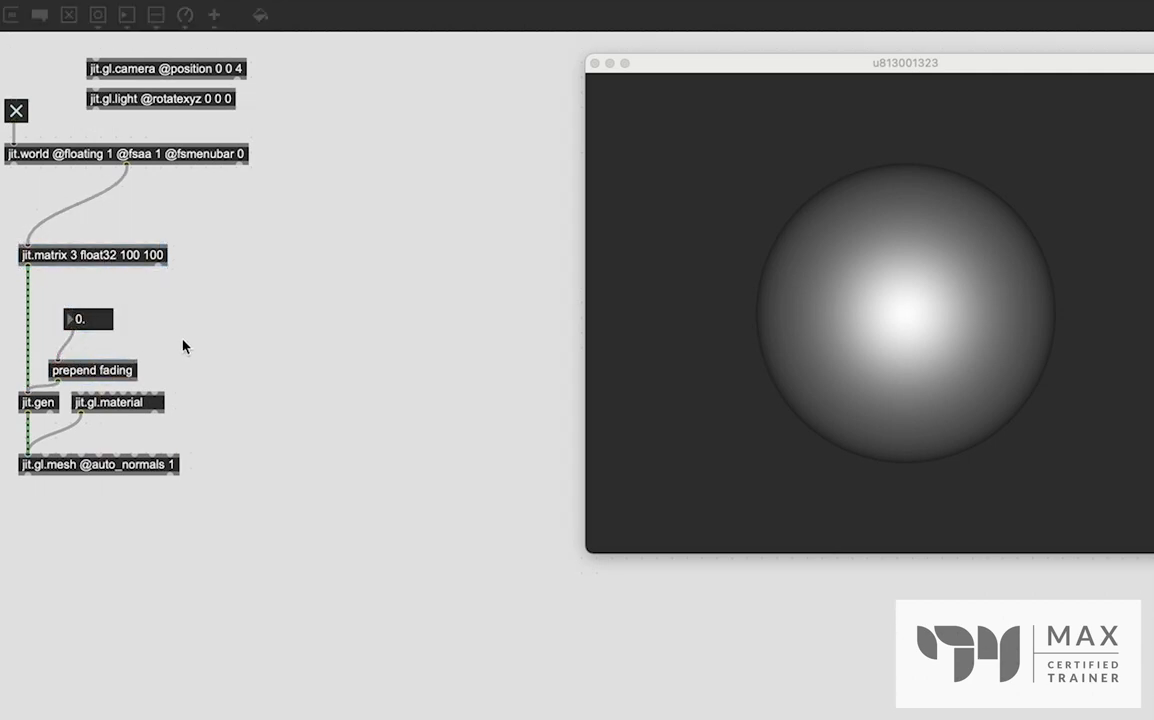
- Drag the fading number up and down to morph between sphere and torus
left_click_drag(88, 319, 88, 301)
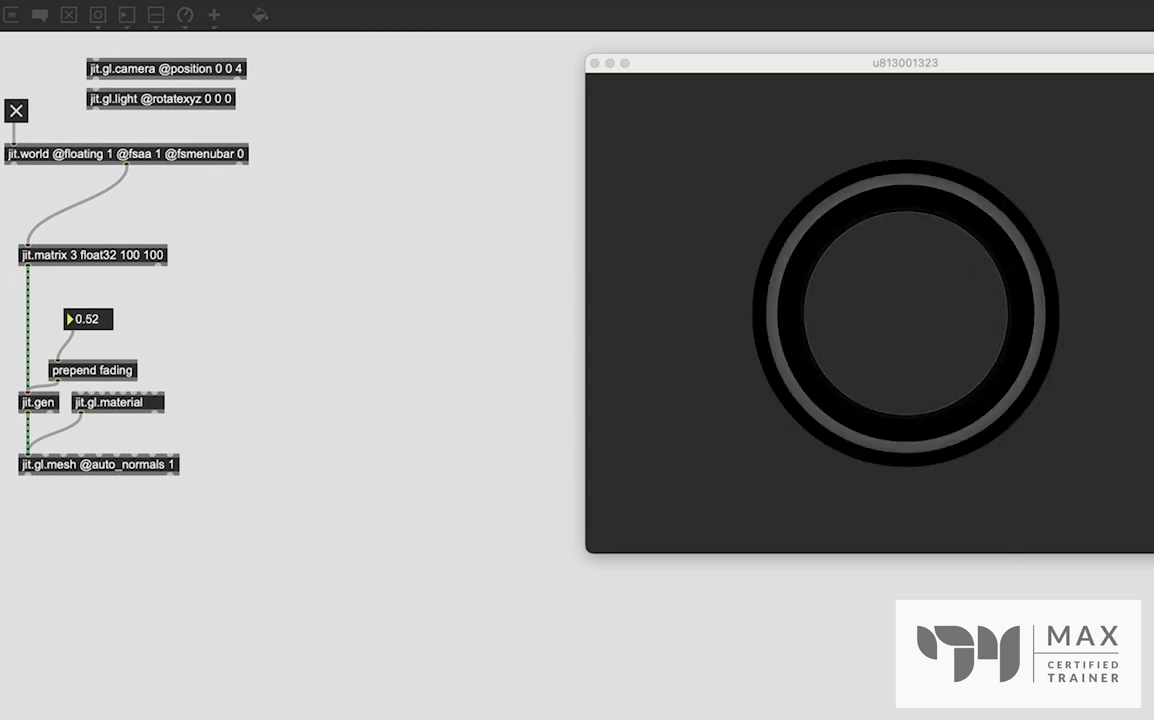
left_click_drag(90, 319, 90, 340)
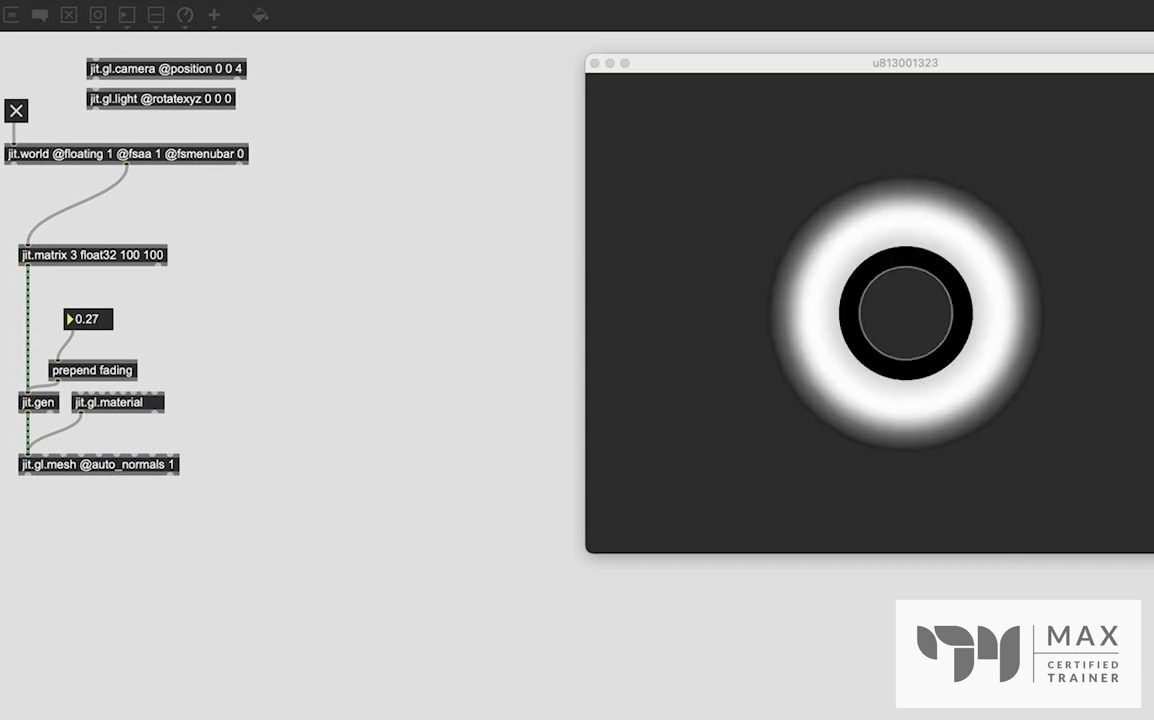
double_click(37, 402)
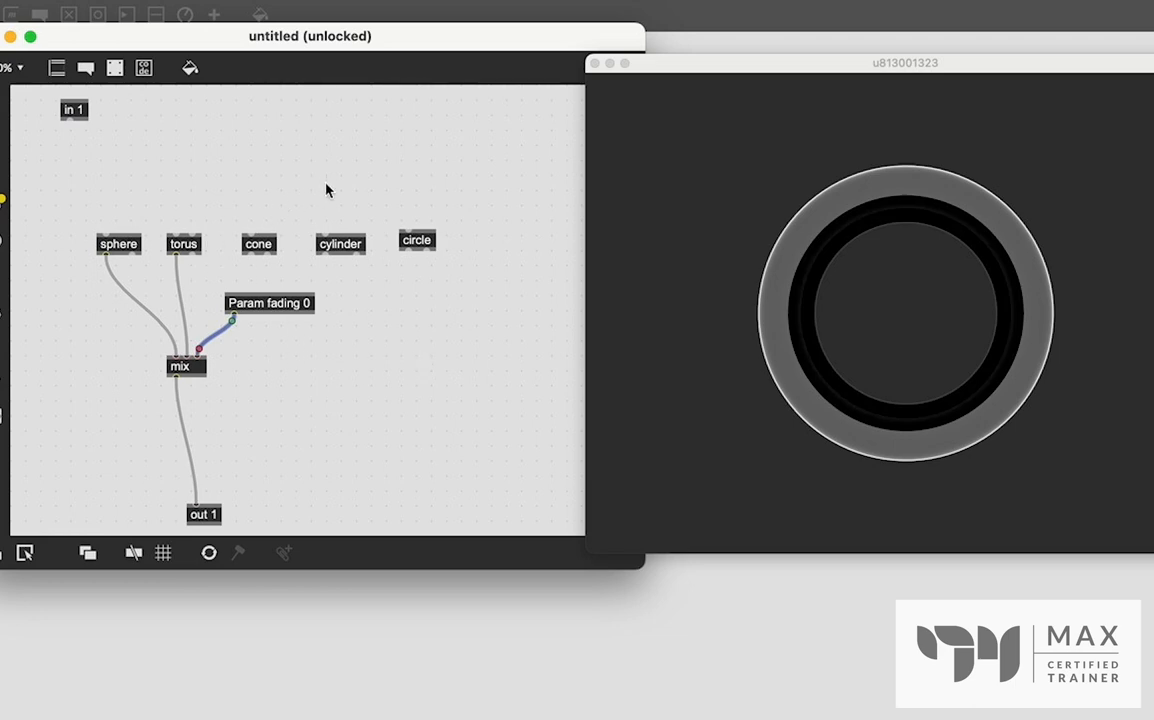
mouse_move(303, 195)
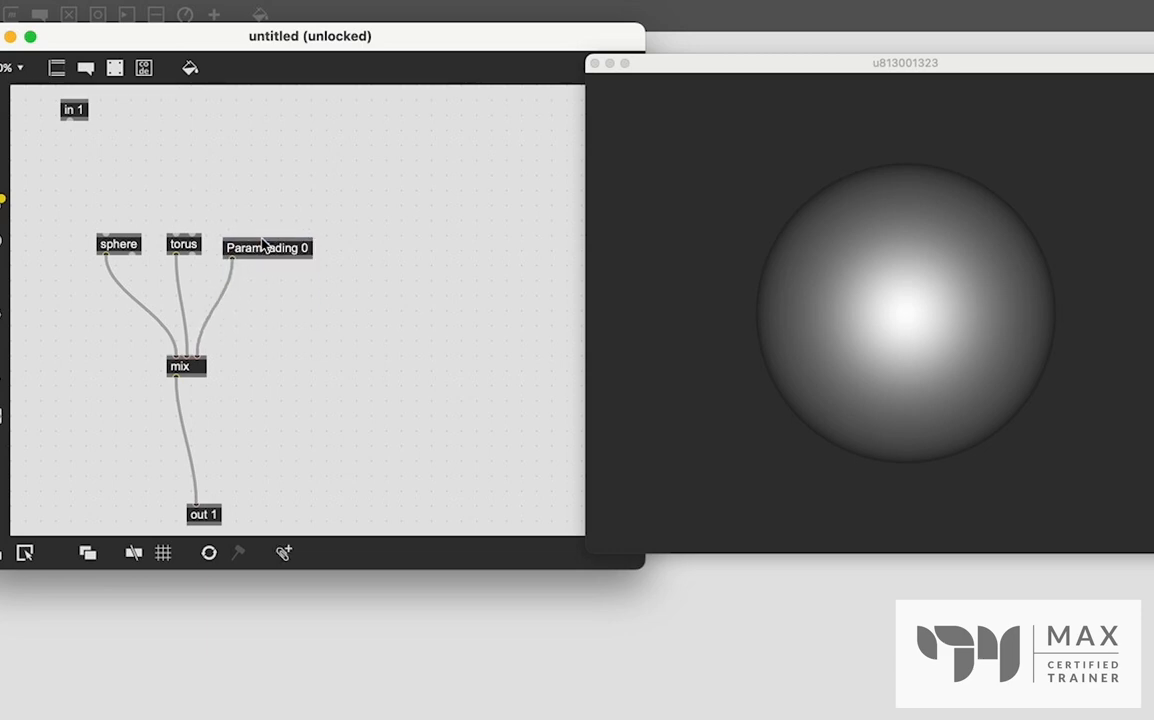
- Move mix up under sphere and torus, widen it, and tighten the shape group
left_click_drag(186, 366, 111, 284)
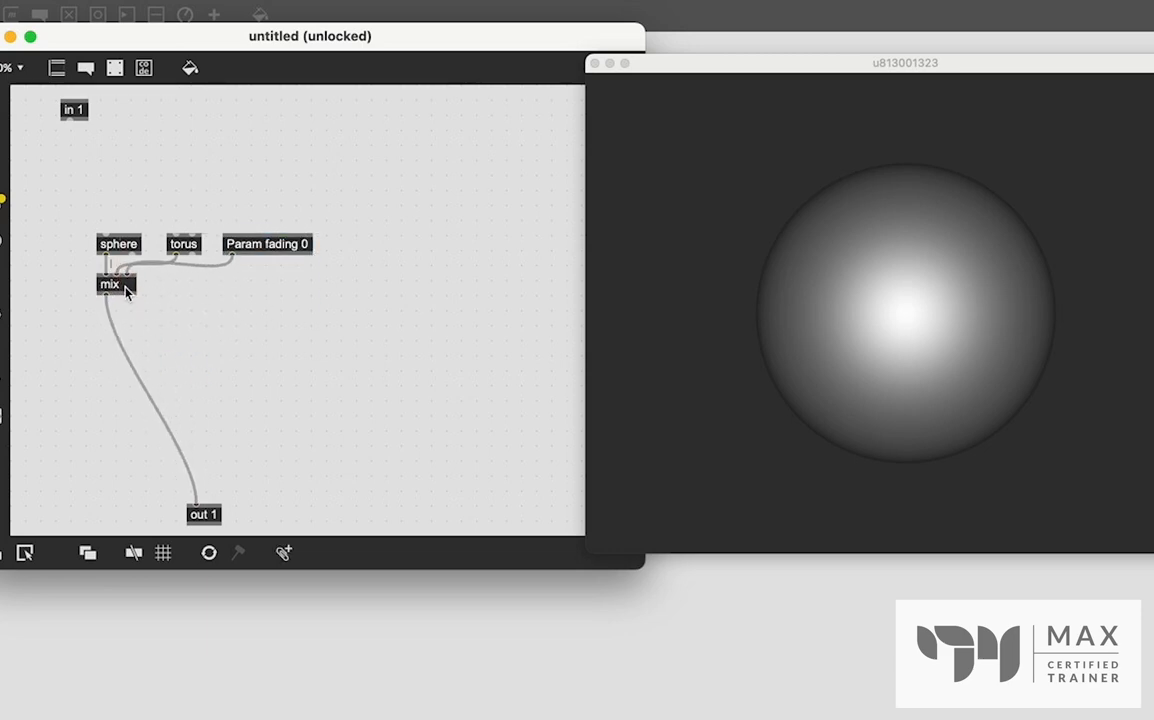
left_click_drag(131, 292, 244, 292)
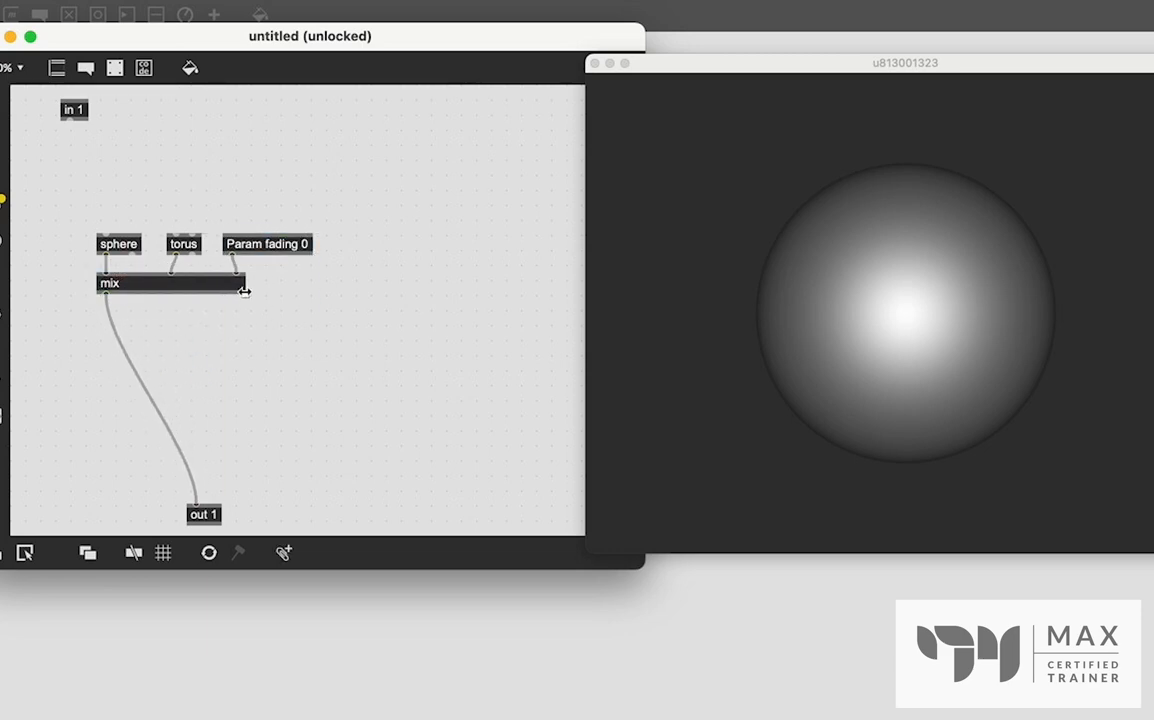
left_click(267, 243)
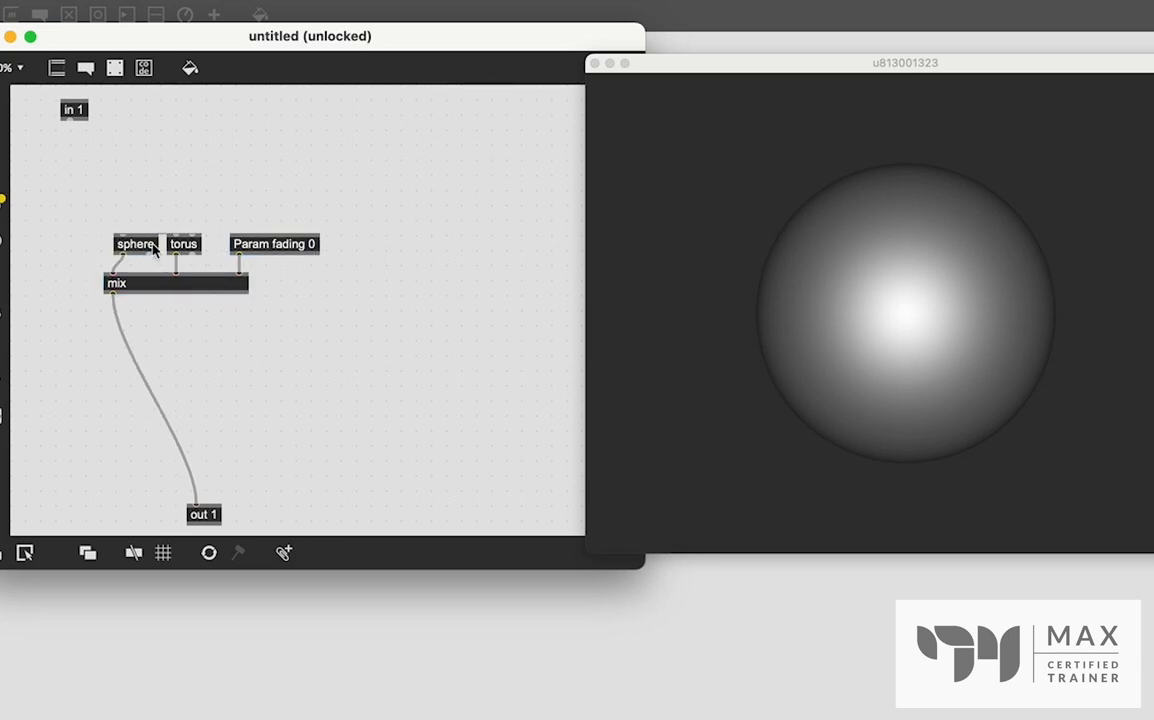
left_click(127, 244)
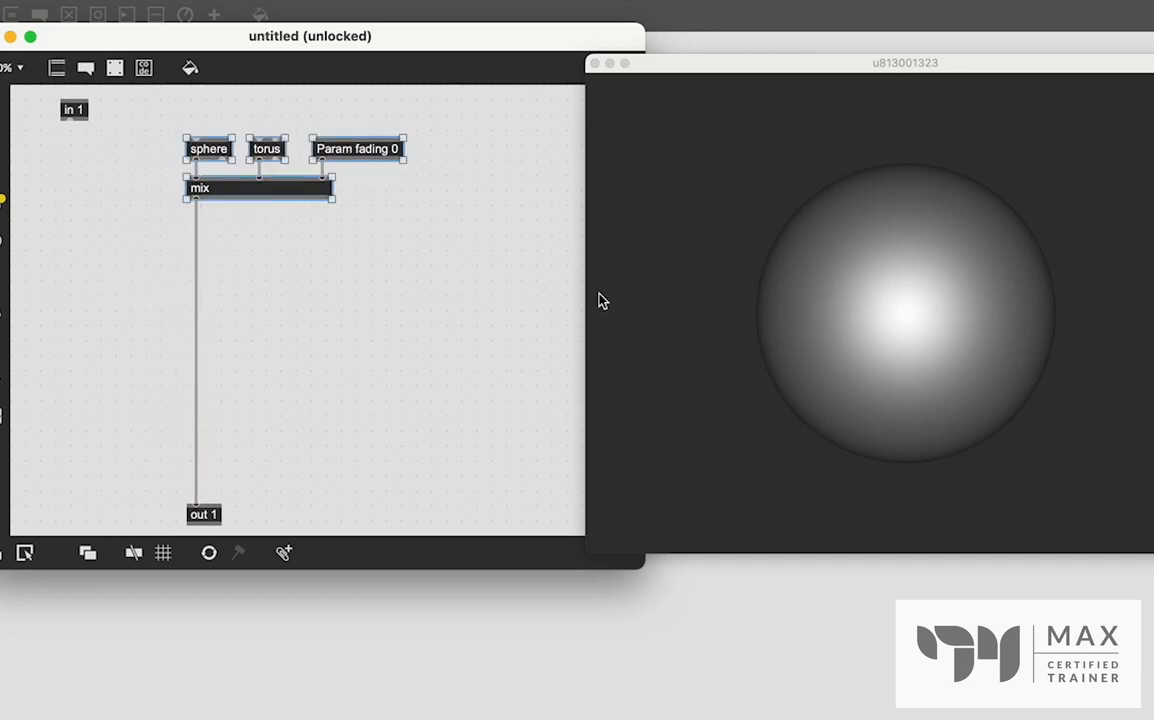
mouse_move(990, 546)
type("swiz")
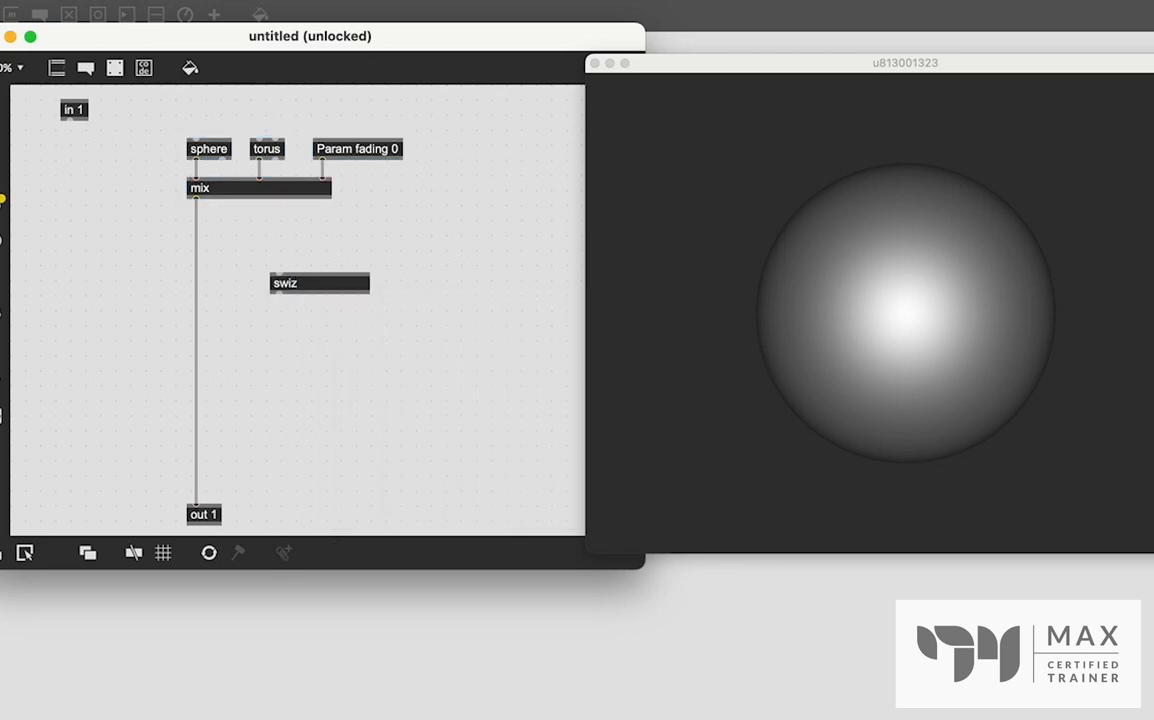
- Wire mix into swiz x, y and z, recombined through vec 0 0 0 into out 1
left_click_drag(320, 283, 235, 259)
type(" z")
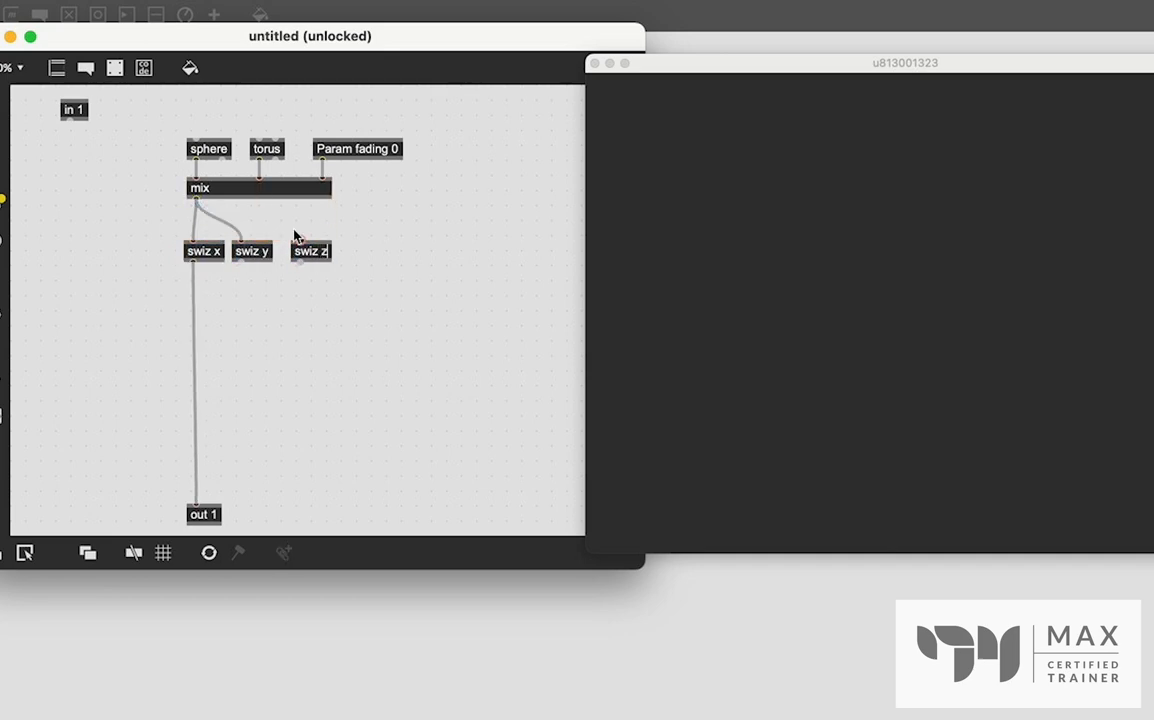
left_click_drag(198, 203, 298, 238)
type("vec 0 0 0 0")
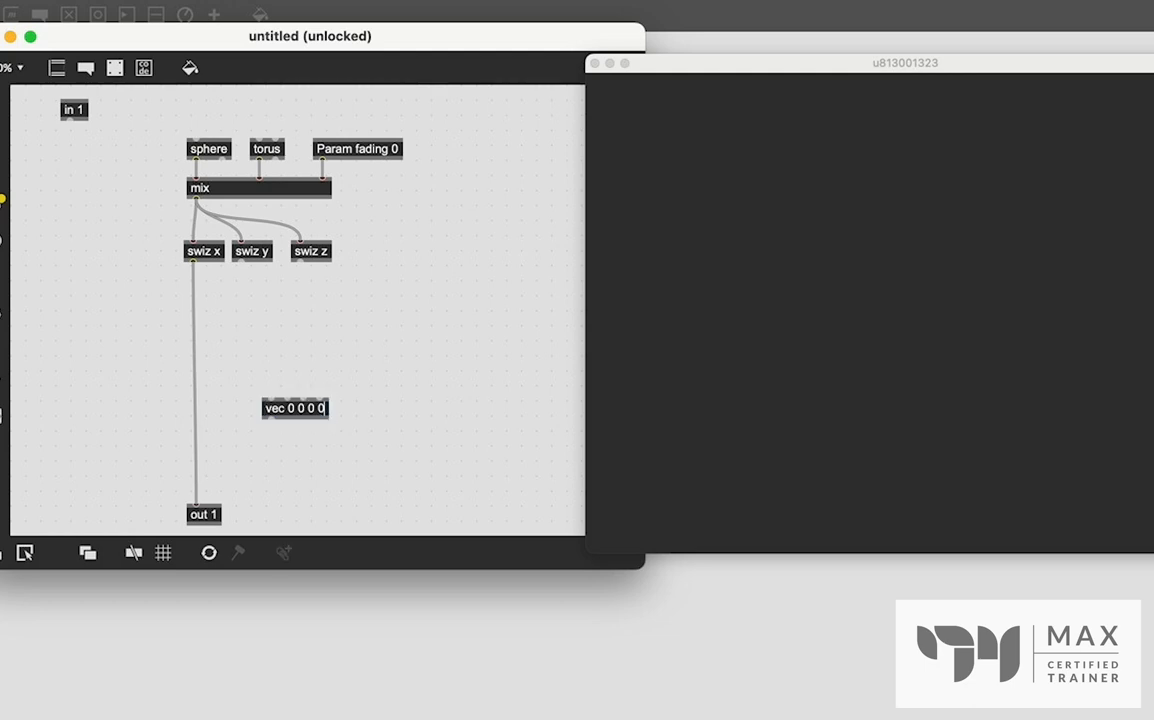
left_click_drag(294, 408, 215, 408)
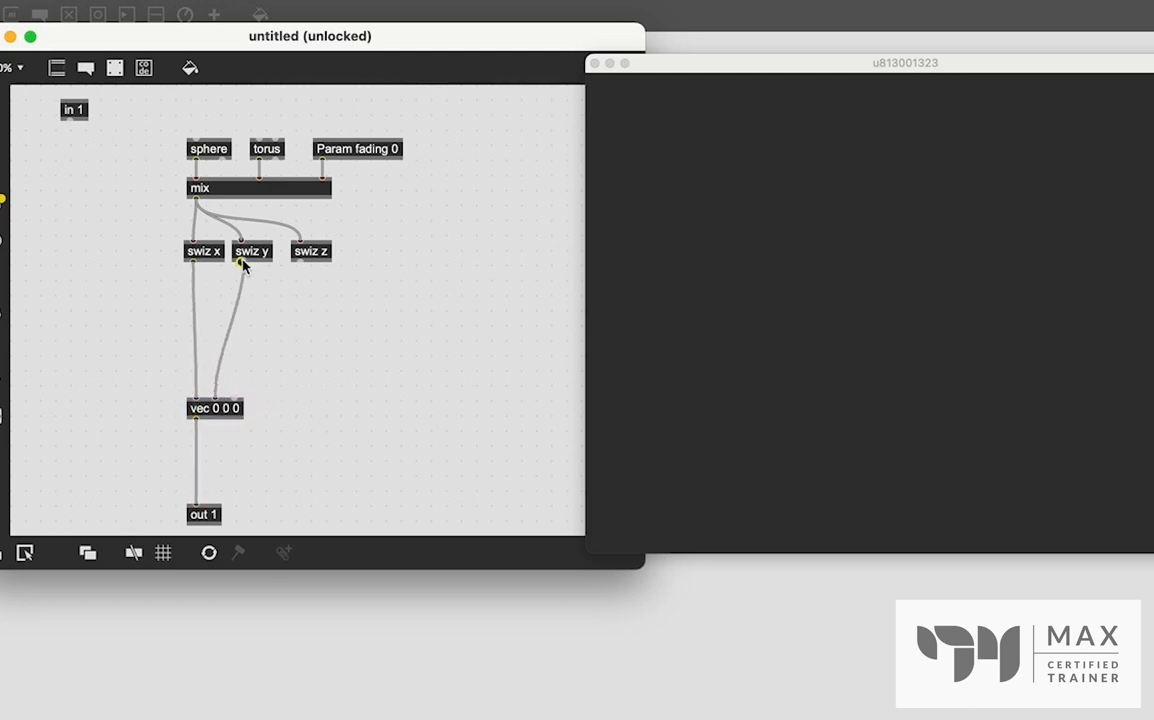
left_click_drag(300, 262, 234, 392)
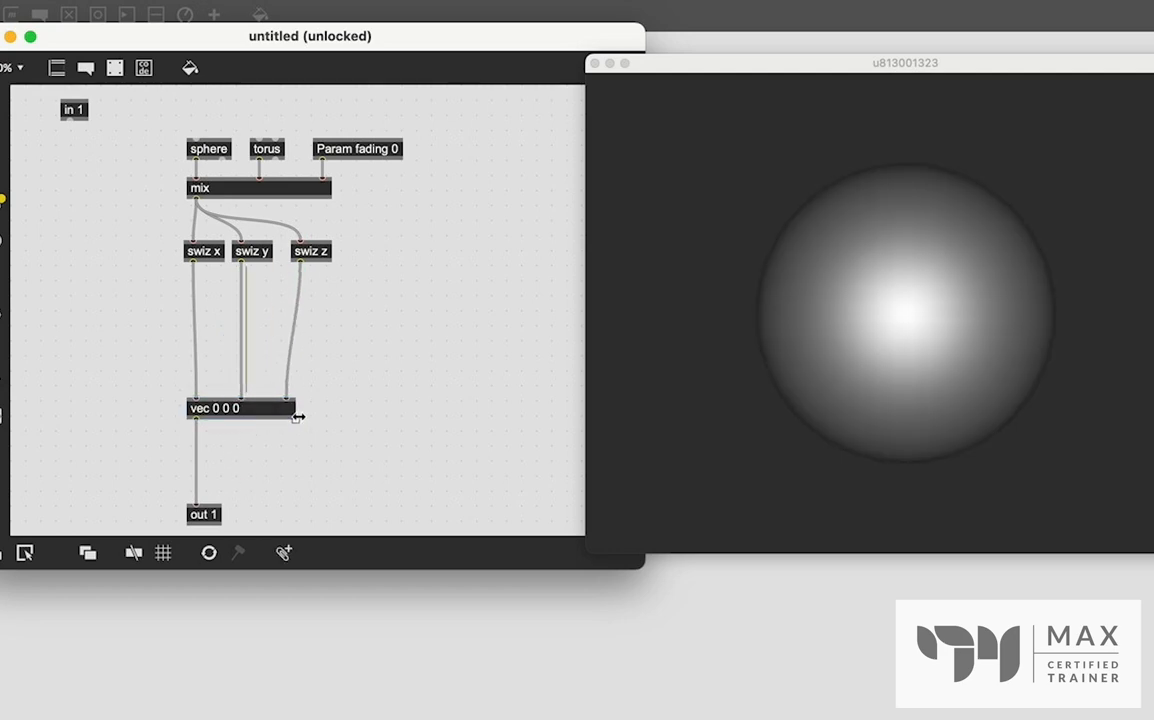
left_click(246, 408)
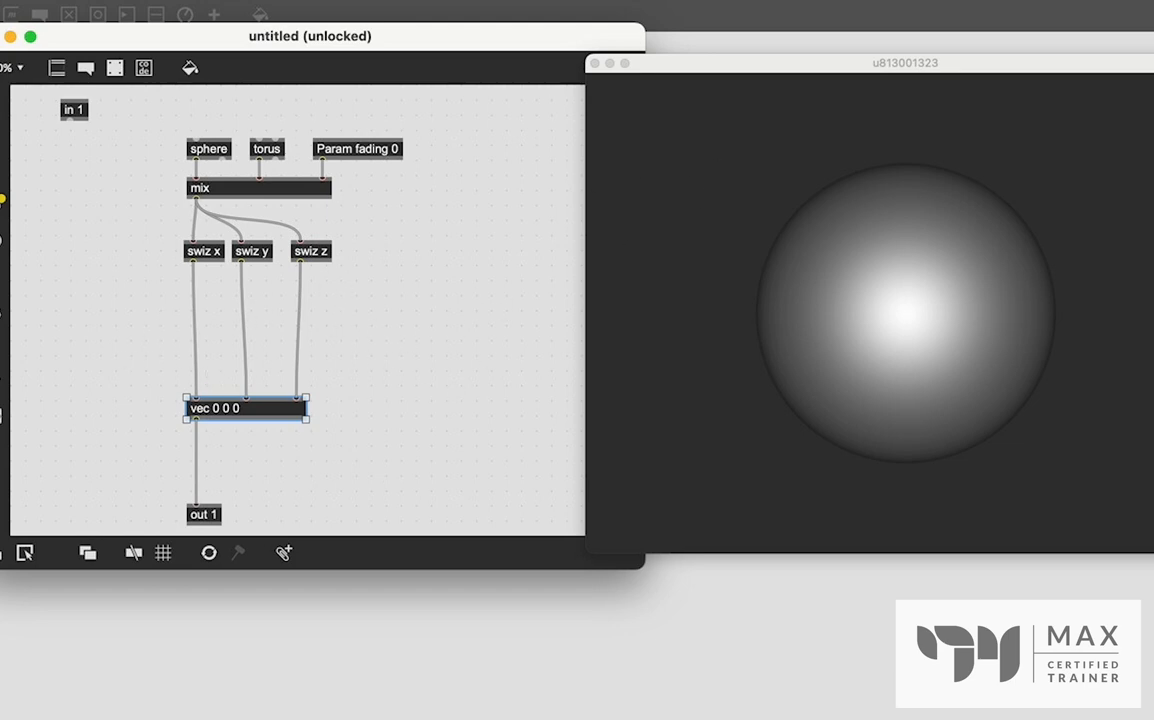
mouse_move(670, 355)
type("+")
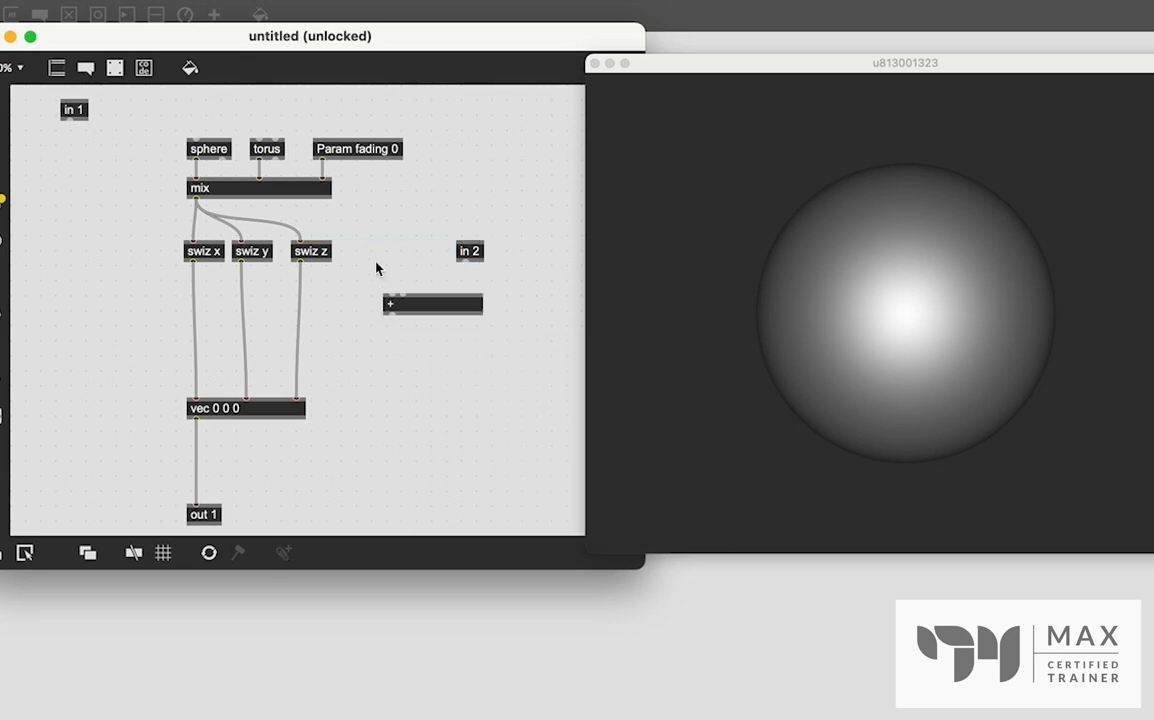
- Position the new + object next to the in 2 inlet
left_click_drag(432, 303, 197, 303)
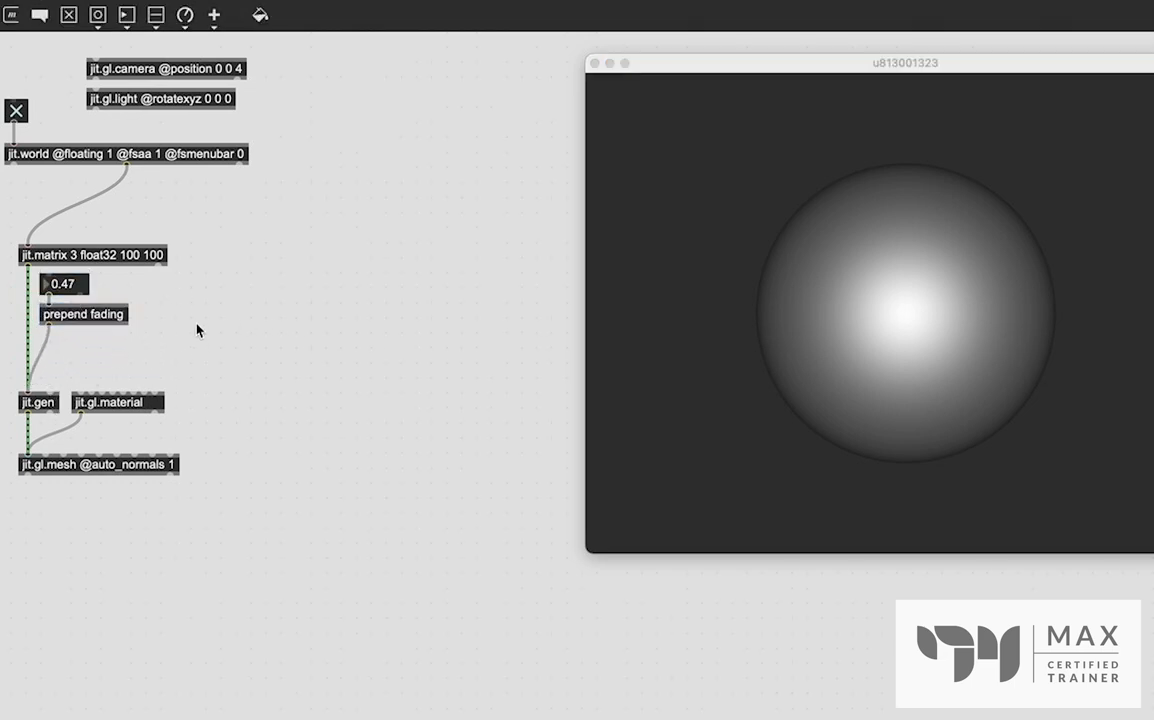
- Create jit.noise 3 float32 20 20 and bang it to distort the sphere
type("jit.noise")
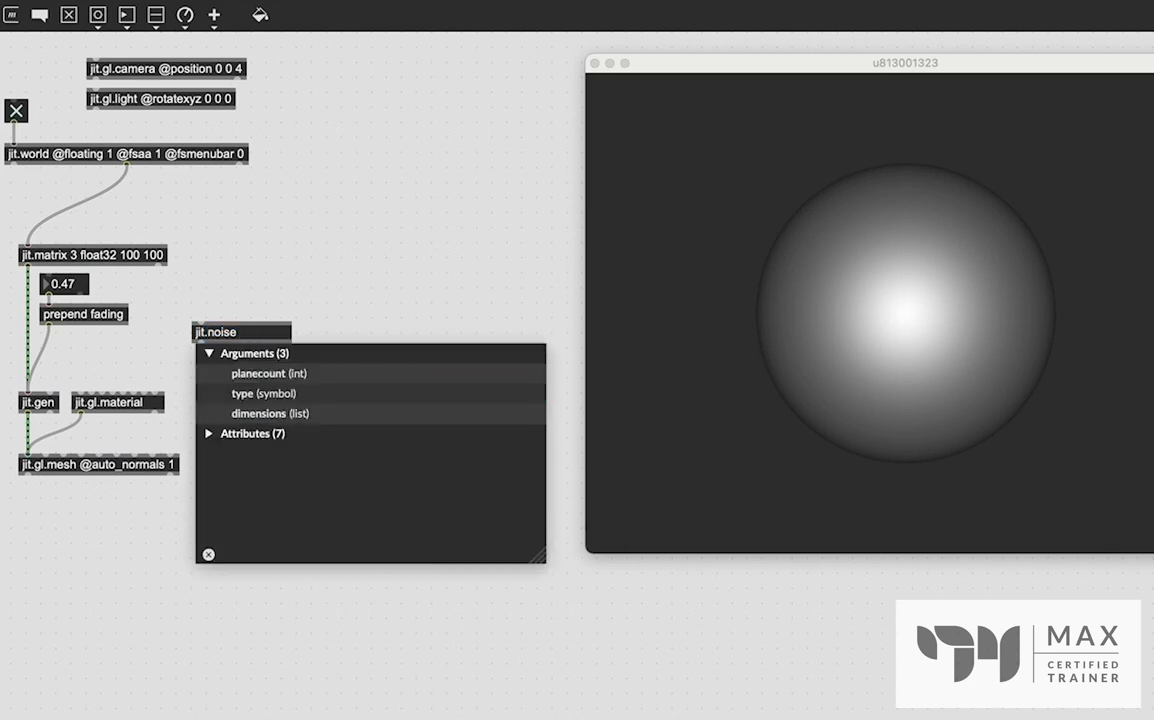
type("3 float32 20 20")
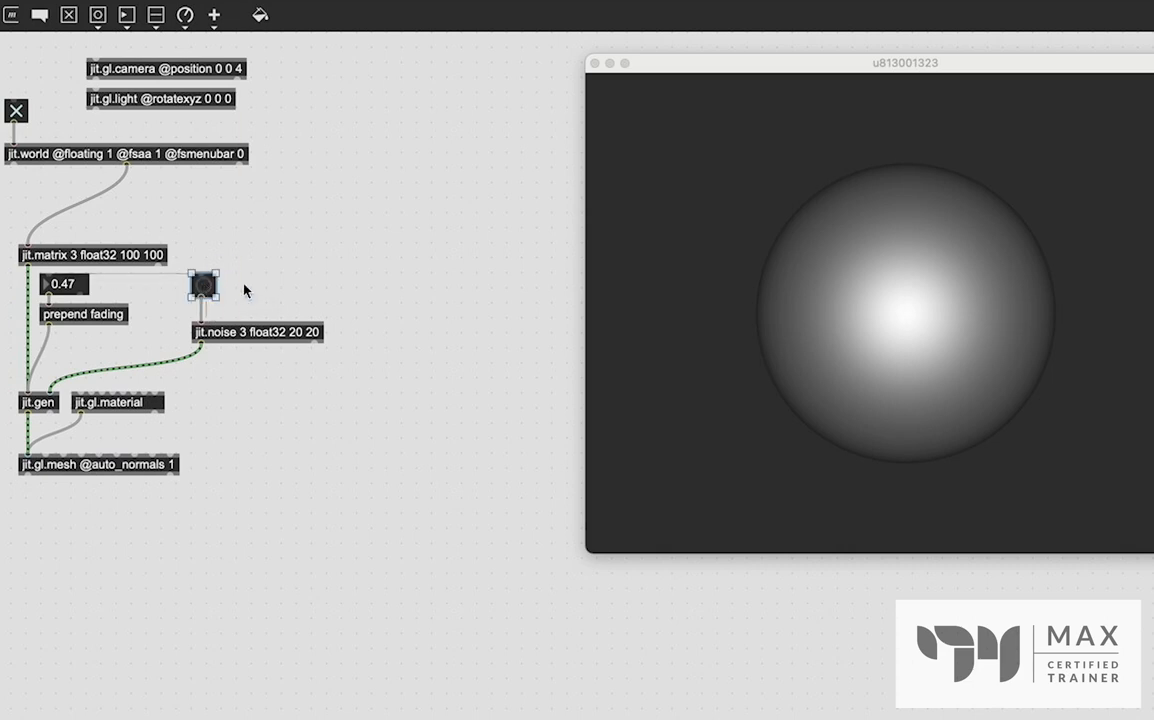
left_click(202, 283)
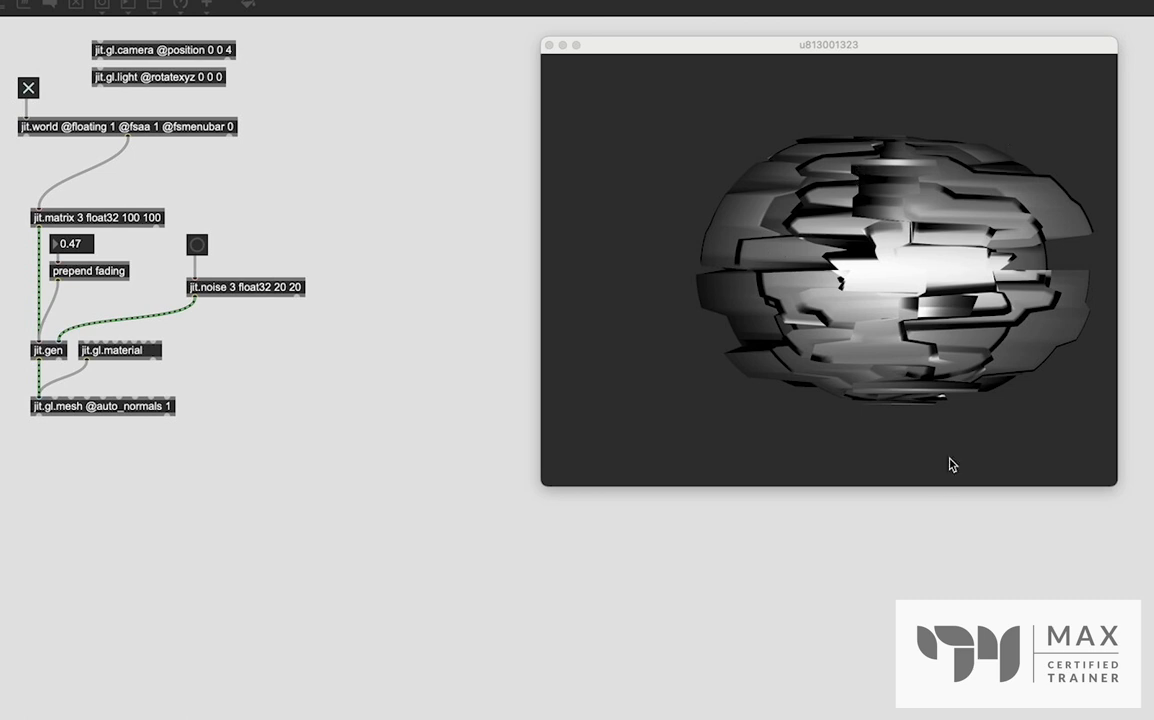
mouse_move(60, 355)
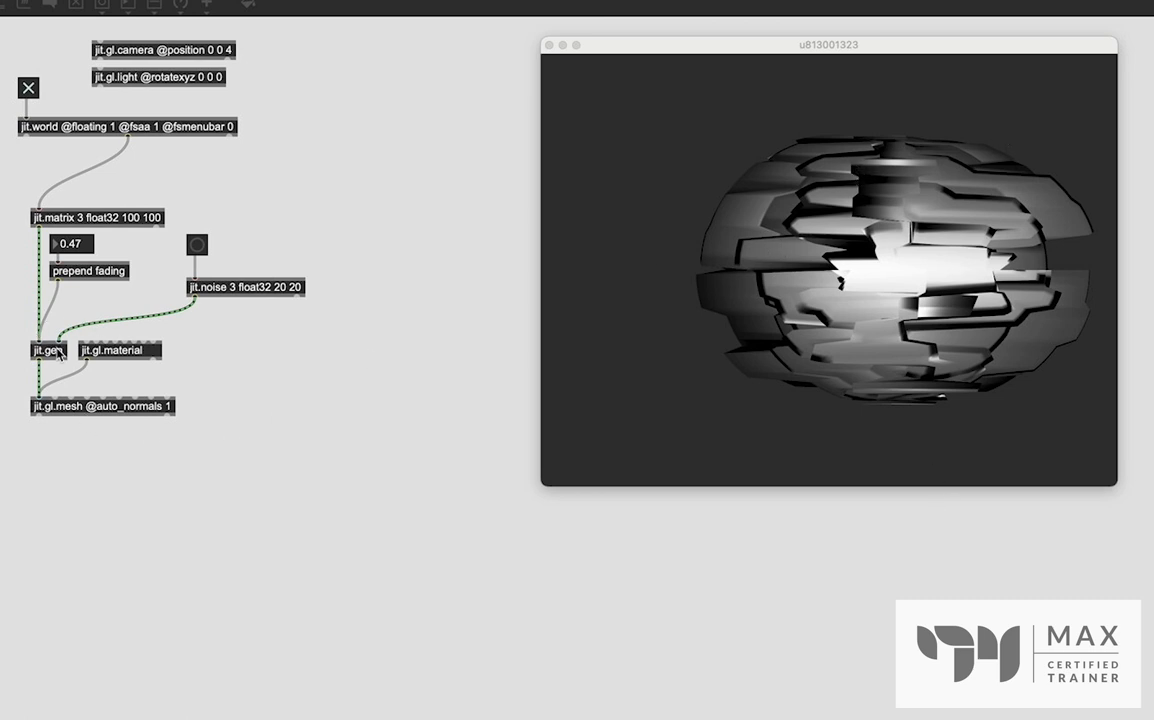
mouse_move(879, 203)
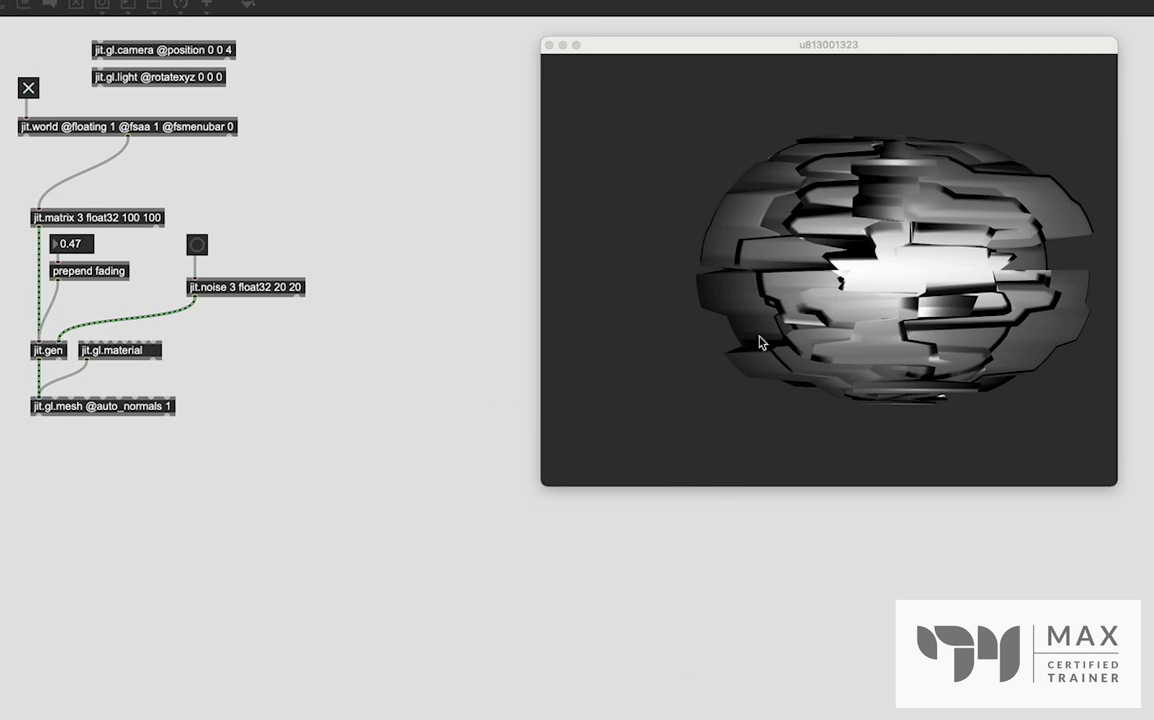
mouse_move(3, 372)
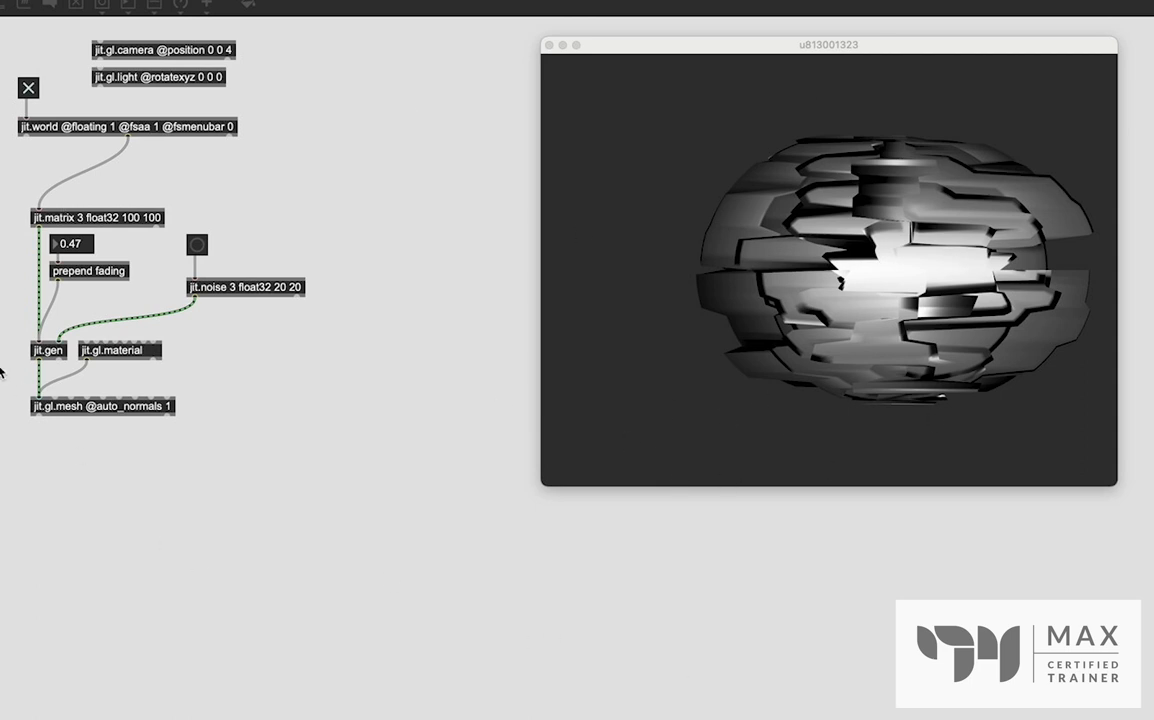
mouse_move(745, 280)
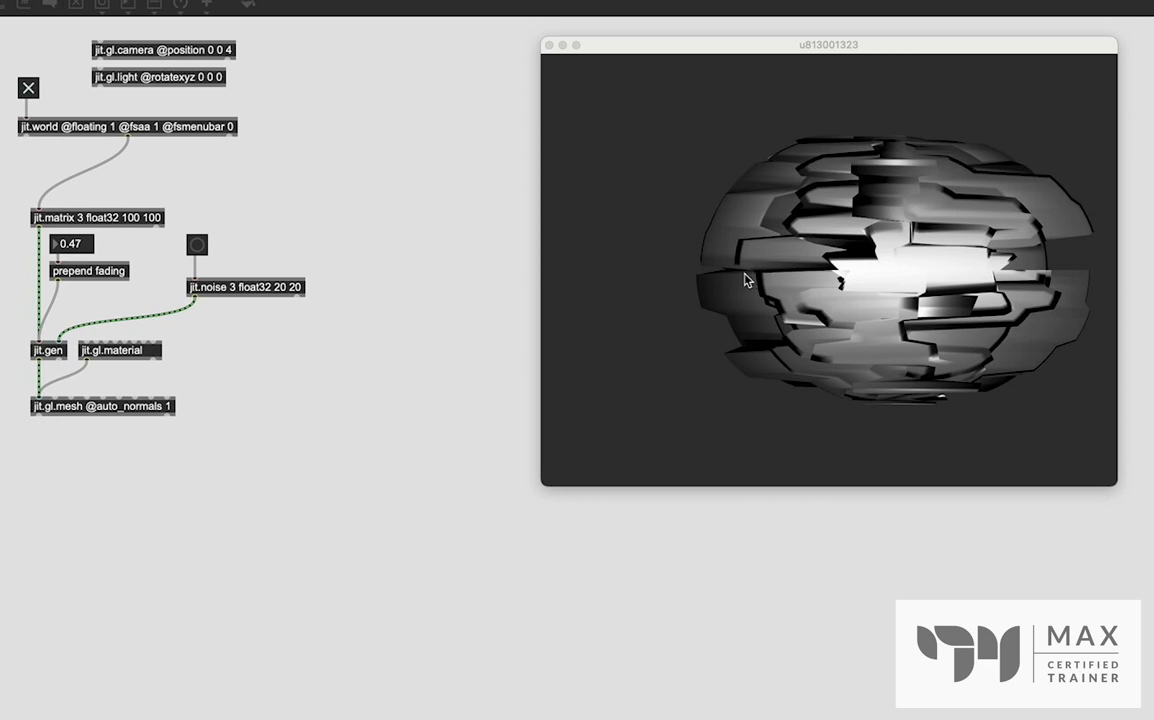
mouse_move(746, 280)
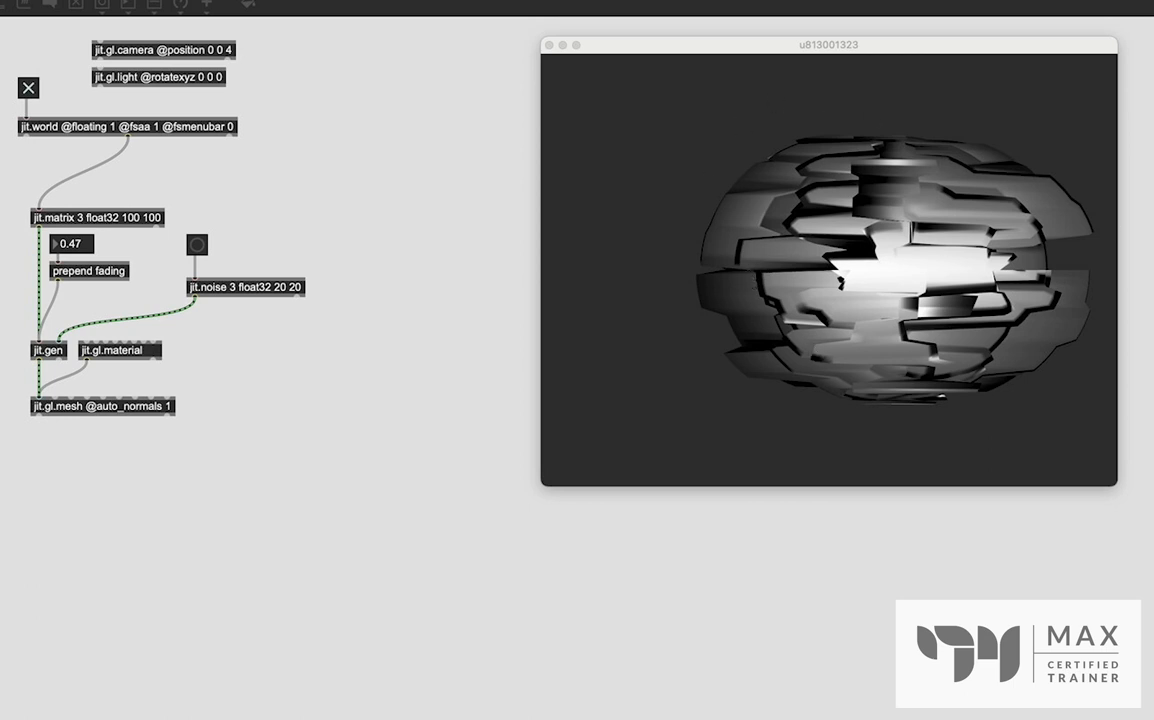
mouse_move(762, 382)
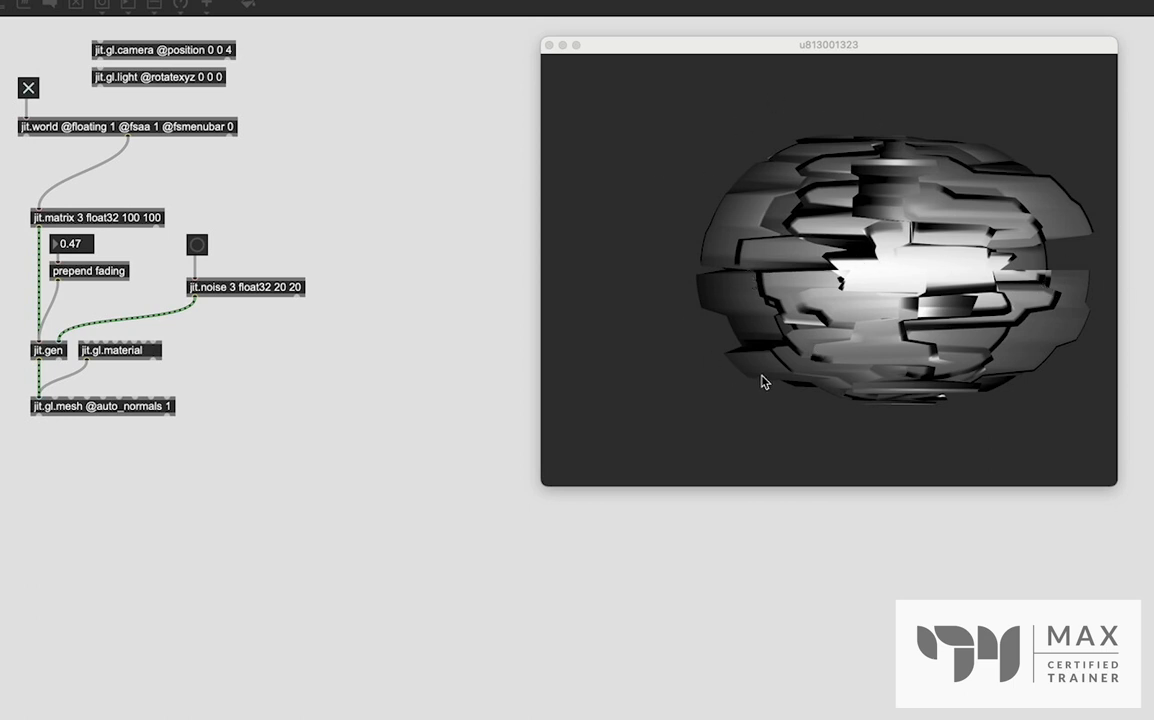
mouse_move(925, 118)
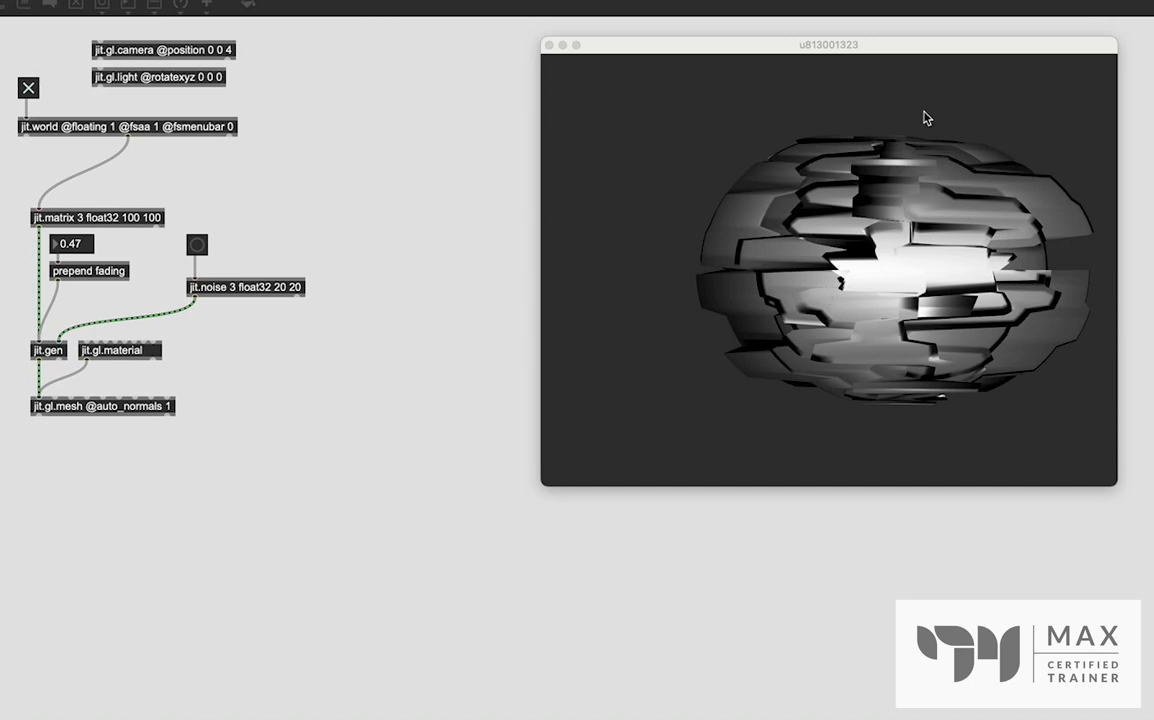
mouse_move(62, 355)
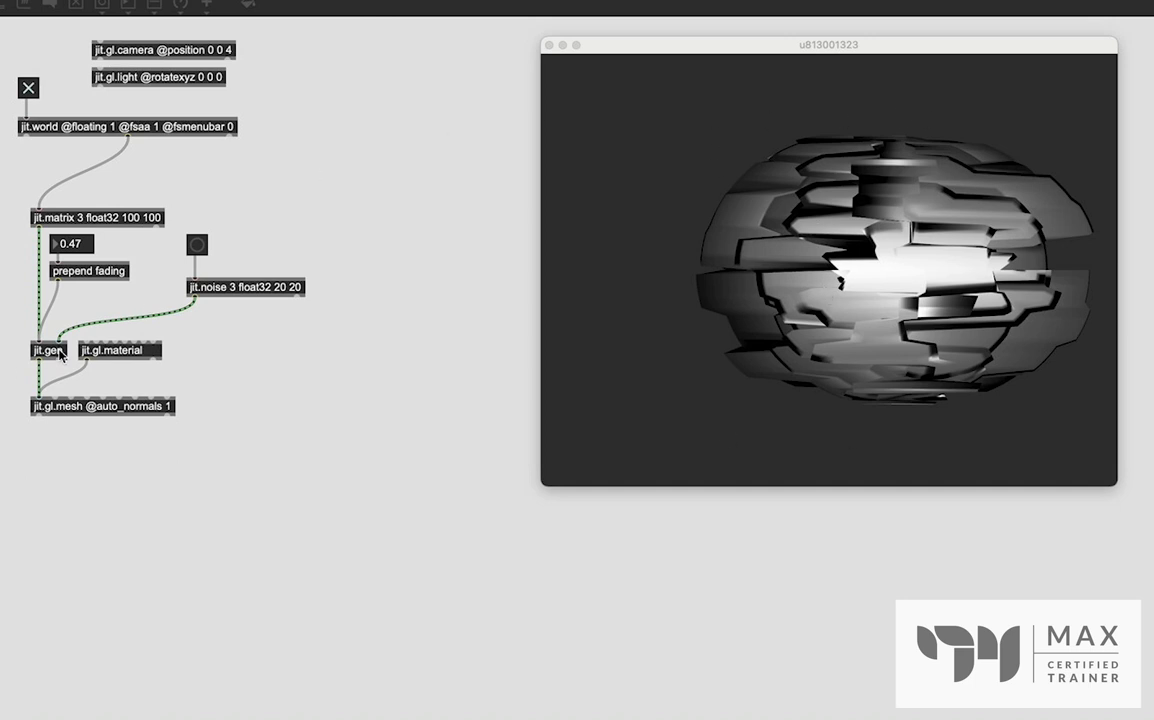
- Reopen jit.gen, add * 2 after in 2, and place another object
double_click(47, 350)
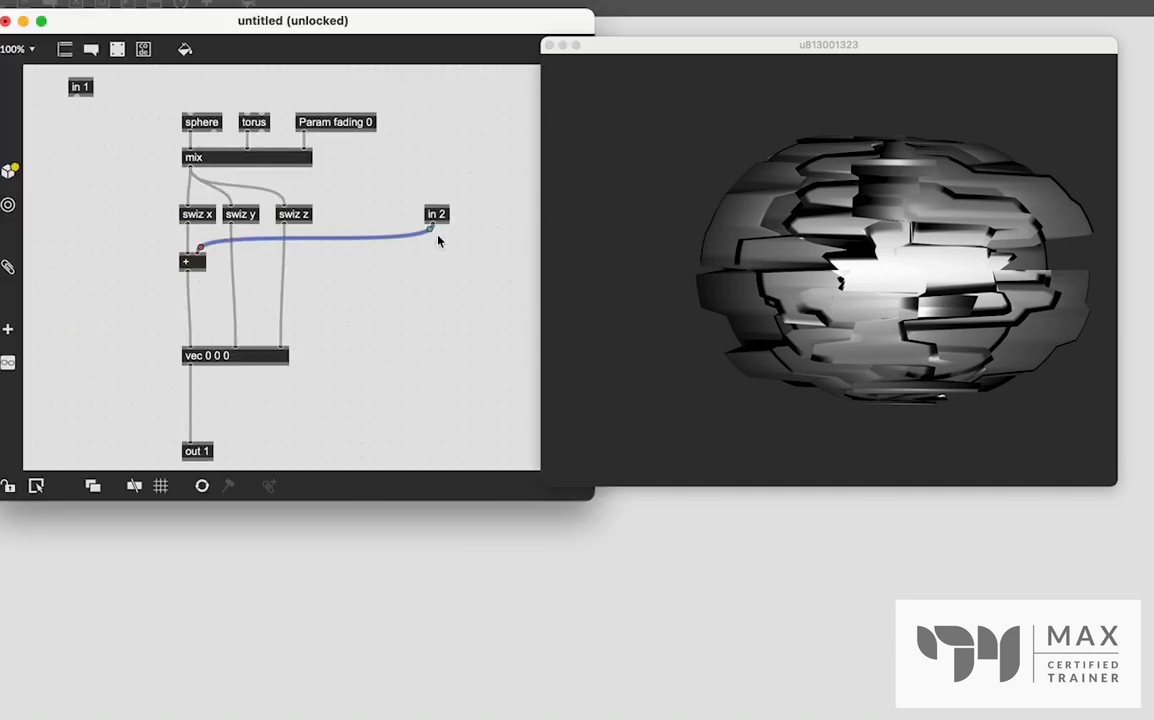
mouse_move(402, 270)
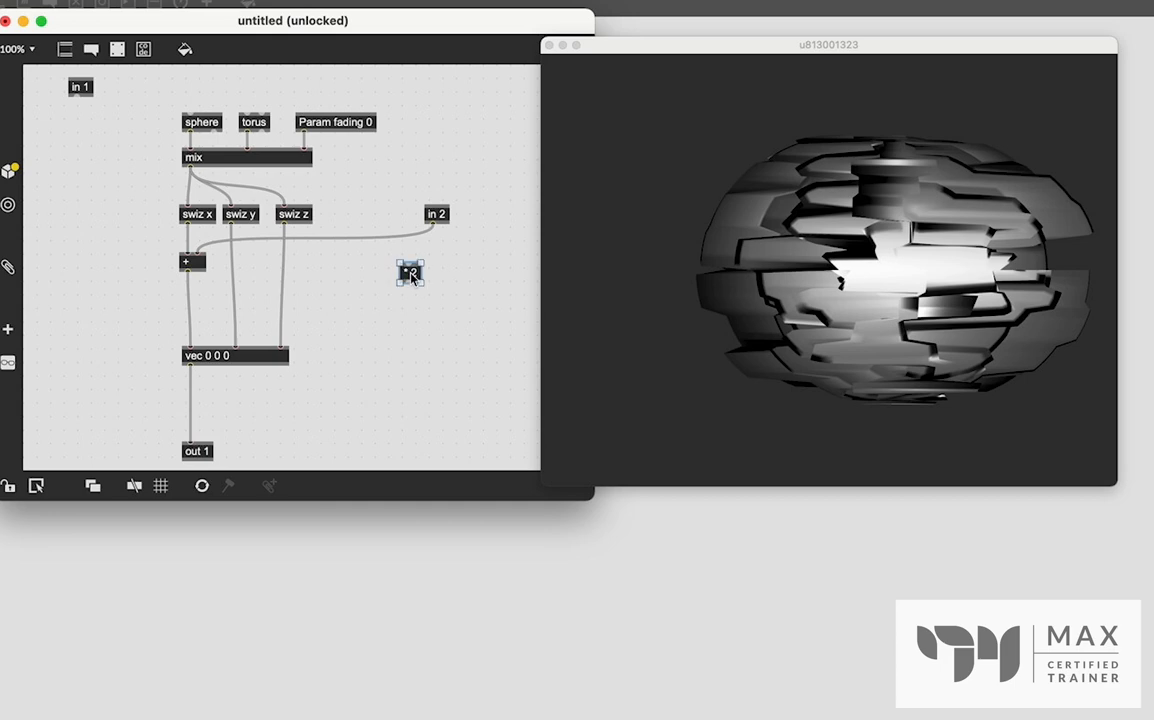
left_click_drag(410, 273, 433, 243)
type("-")
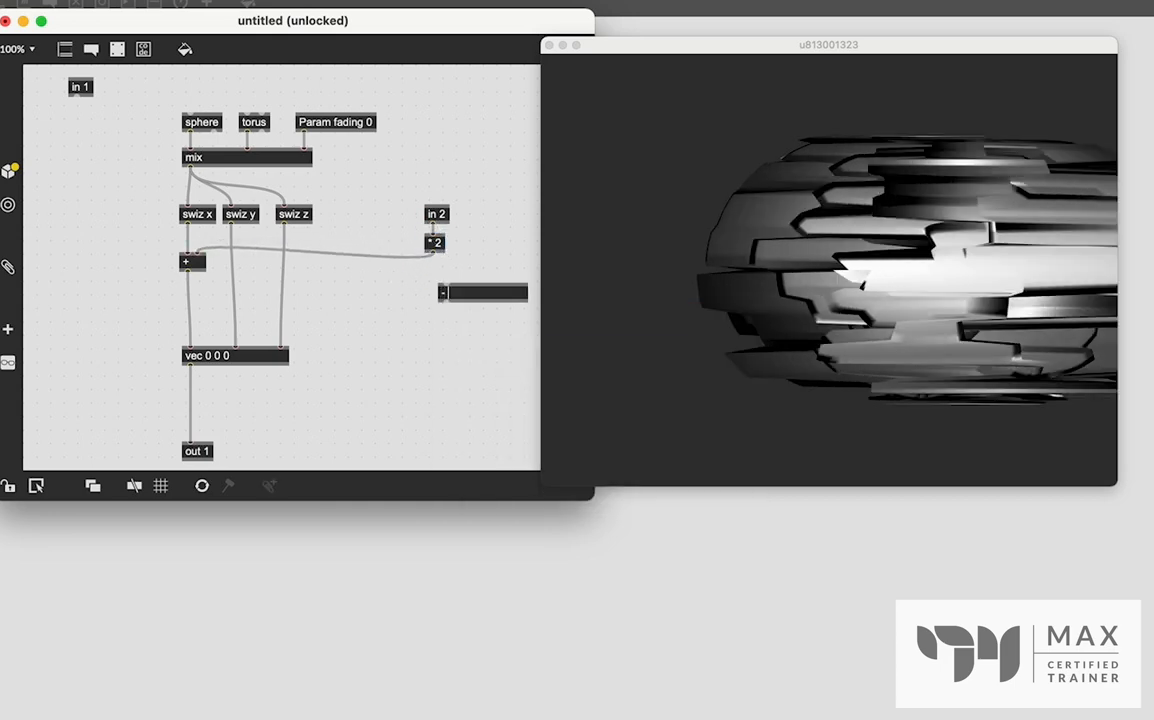
left_click_drag(485, 292, 432, 270)
type(" 1")
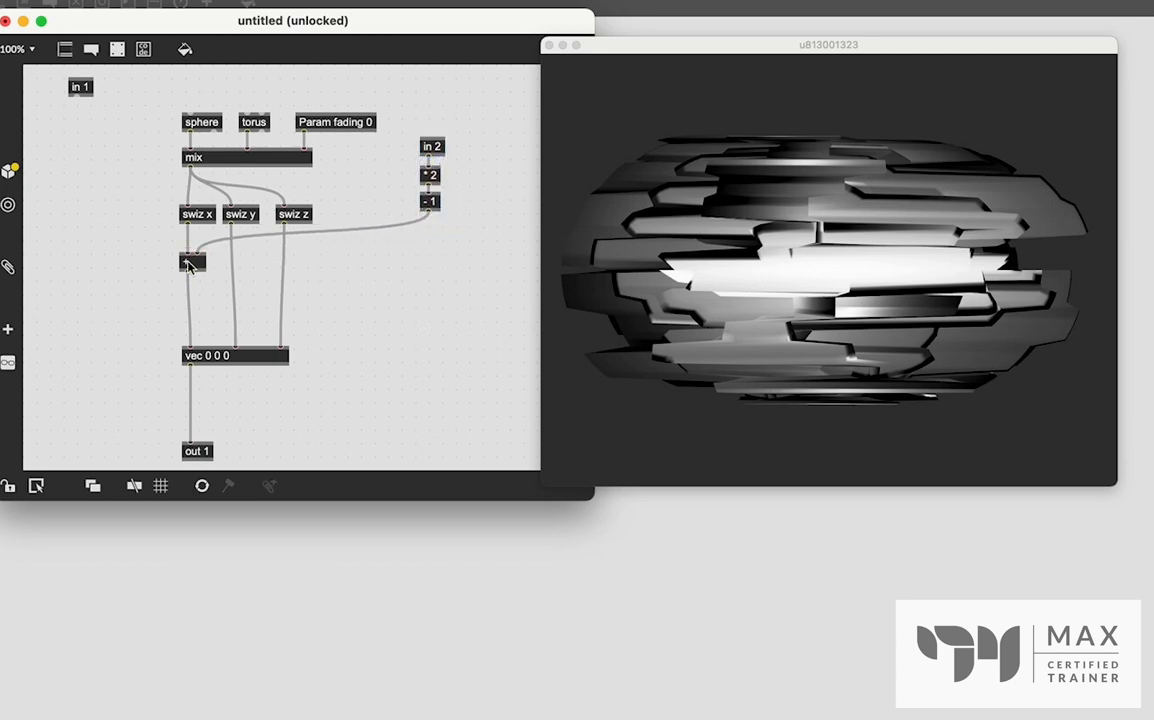
- Copy the x + operator under swiz y and feed it the rescaled in 2
left_click(192, 262)
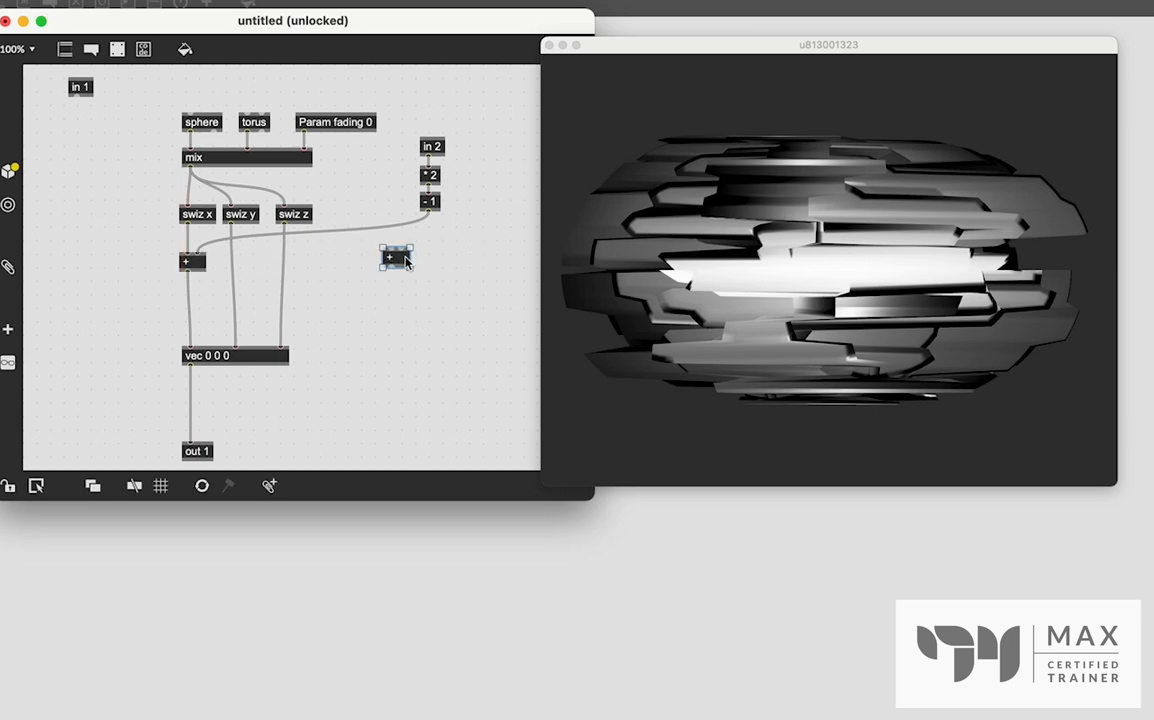
left_click_drag(395, 257, 248, 267)
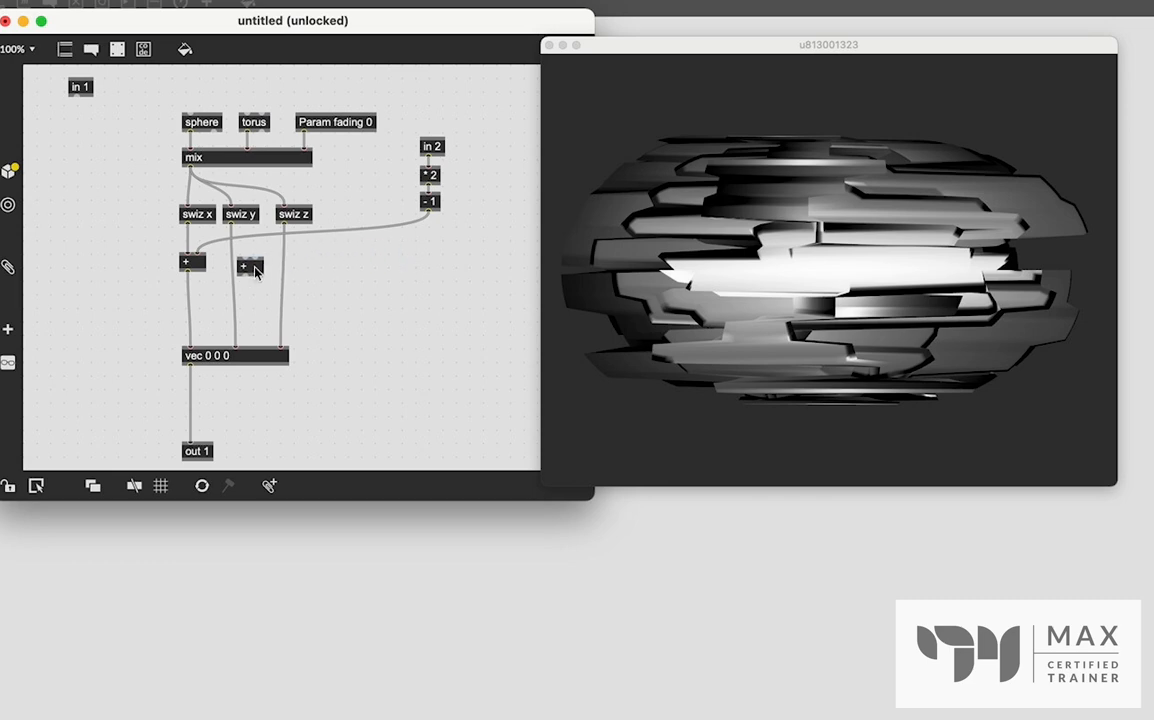
left_click(232, 267)
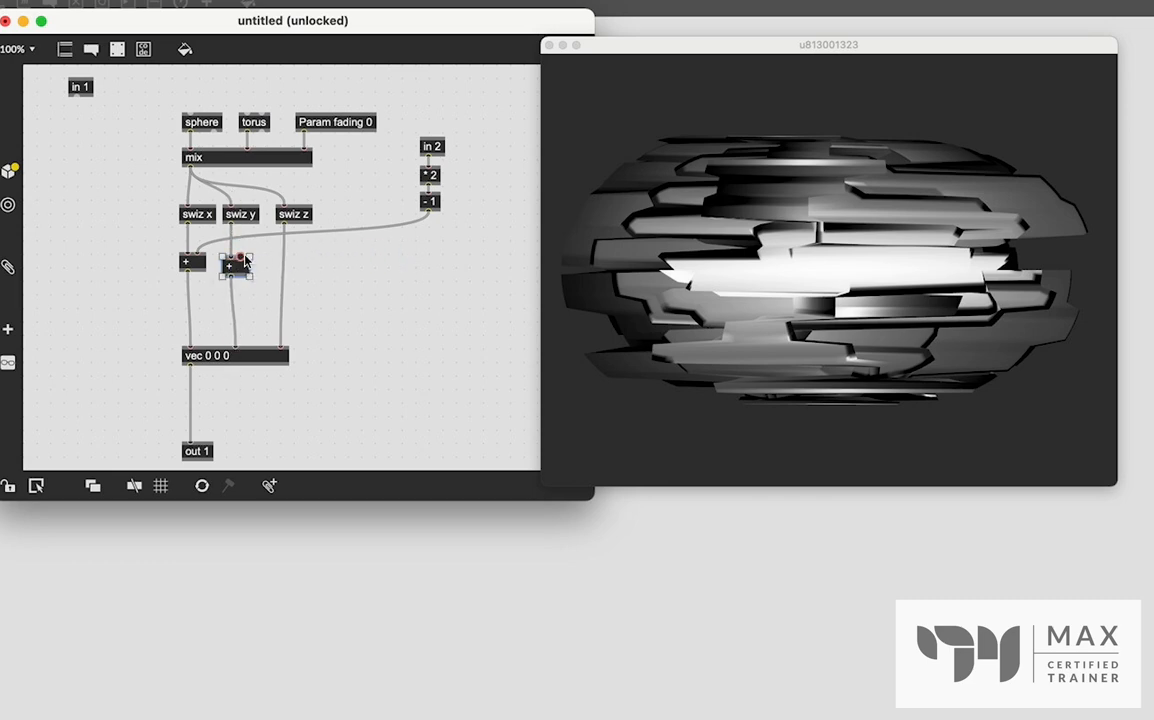
left_click_drag(237, 275, 427, 215)
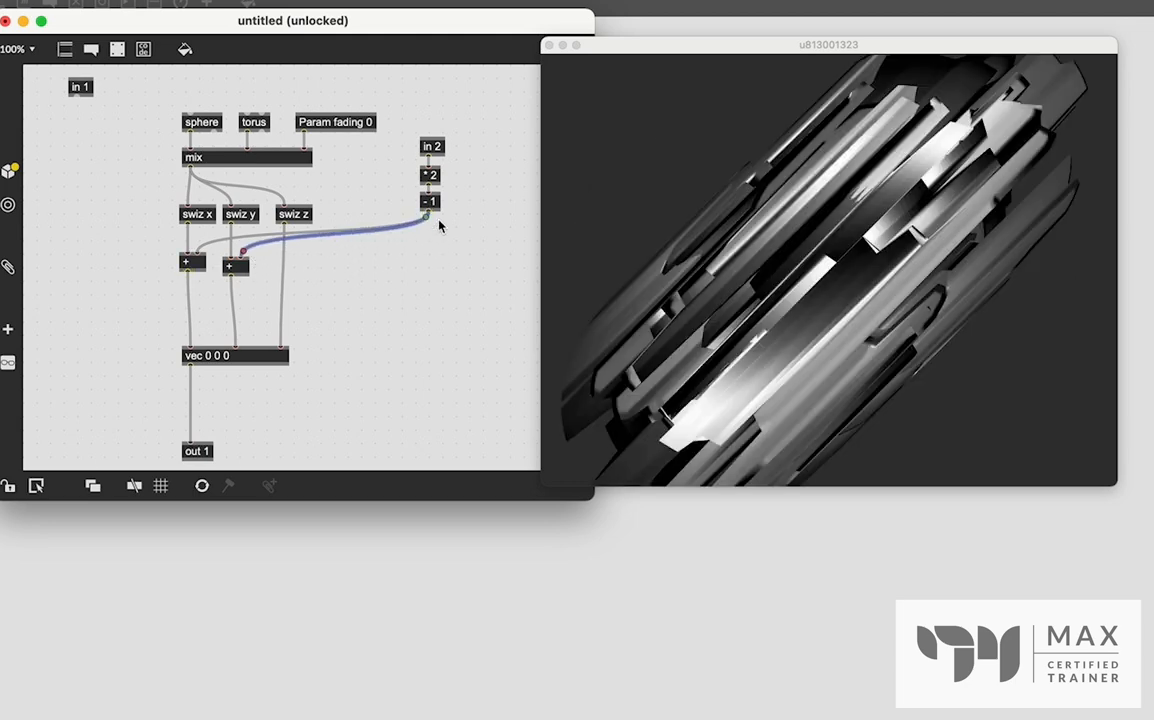
mouse_move(503, 259)
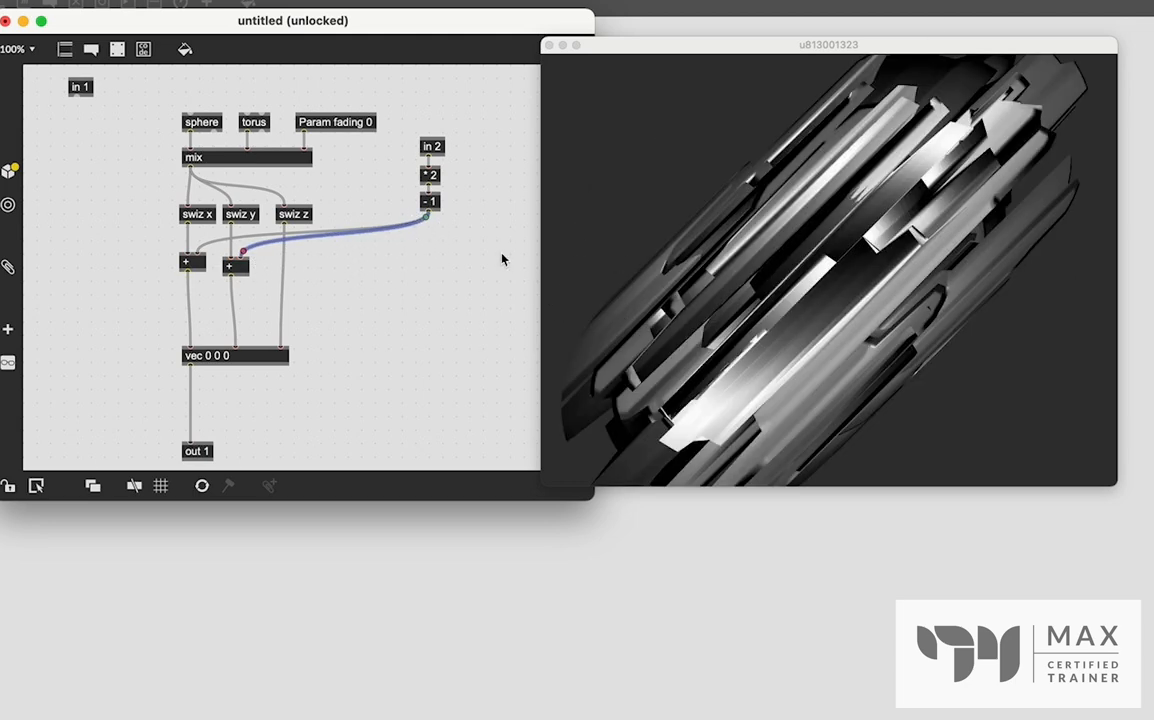
mouse_move(972, 130)
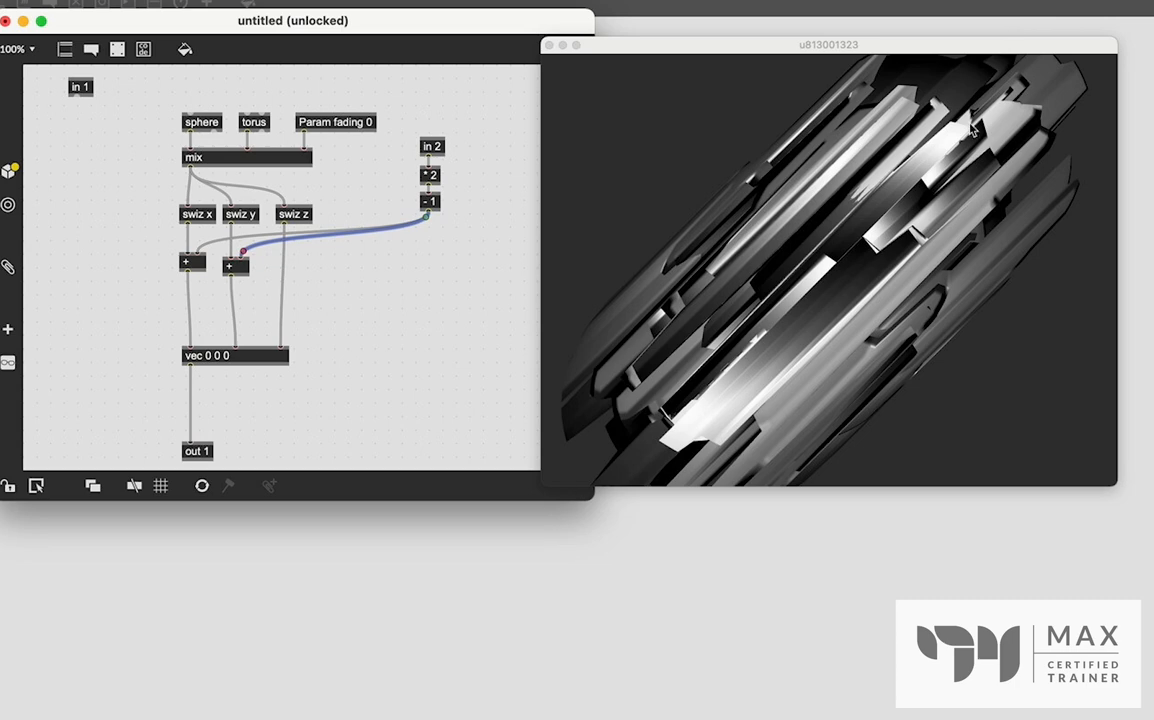
mouse_move(1039, 54)
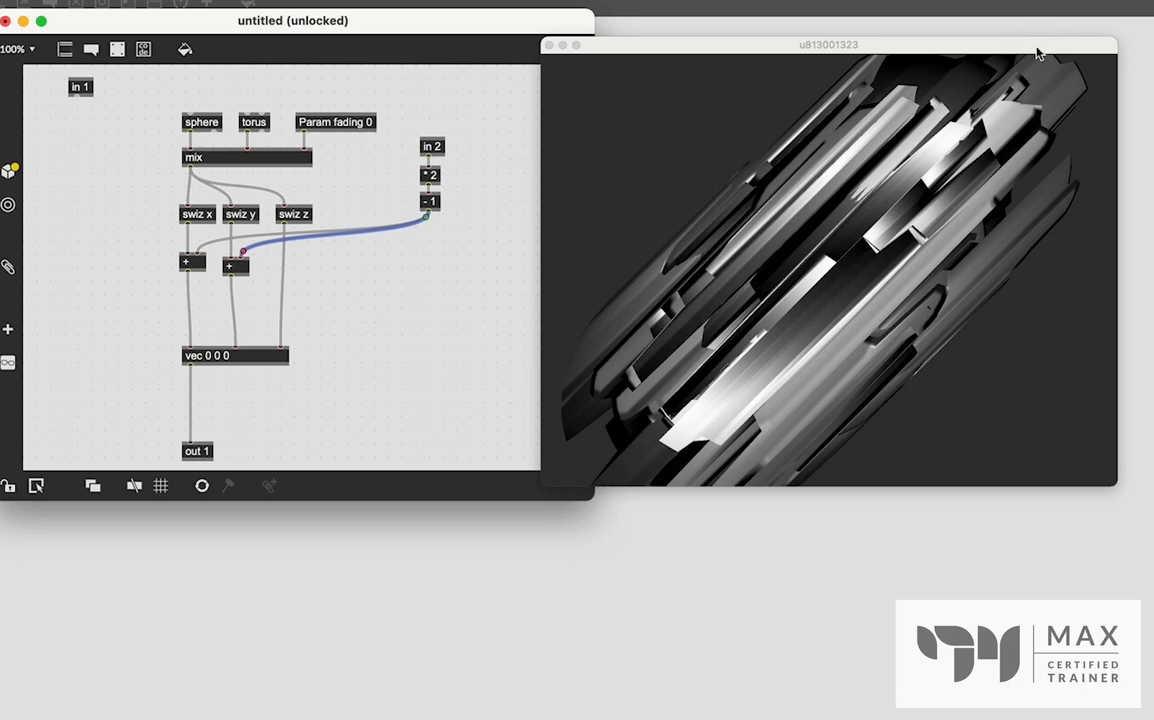
mouse_move(785, 470)
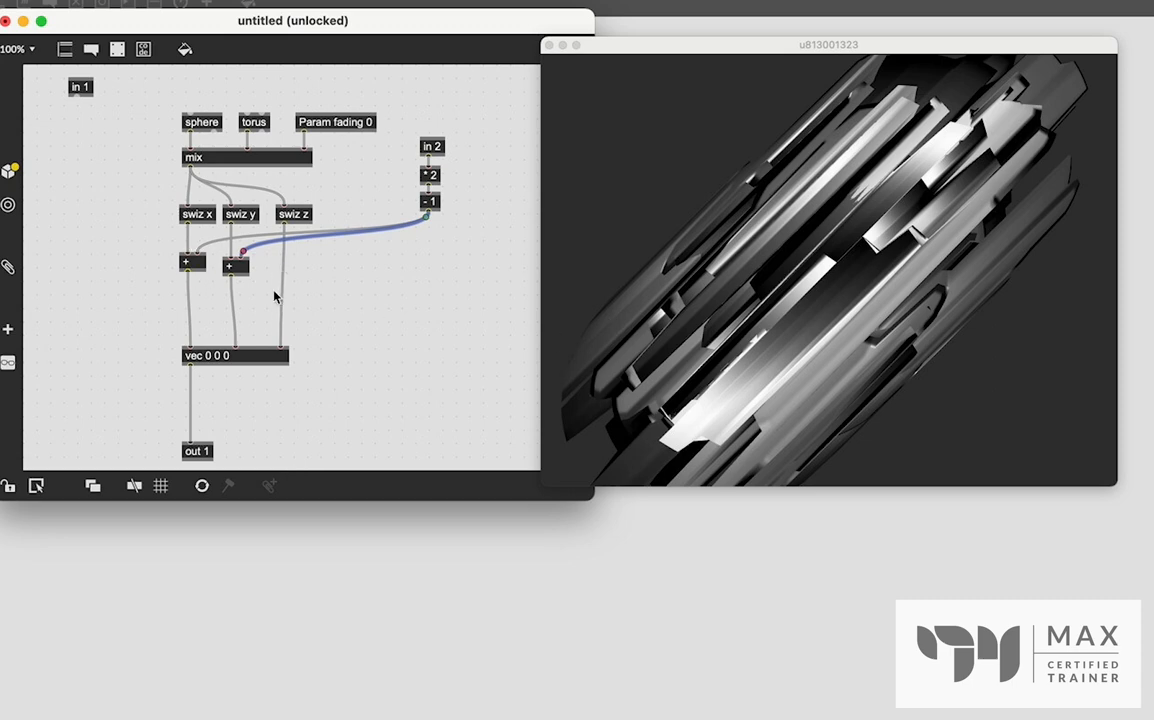
mouse_move(258, 261)
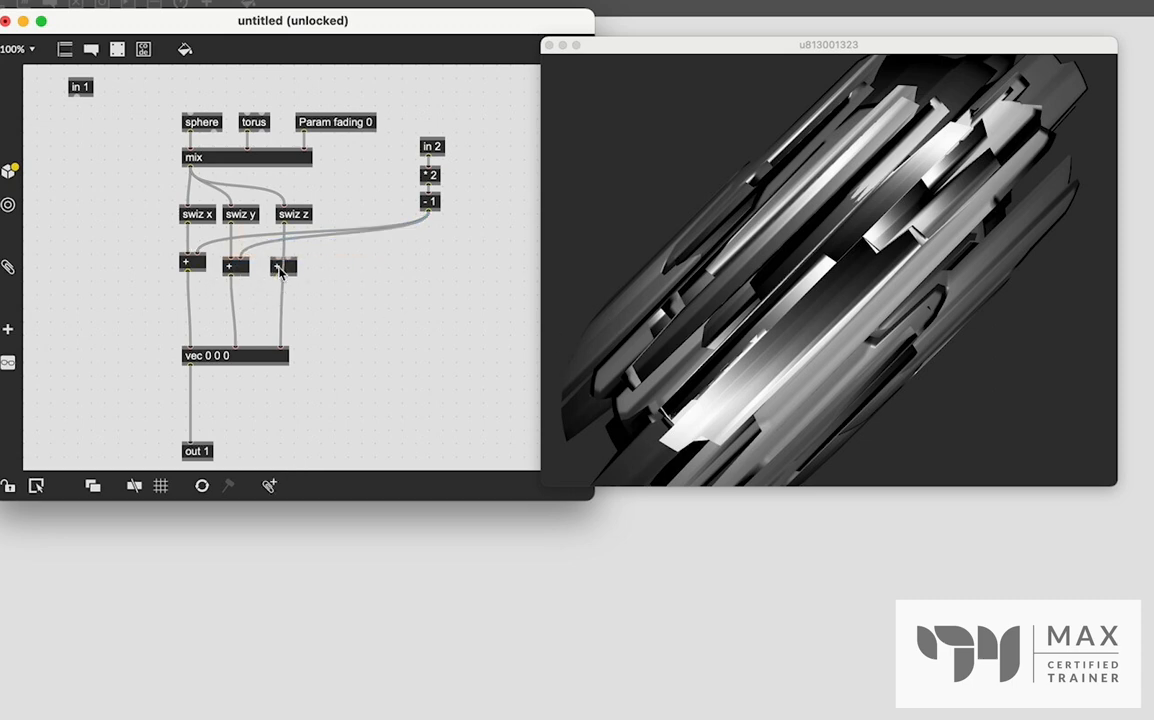
- Add a z operator fed by - 1, change the y box to *, and move the chain
left_click(287, 266)
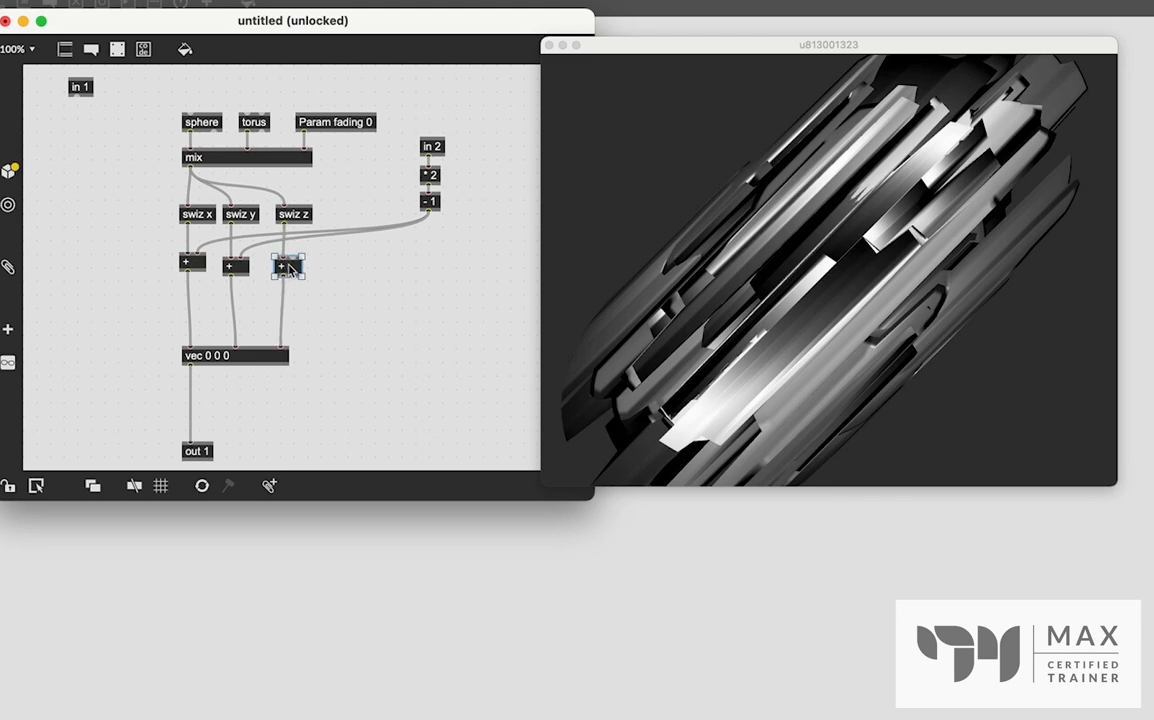
left_click_drag(288, 277, 428, 214)
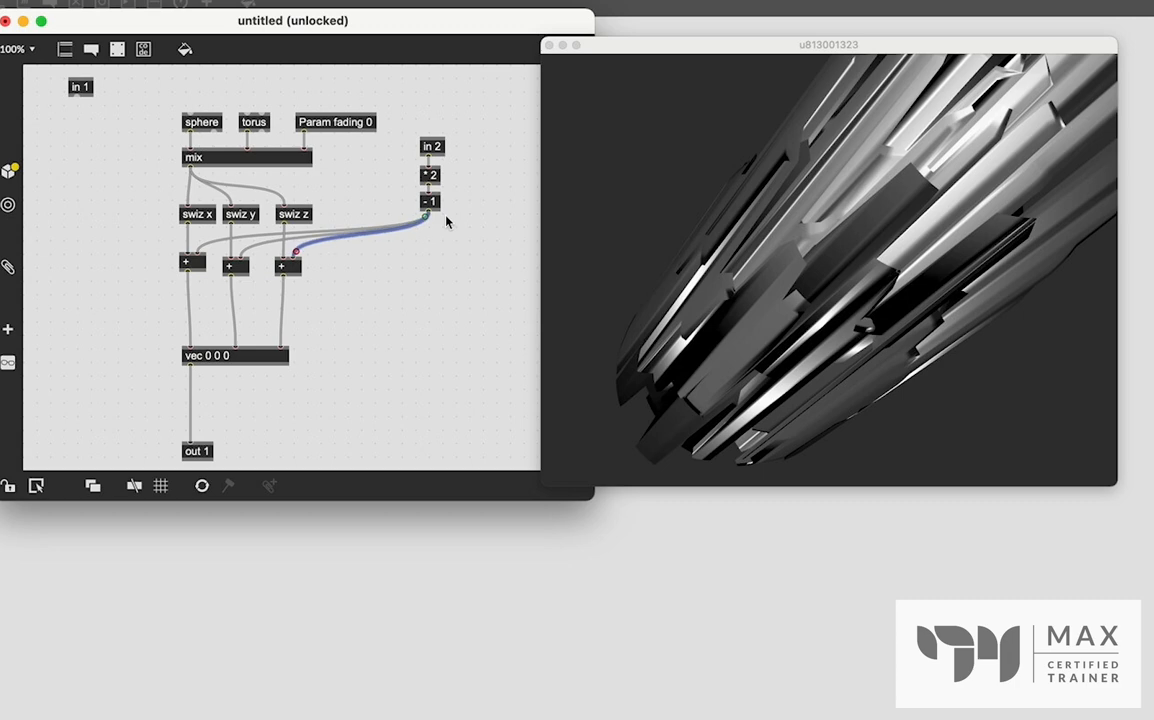
mouse_move(875, 167)
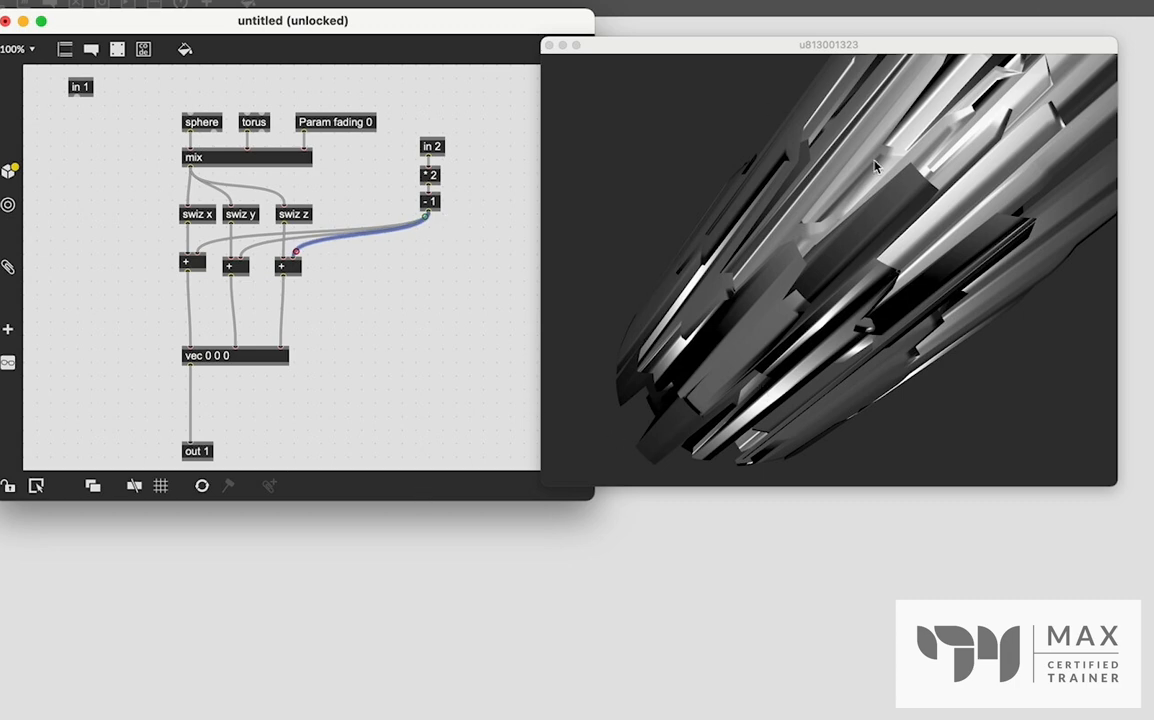
mouse_move(746, 250)
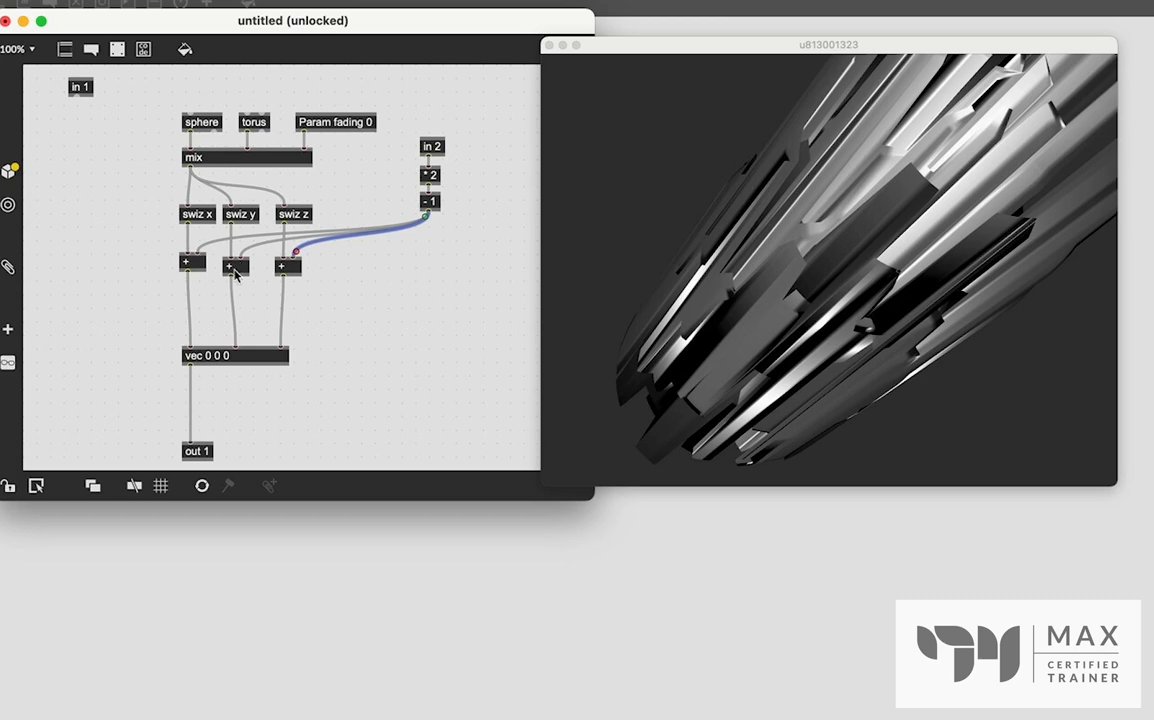
left_click(235, 265)
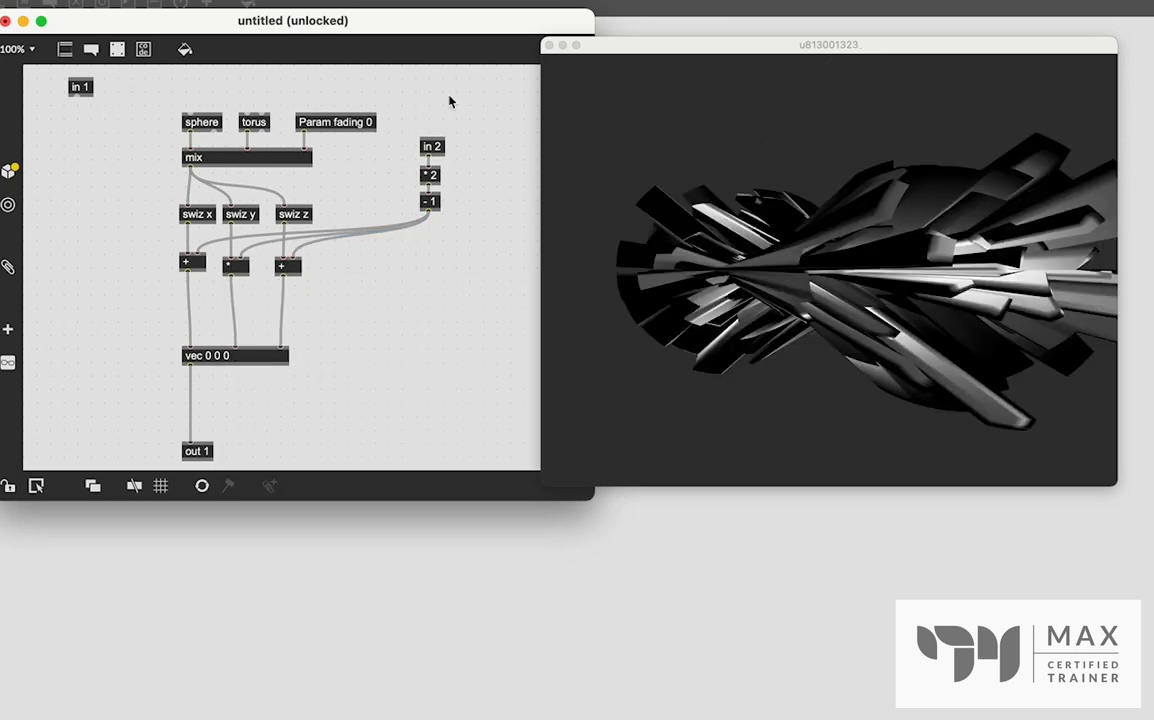
left_click(287, 265)
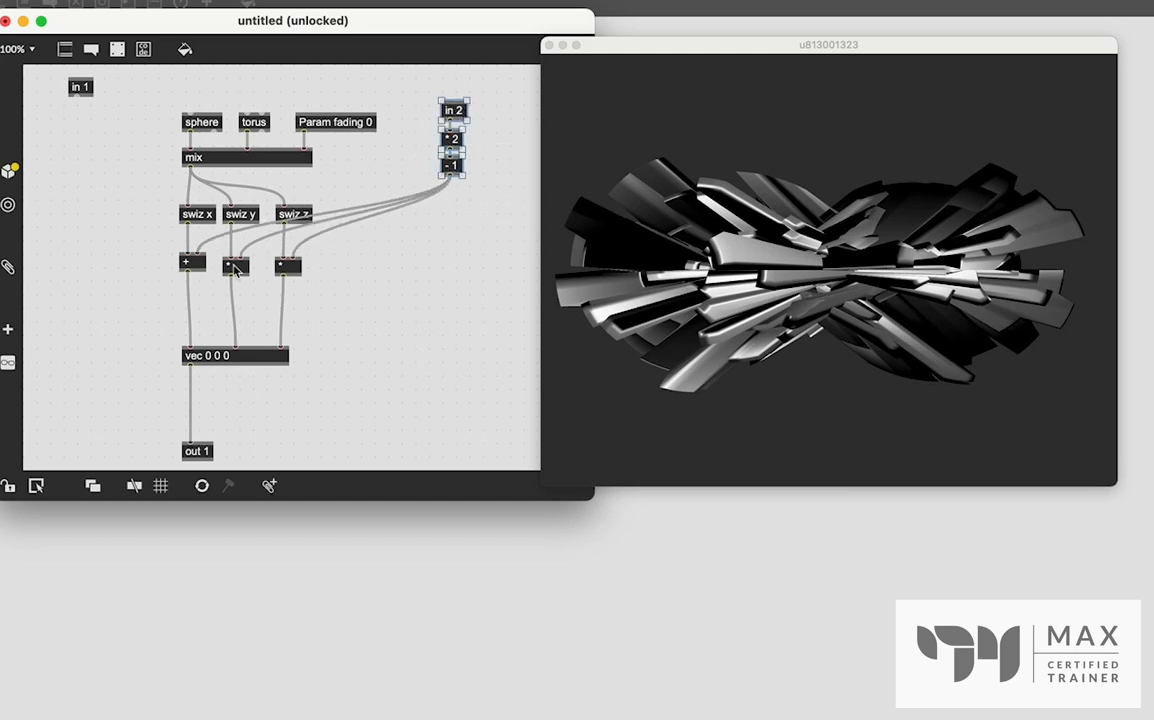
left_click(288, 265)
type("?")
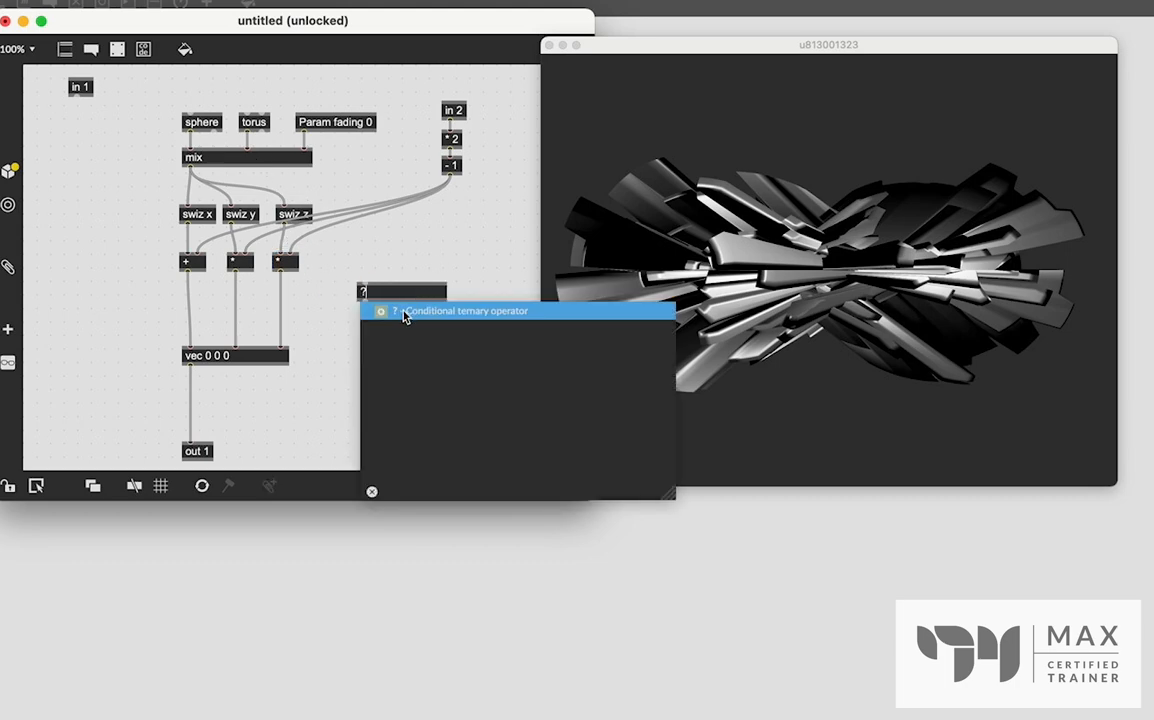
mouse_move(479, 323)
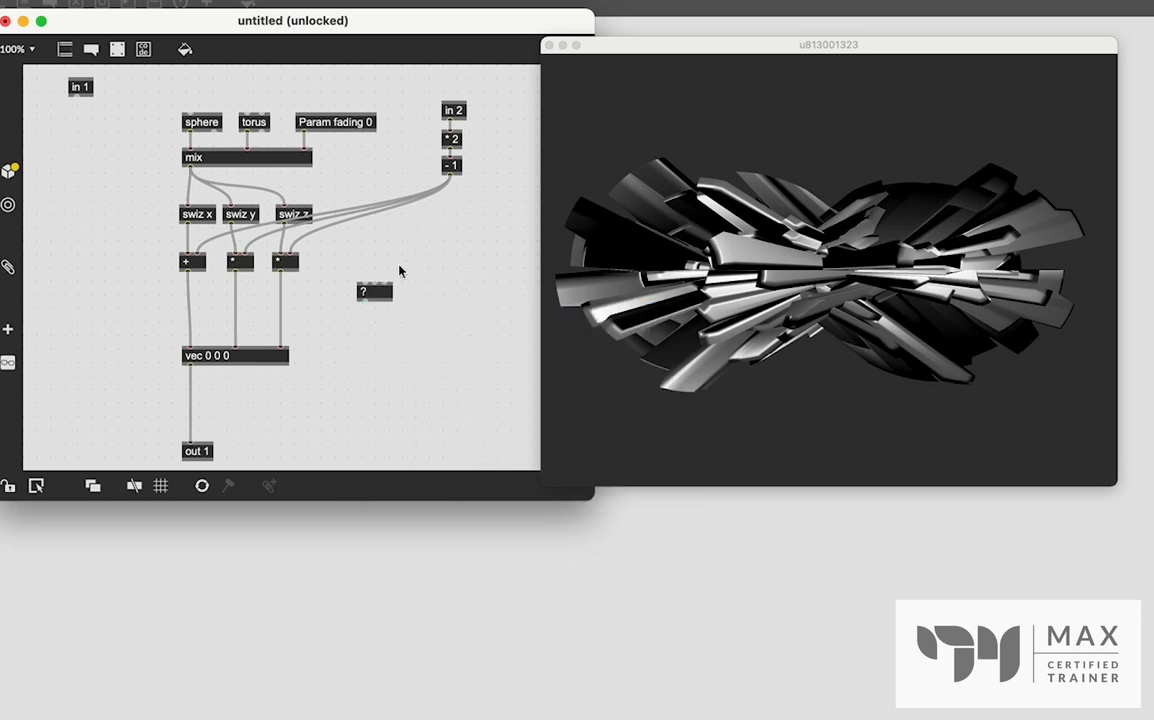
mouse_move(375, 288)
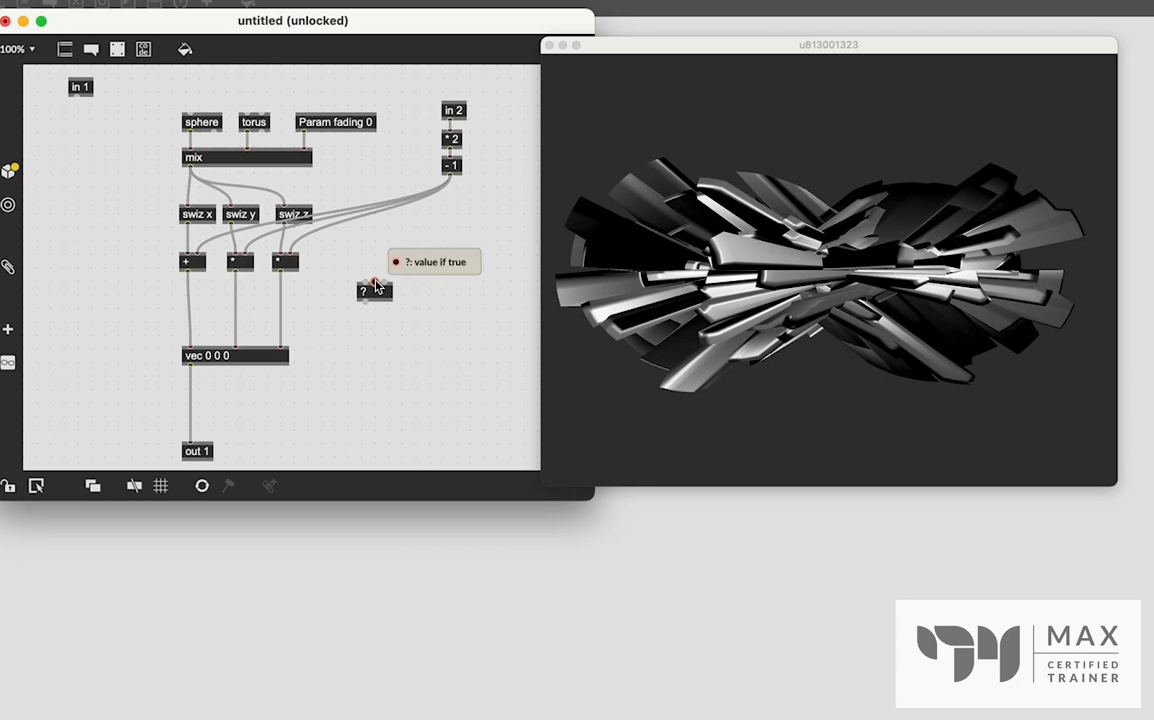
mouse_move(388, 341)
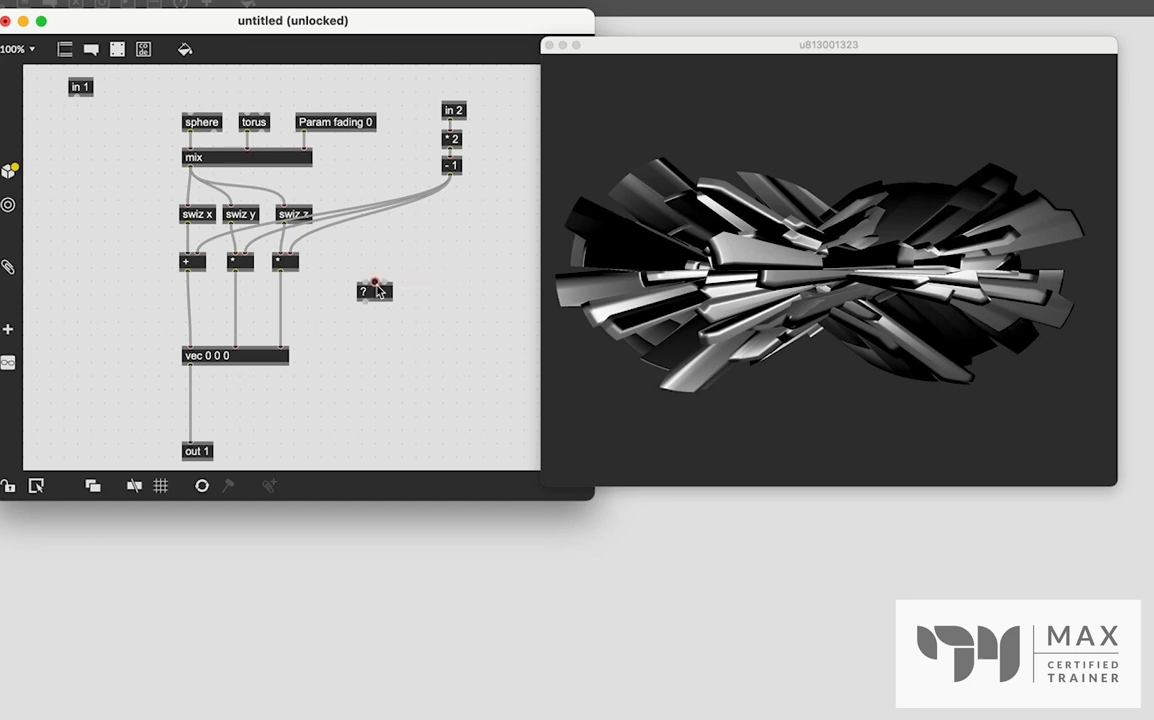
- Drag the ? ternary operator beside the x branch
left_click_drag(373, 291, 167, 294)
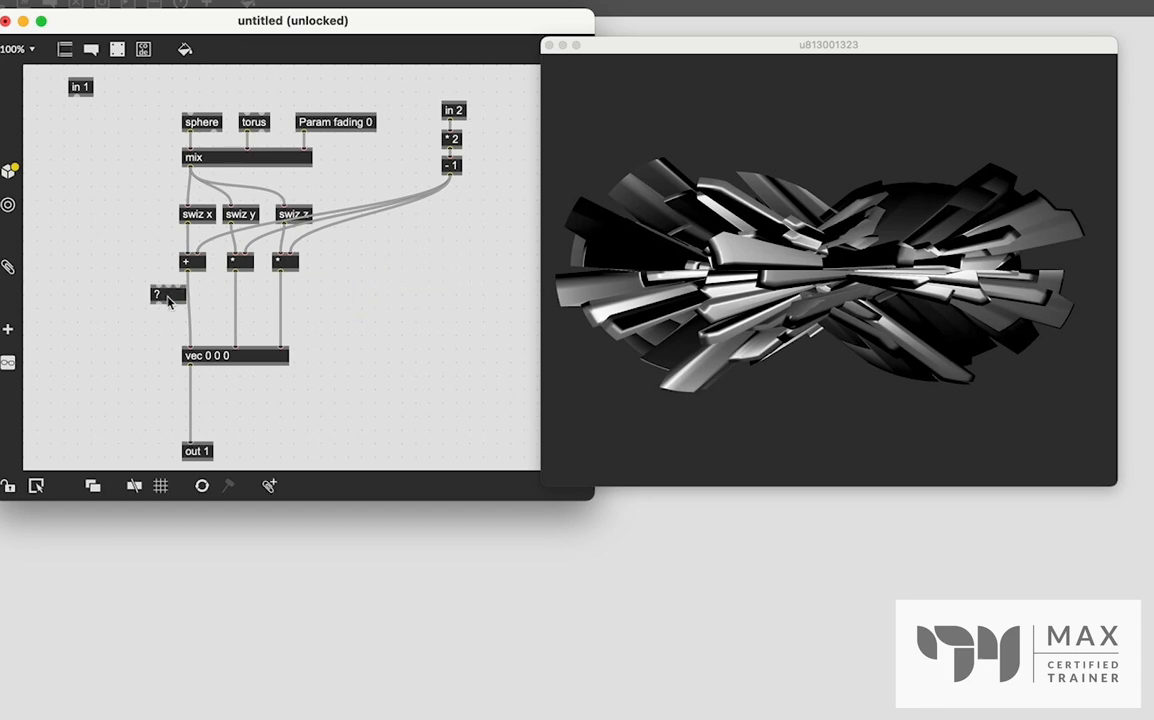
left_click_drag(157, 293, 135, 305)
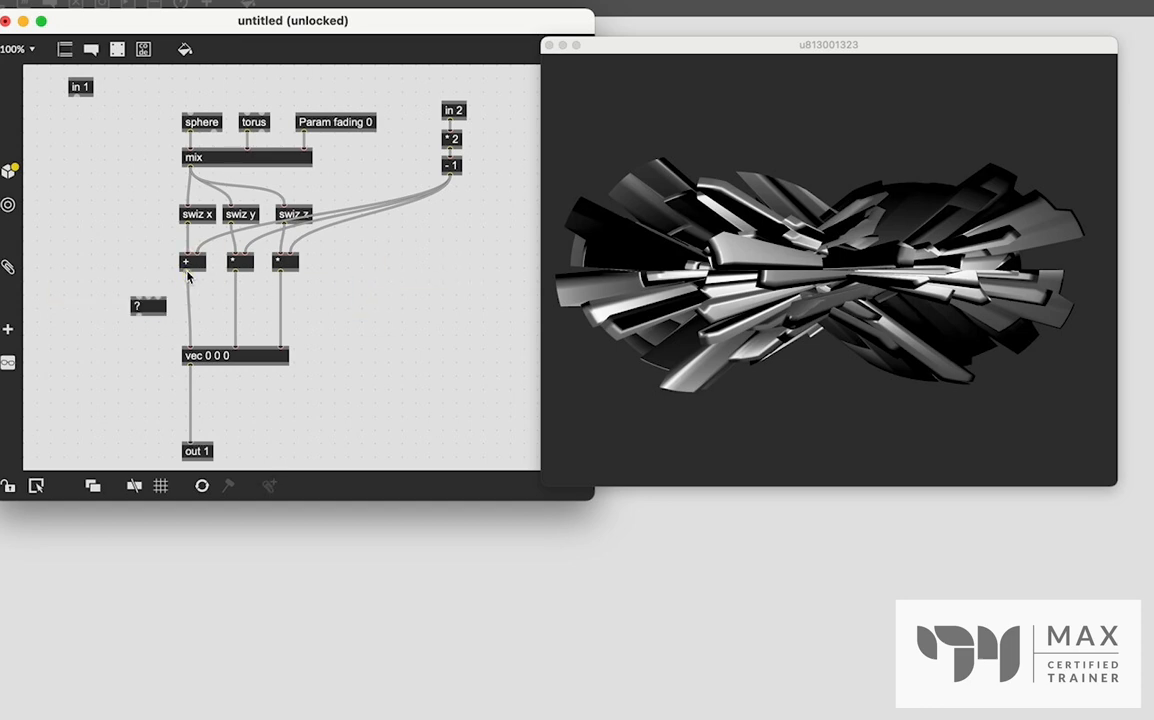
mouse_move(148, 300)
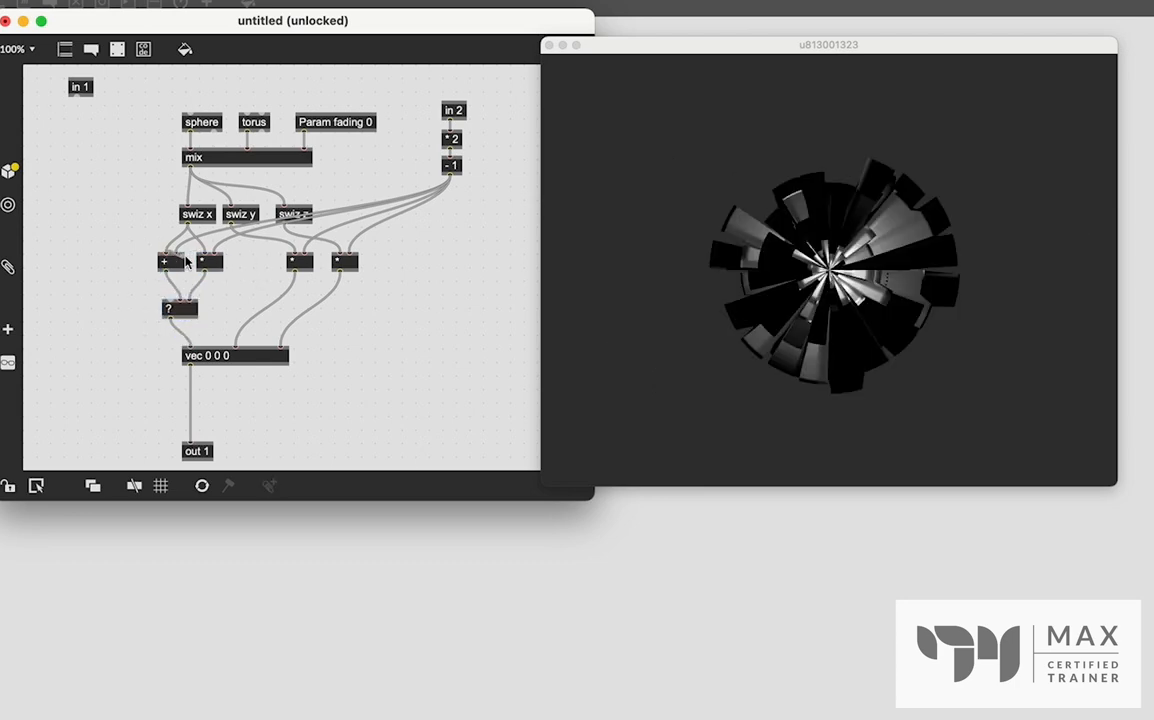
- Move a * operator aside and wire the y operators through a ? into vec
left_click(172, 261)
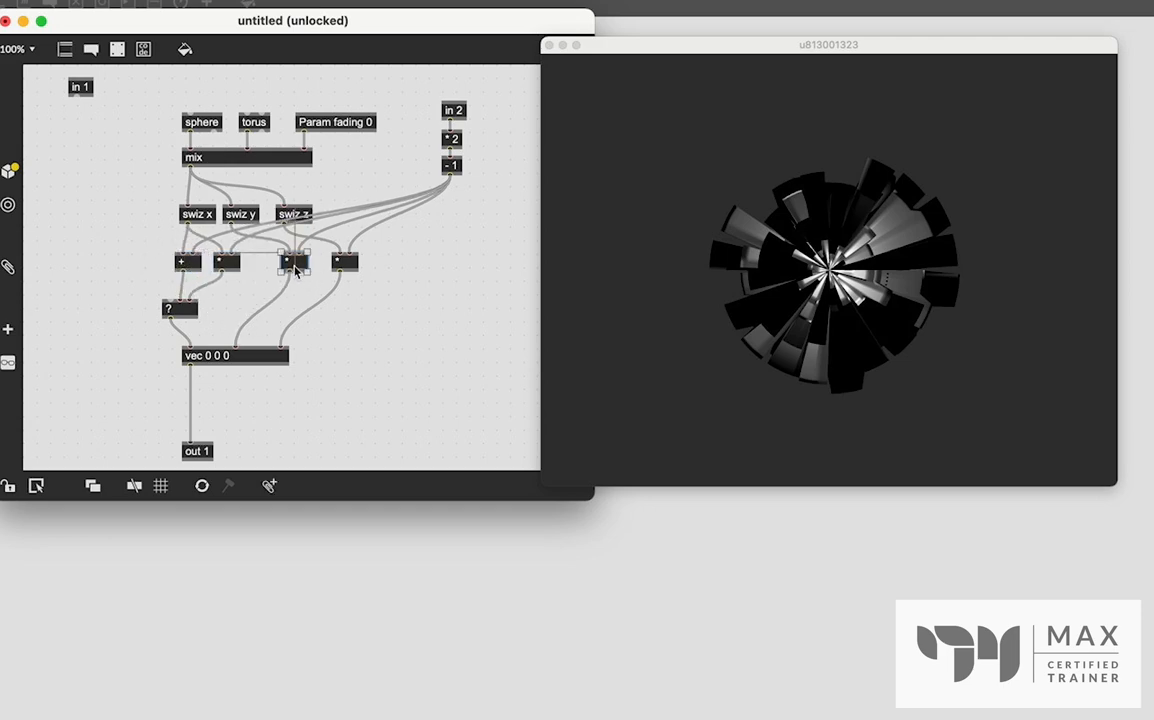
left_click_drag(345, 261, 475, 261)
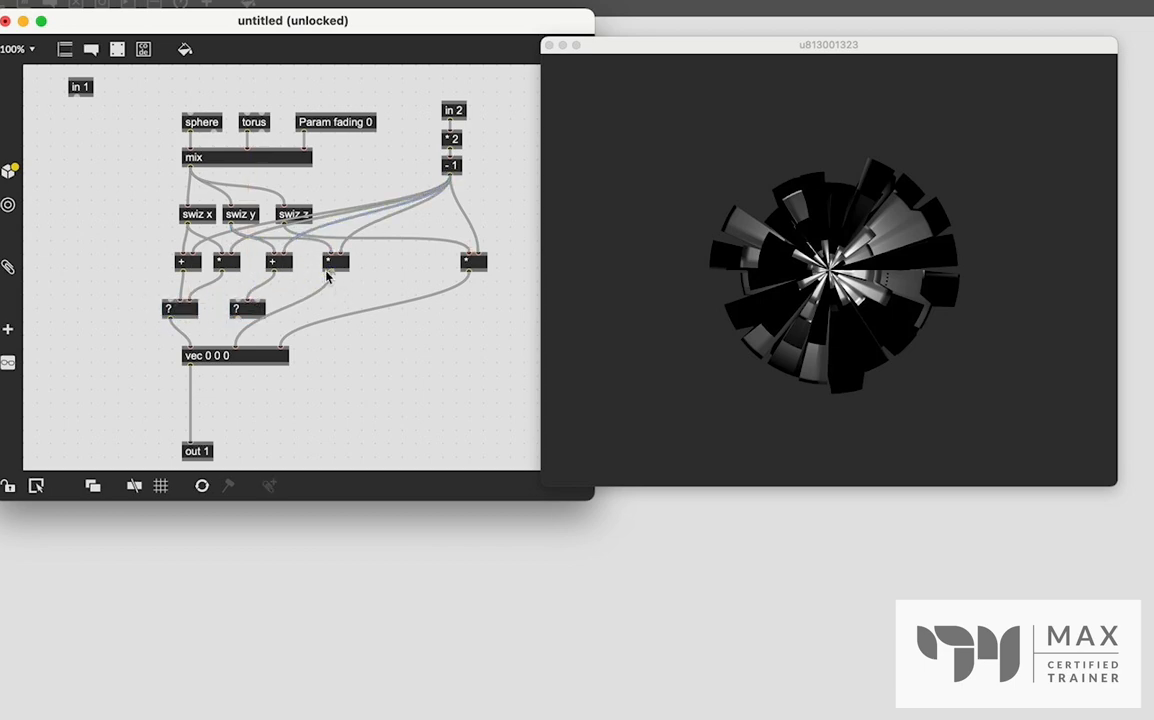
left_click_drag(336, 272, 236, 343)
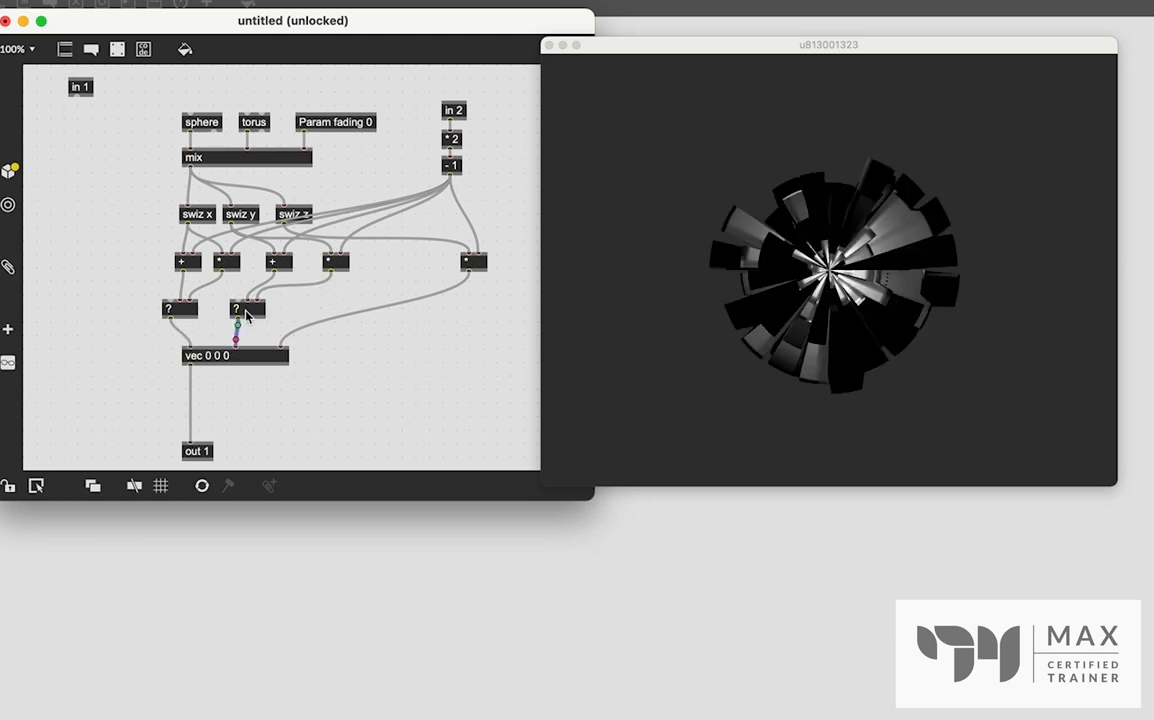
left_click_drag(247, 308, 399, 312)
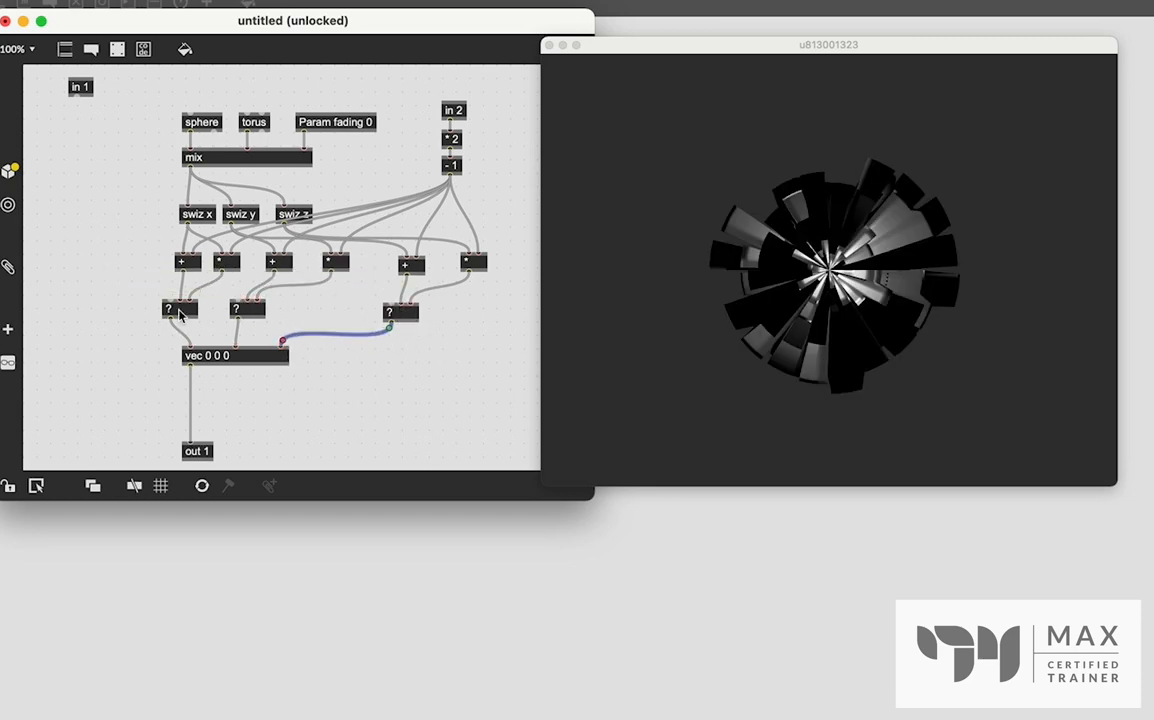
mouse_move(123, 319)
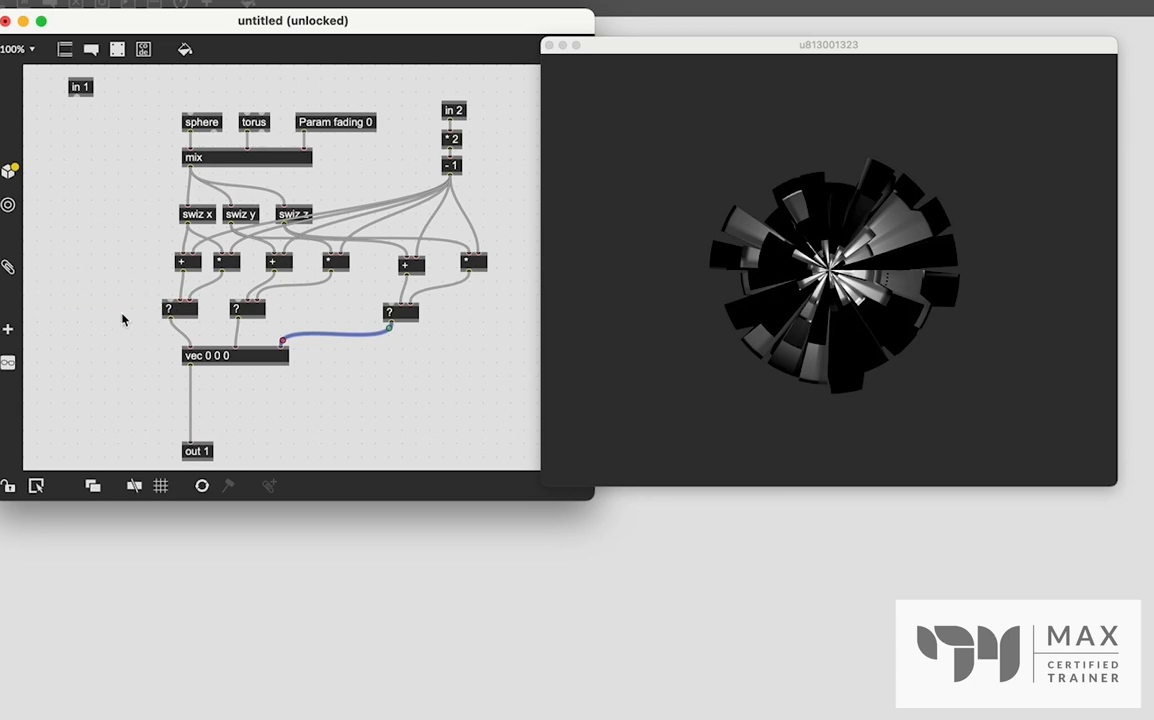
mouse_move(116, 310)
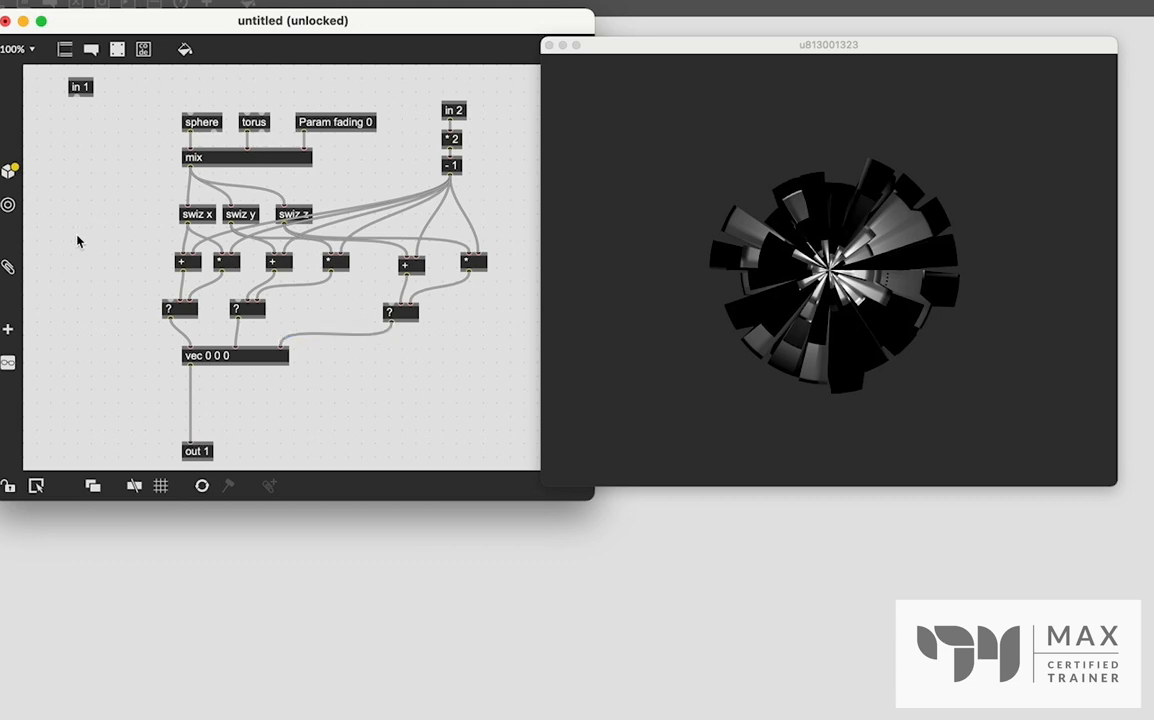
- Create Param x1 0, y1 0 and z1 0, wired into each switch's condition inlet
type("pa")
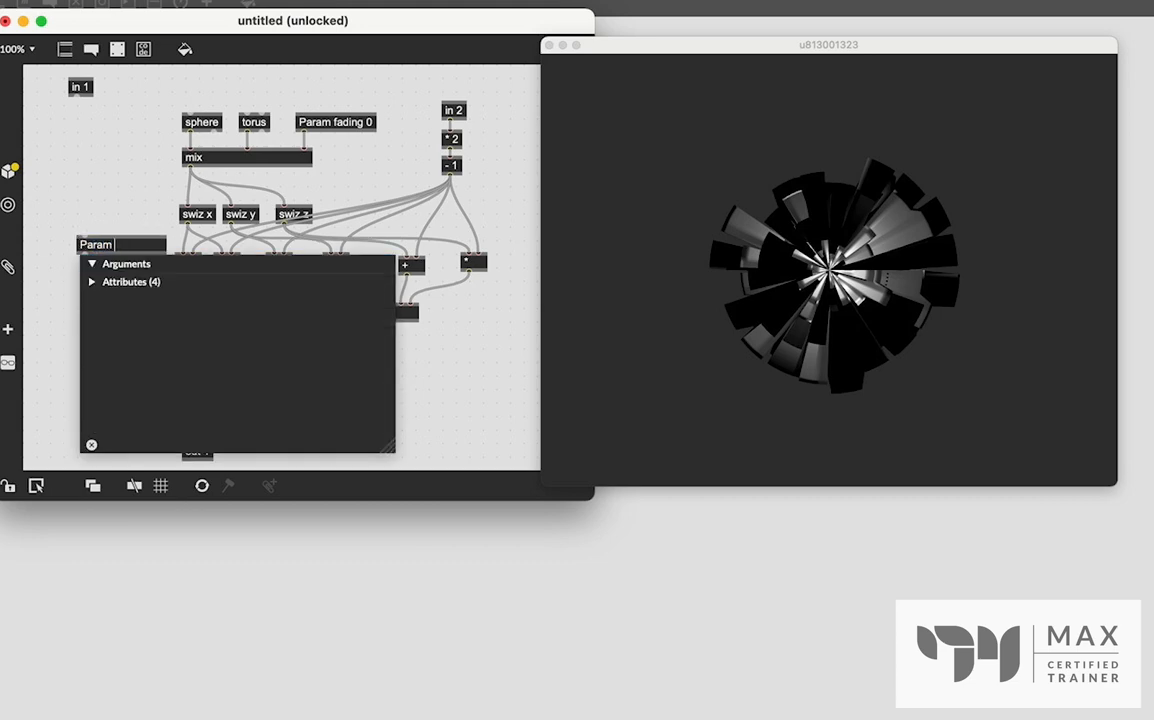
type("x1")
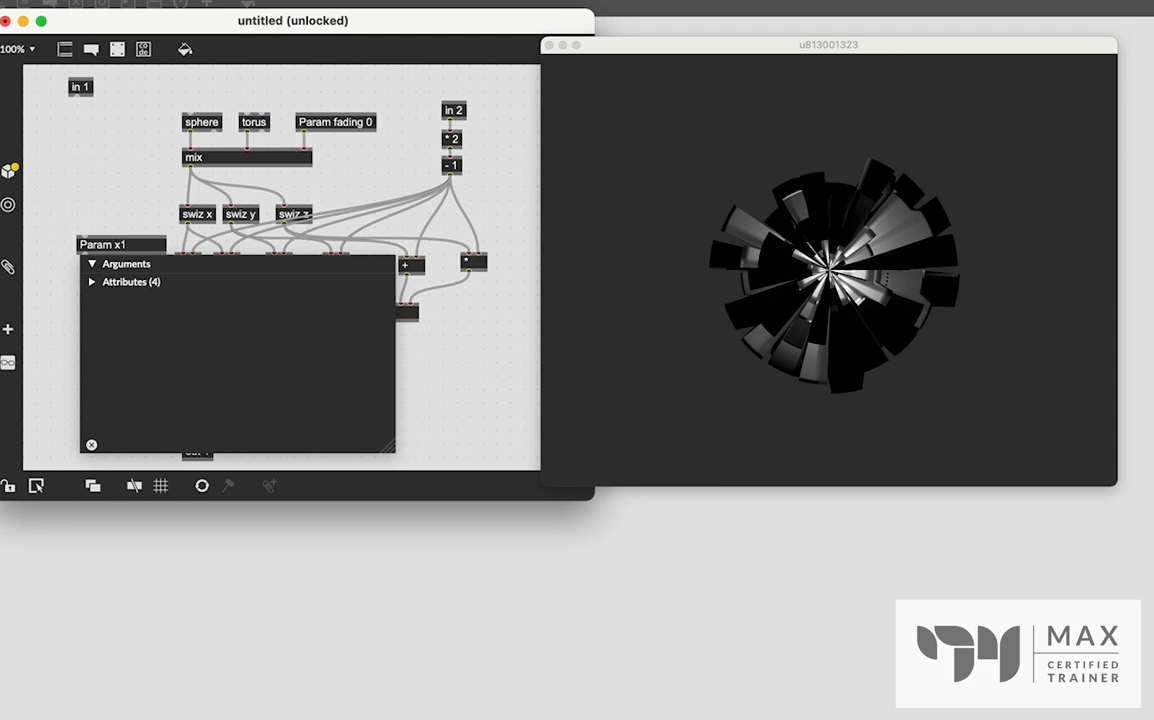
left_click(91, 444)
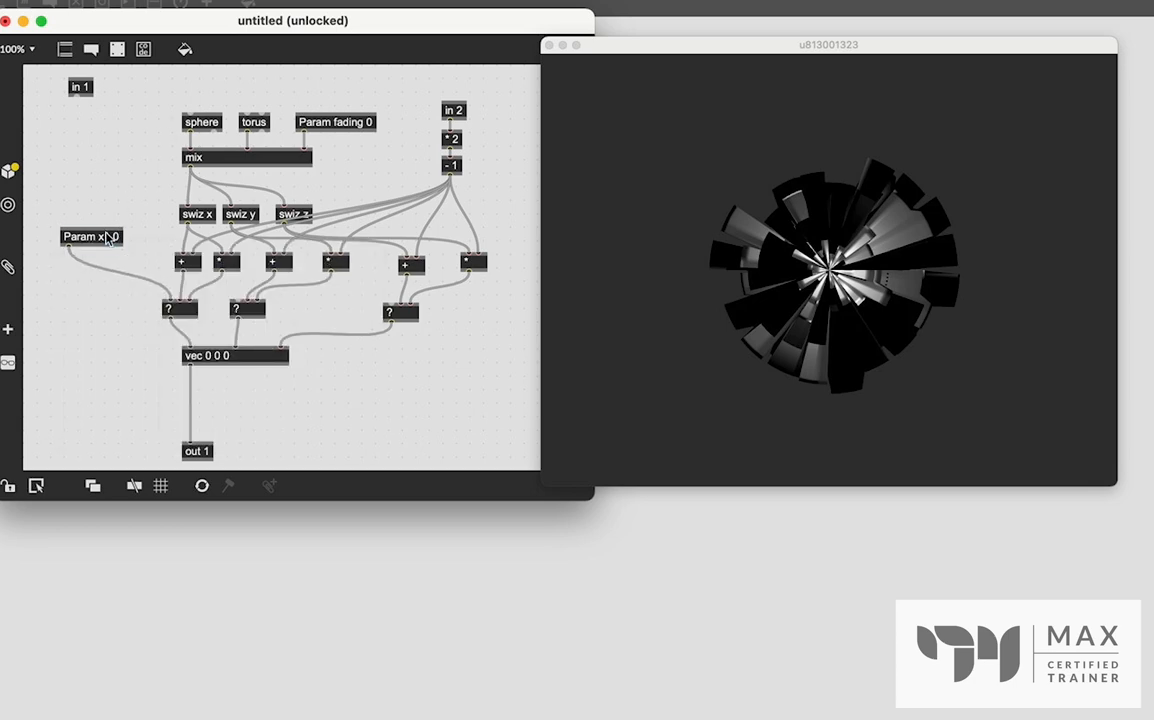
left_click_drag(90, 237, 90, 258)
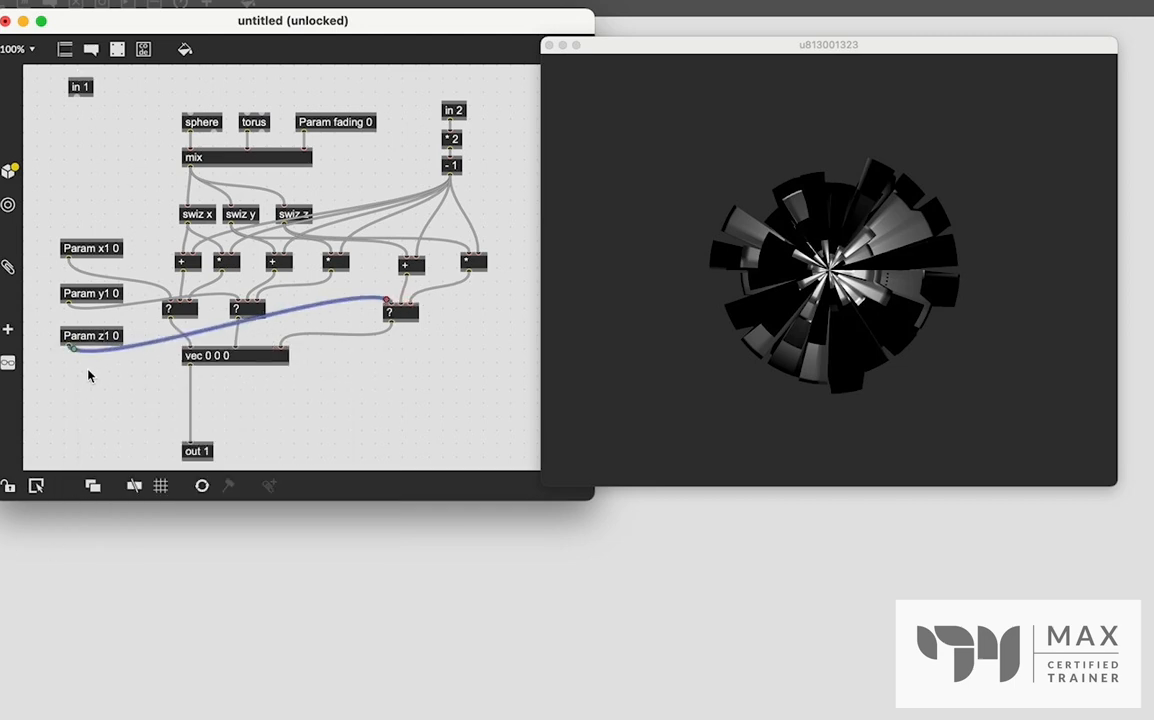
left_click_drag(91, 335, 370, 287)
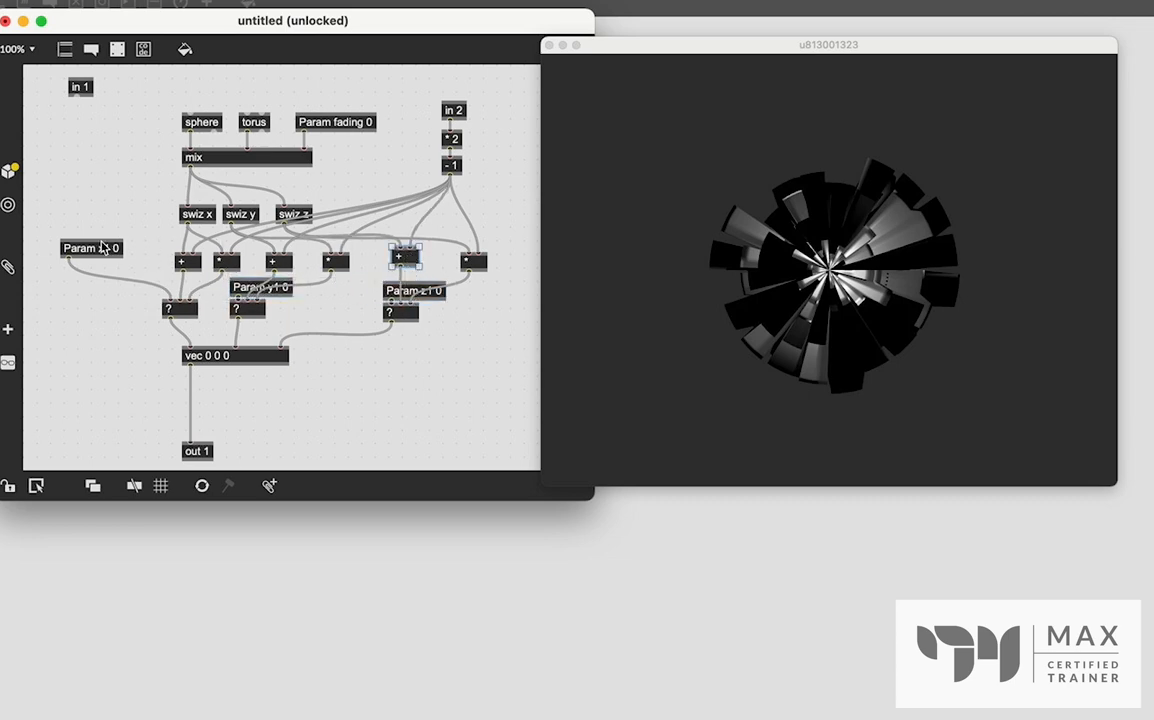
left_click_drag(91, 248, 185, 283)
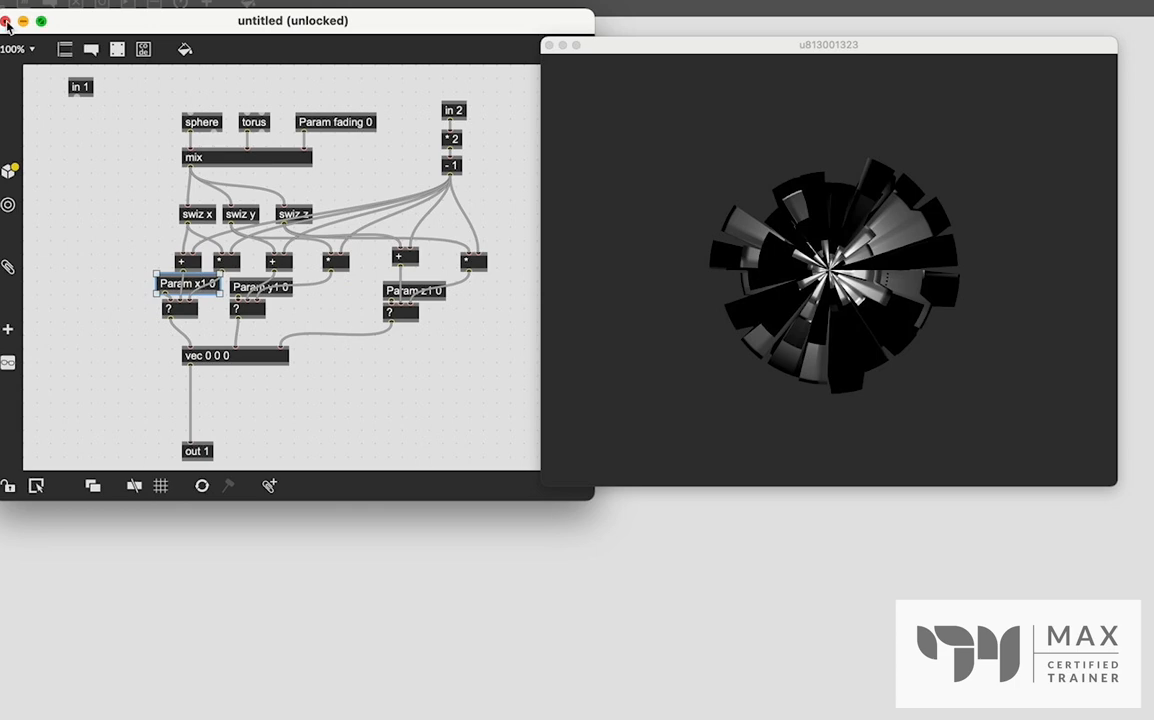
- Close the gen editor and add decide objects feeding prepend x1, y1, z1 into jit.gen
left_click(7, 21)
type("de")
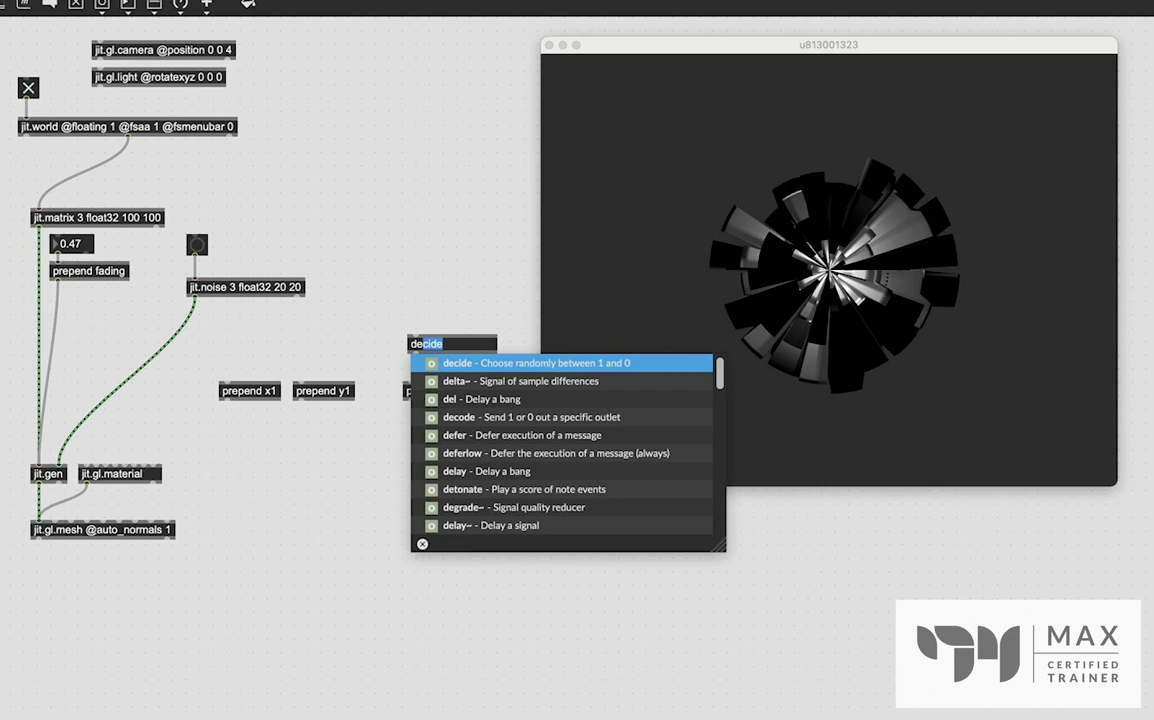
mouse_move(601, 366)
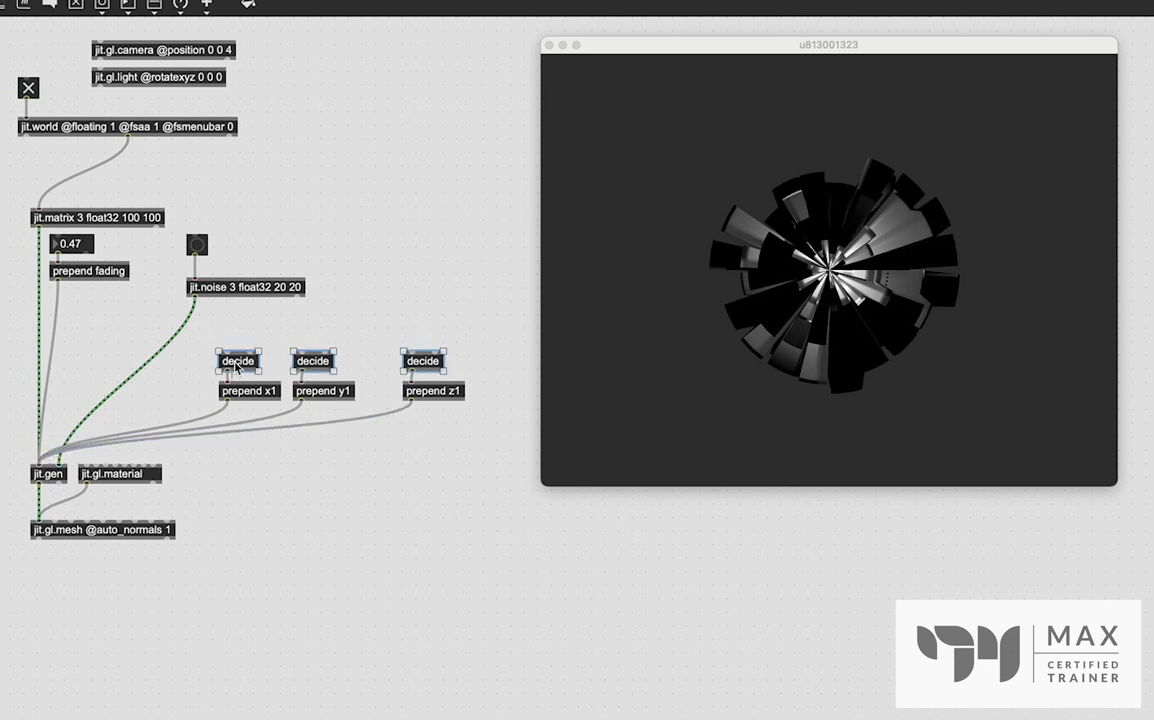
left_click(323, 391)
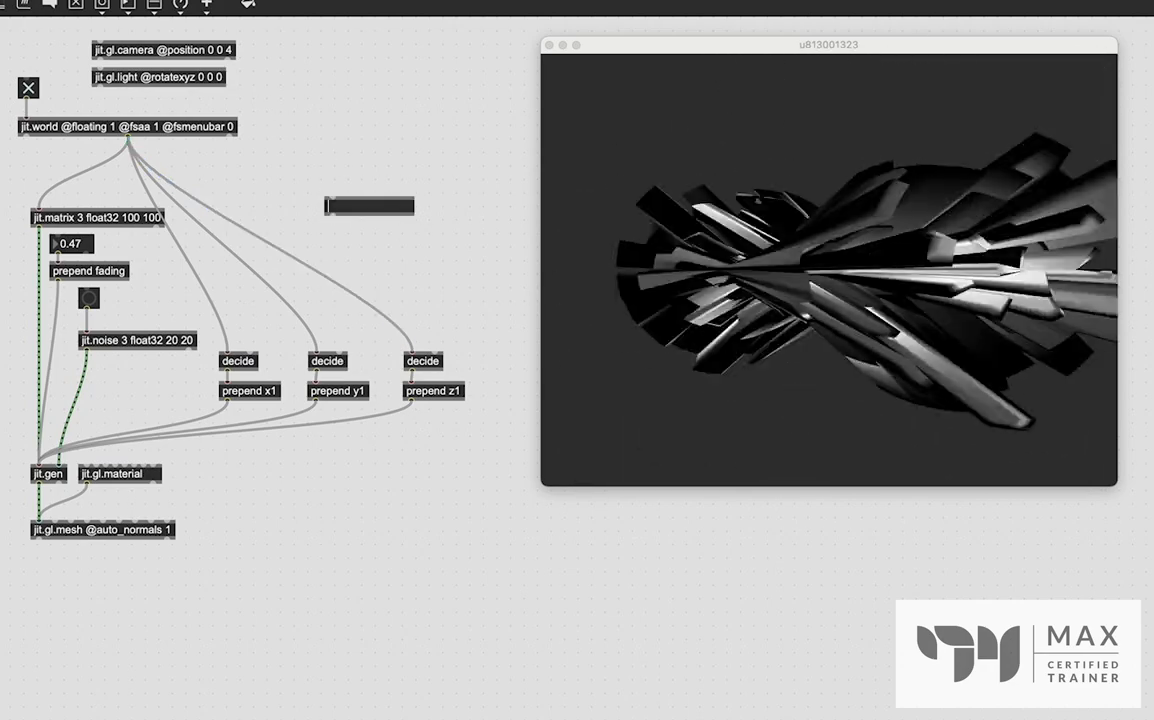
- Add a speedlim 200 object between jit.world's outlet and the three decide objects
type("speedlim 200")
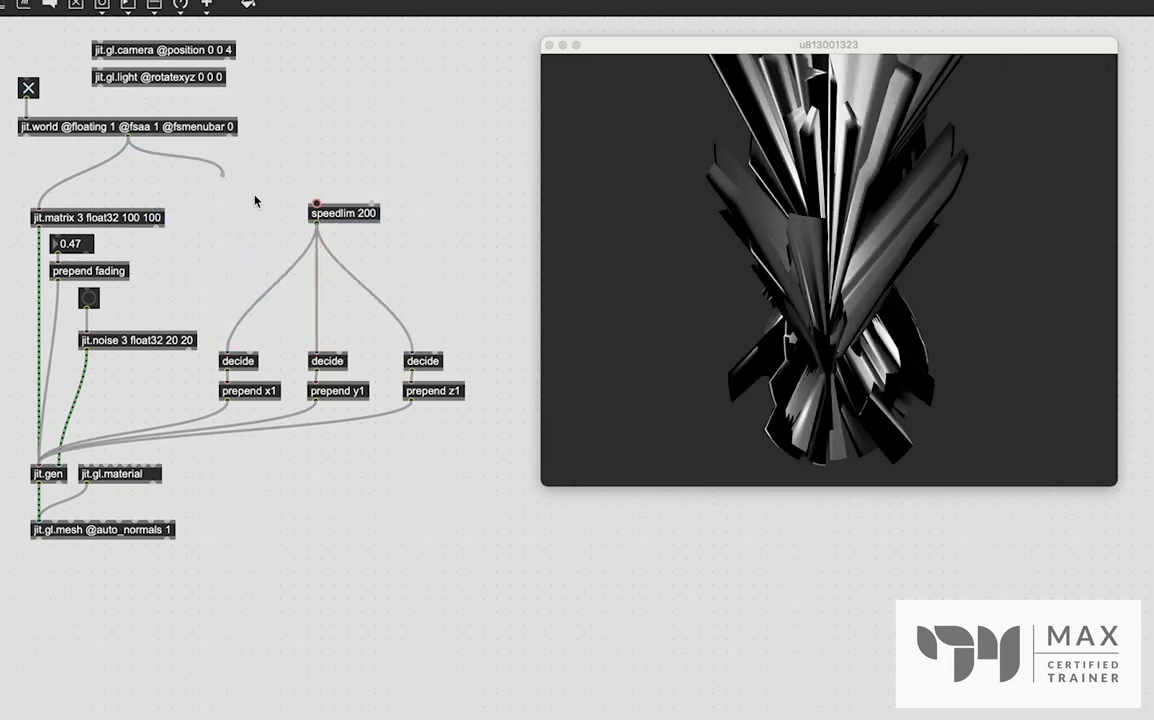
mouse_move(318, 205)
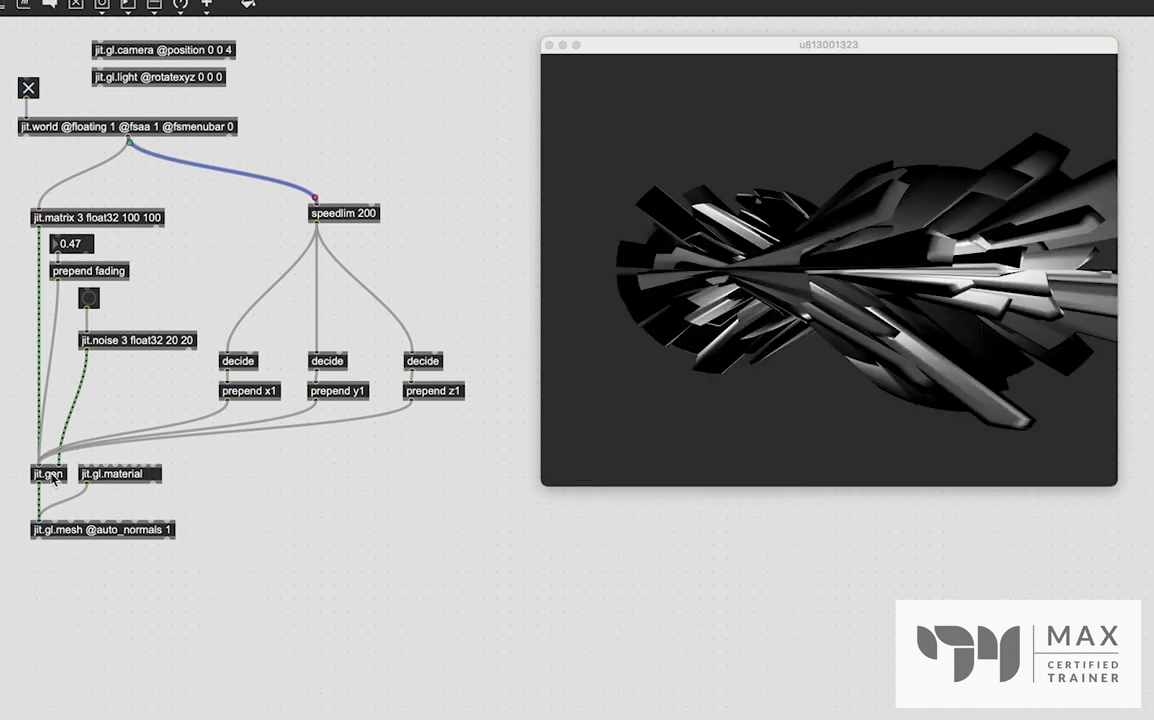
- Inside jit.gen, route each axis switch through a mix into vec, blended by xFade, yFade, zFade params
double_click(47, 473)
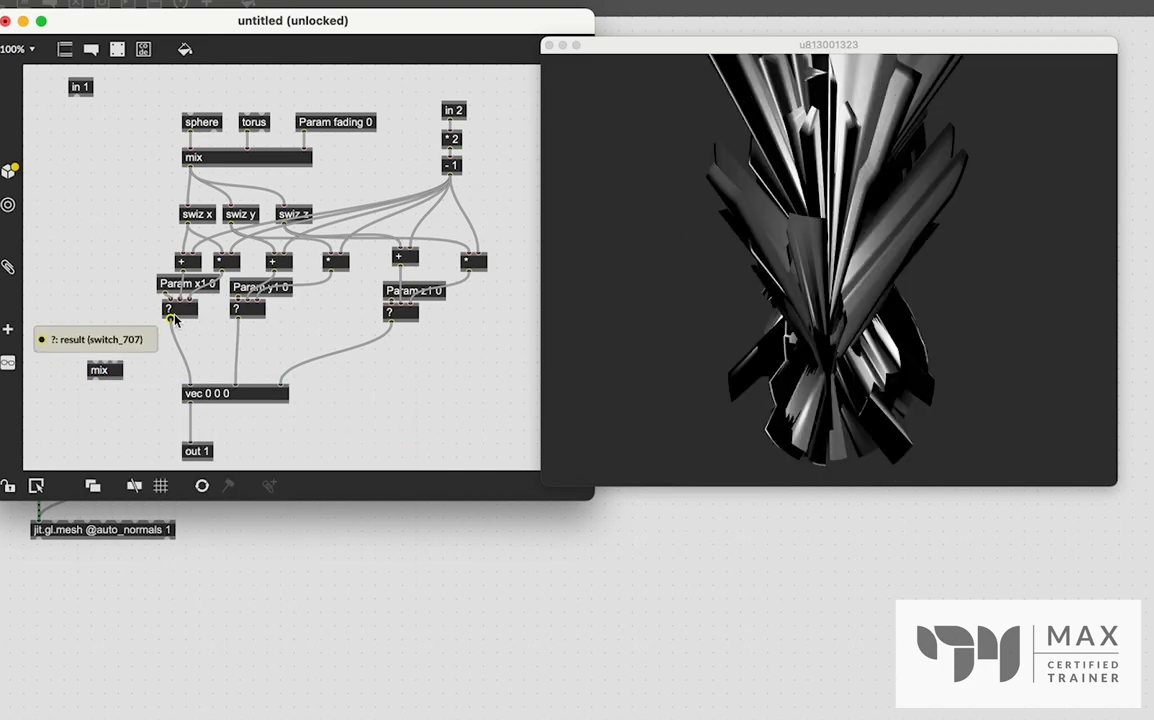
left_click(180, 310)
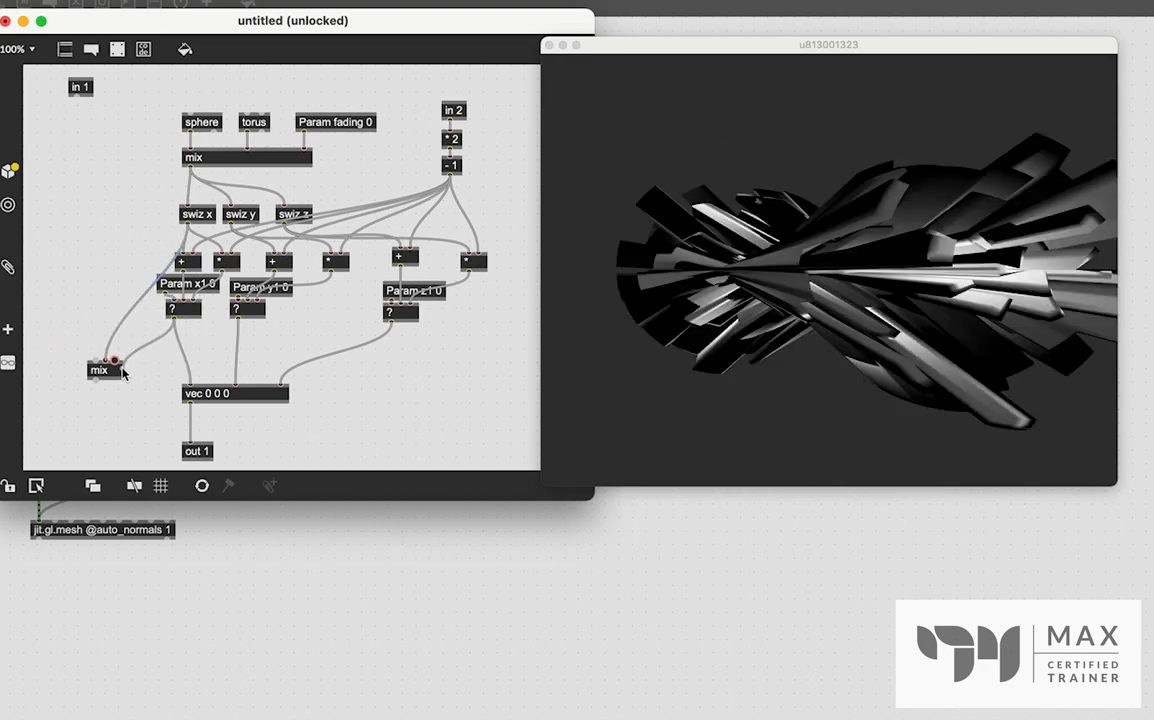
left_click_drag(180, 320, 189, 380)
type("Param xFade 0")
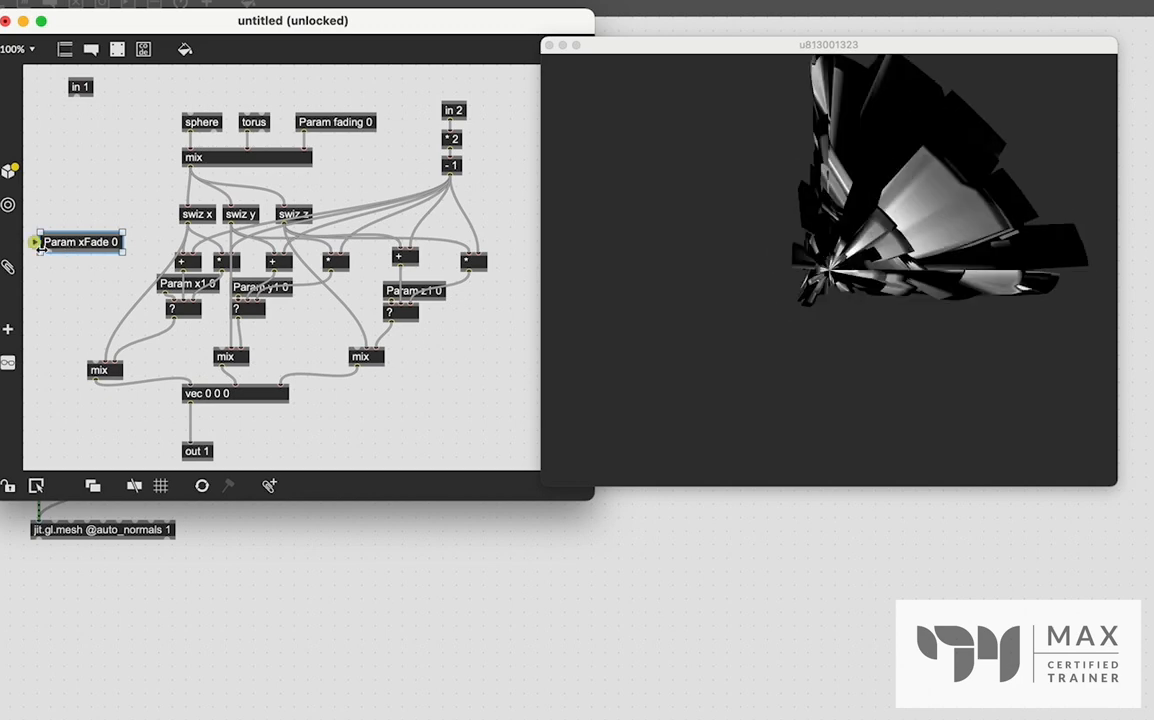
left_click_drag(80, 242, 80, 308)
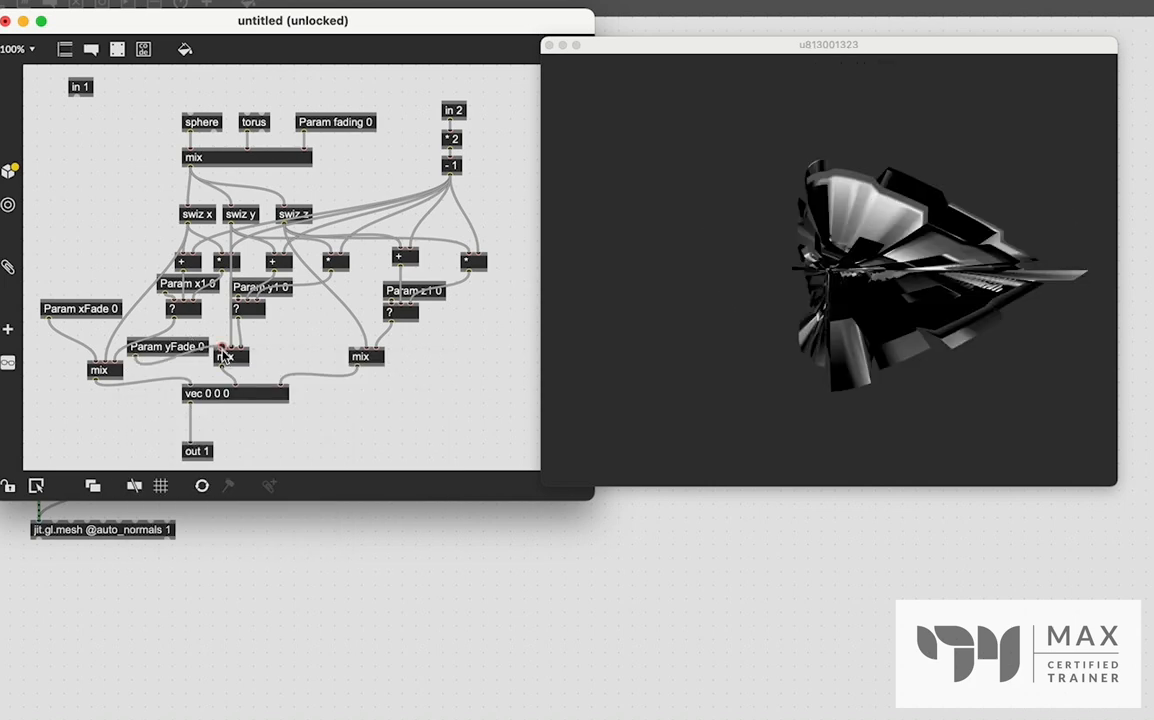
left_click_drag(167, 347, 320, 331)
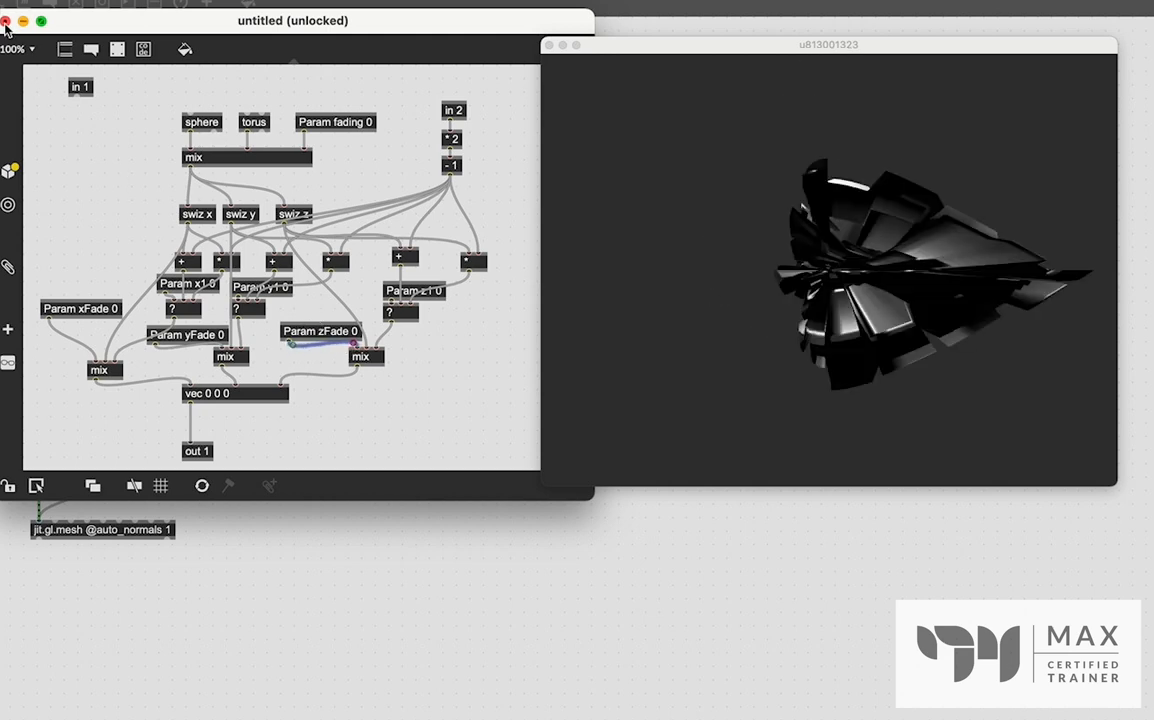
- Duplicate the decide/prepend row as prepend xFade, yFade and zFade, placed lower
left_click(6, 20)
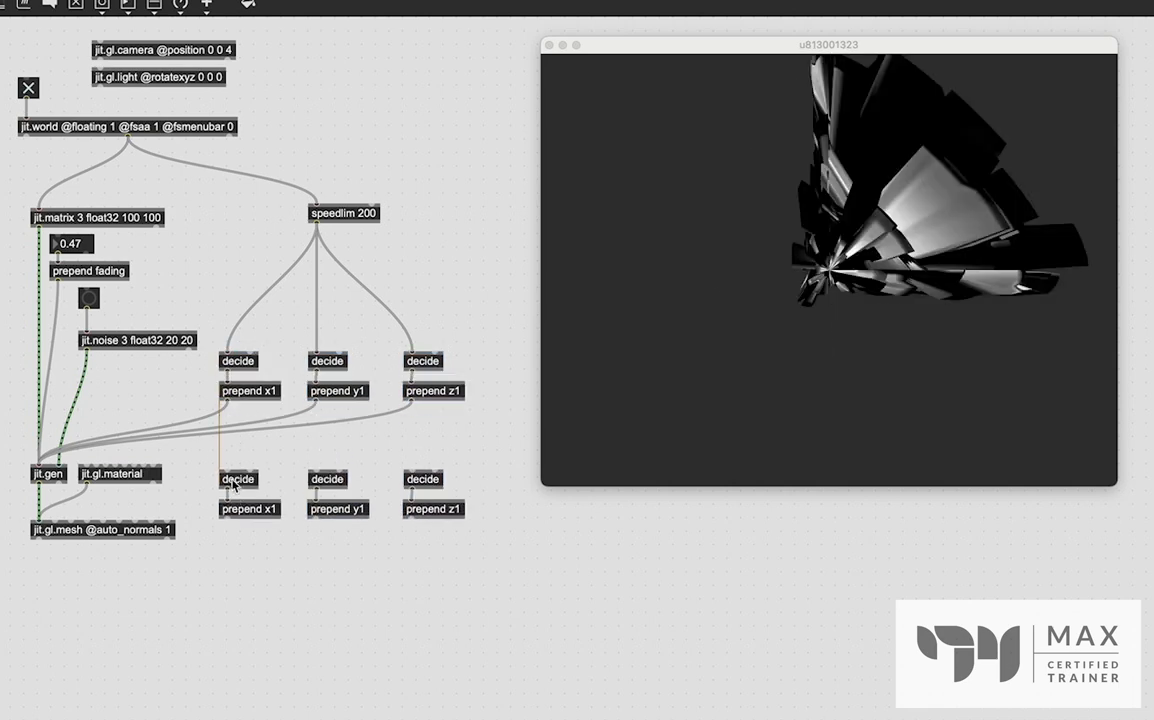
left_click(248, 509)
type("Fade")
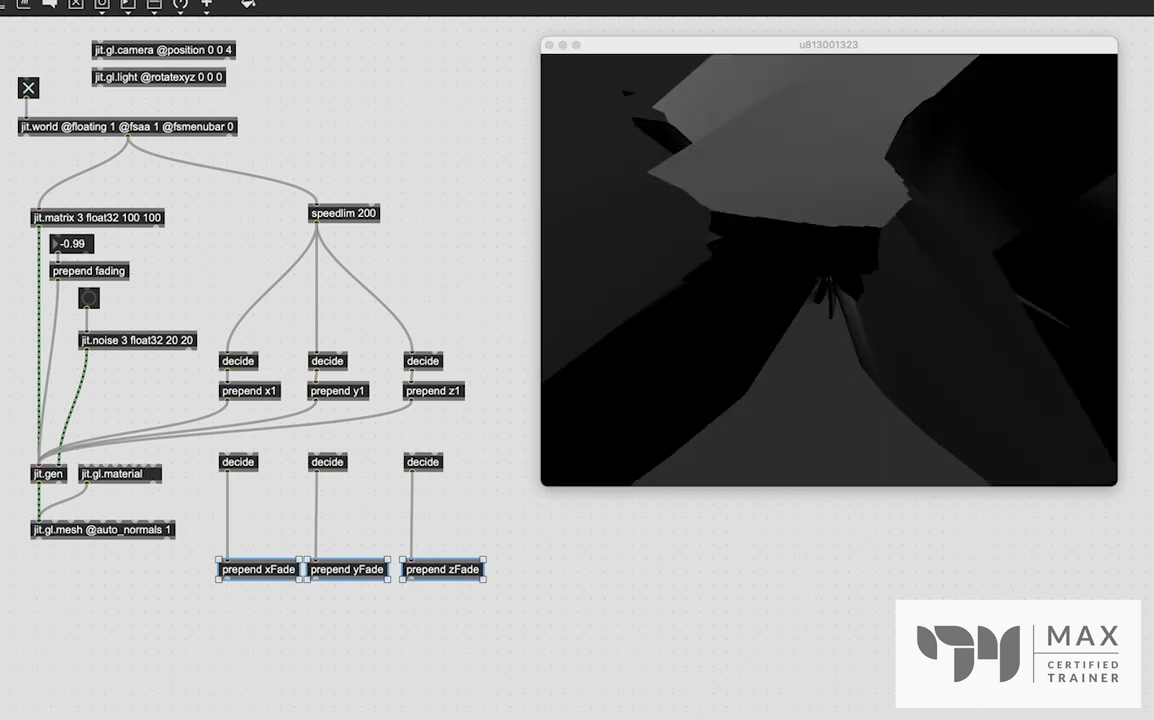
left_click_drag(71, 243, 90, 243)
type("line 0")
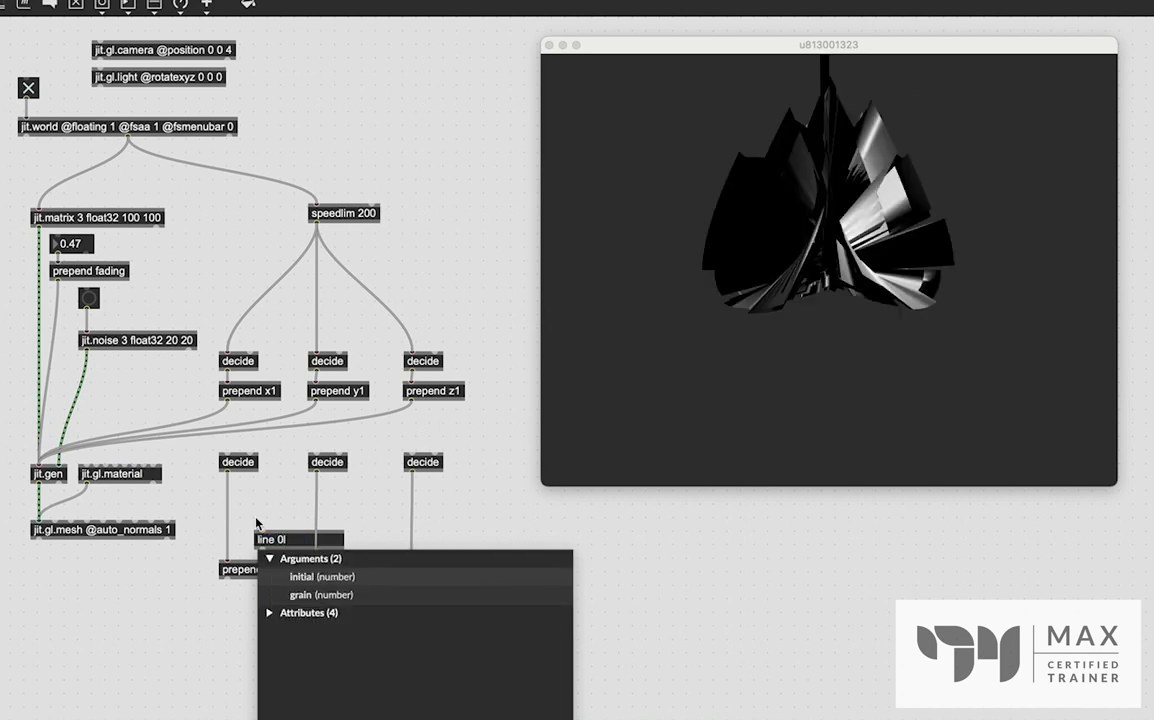
- Insert pack f 200 and line 0. between each fade decide and its prepend, feeding jit.gen
type("pack")
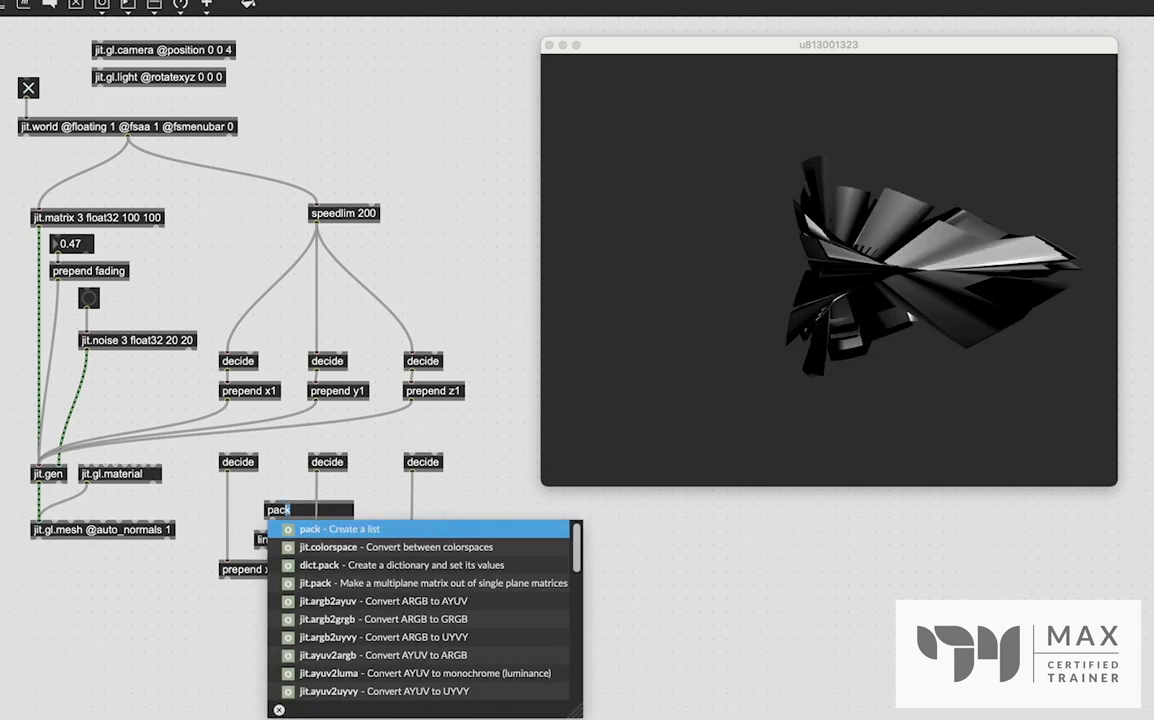
type("f 200")
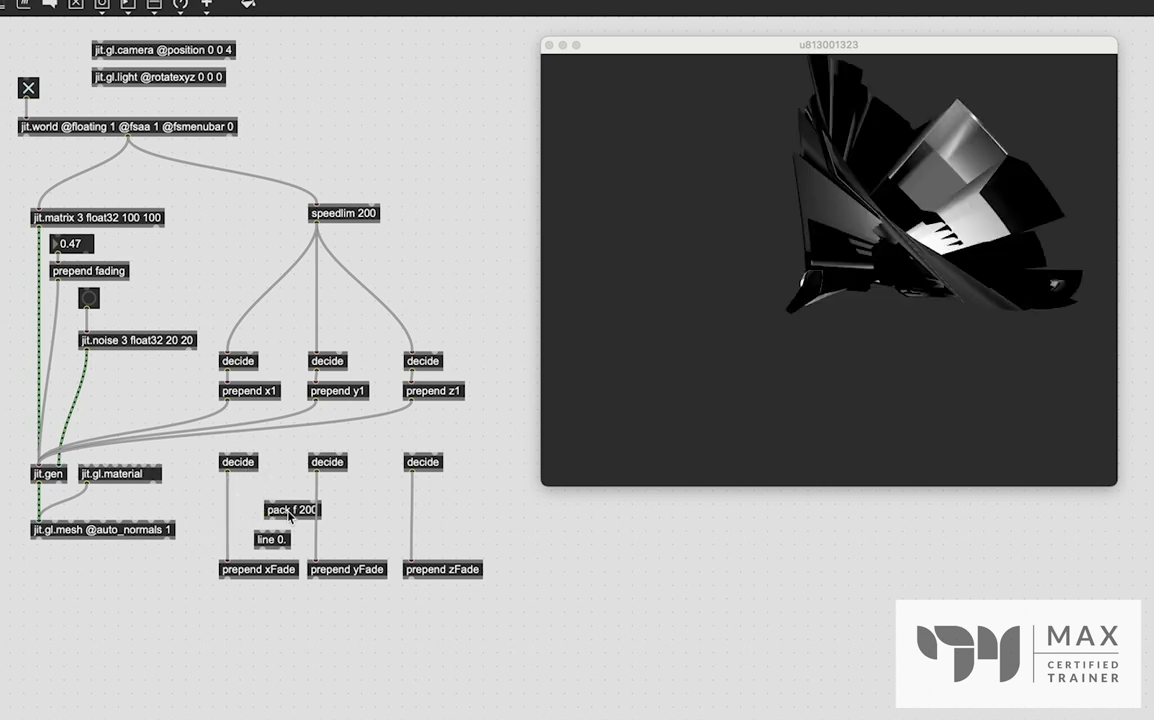
left_click_drag(291, 510, 247, 492)
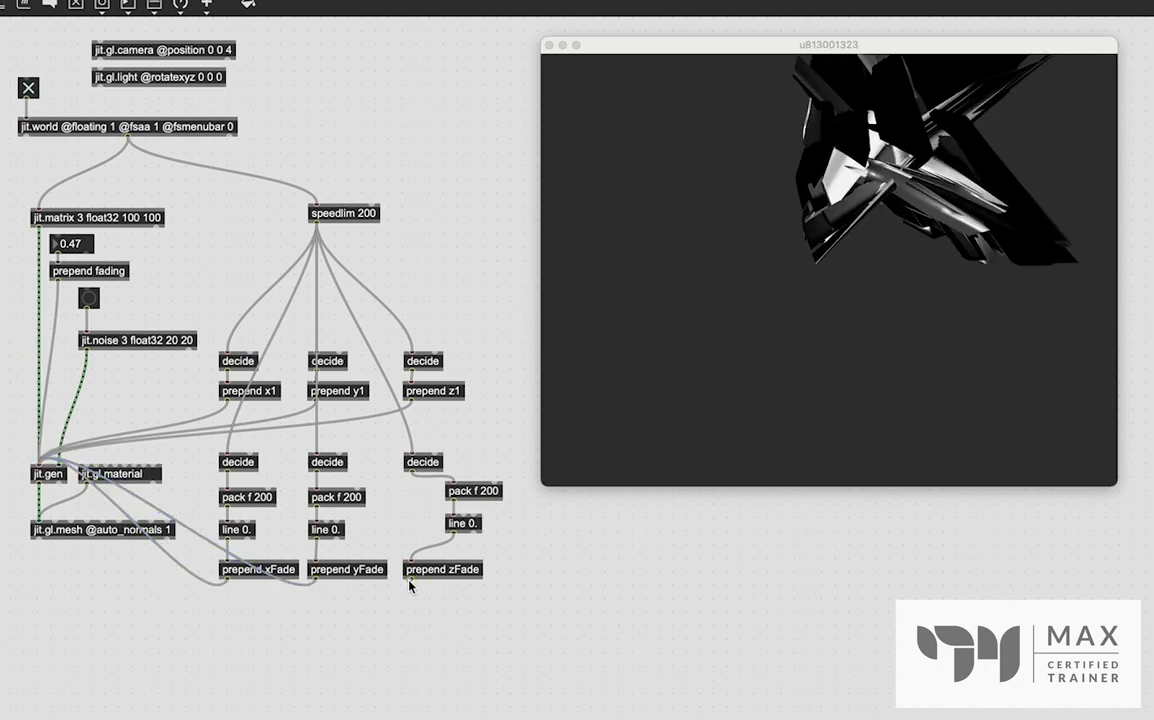
left_click(462, 523)
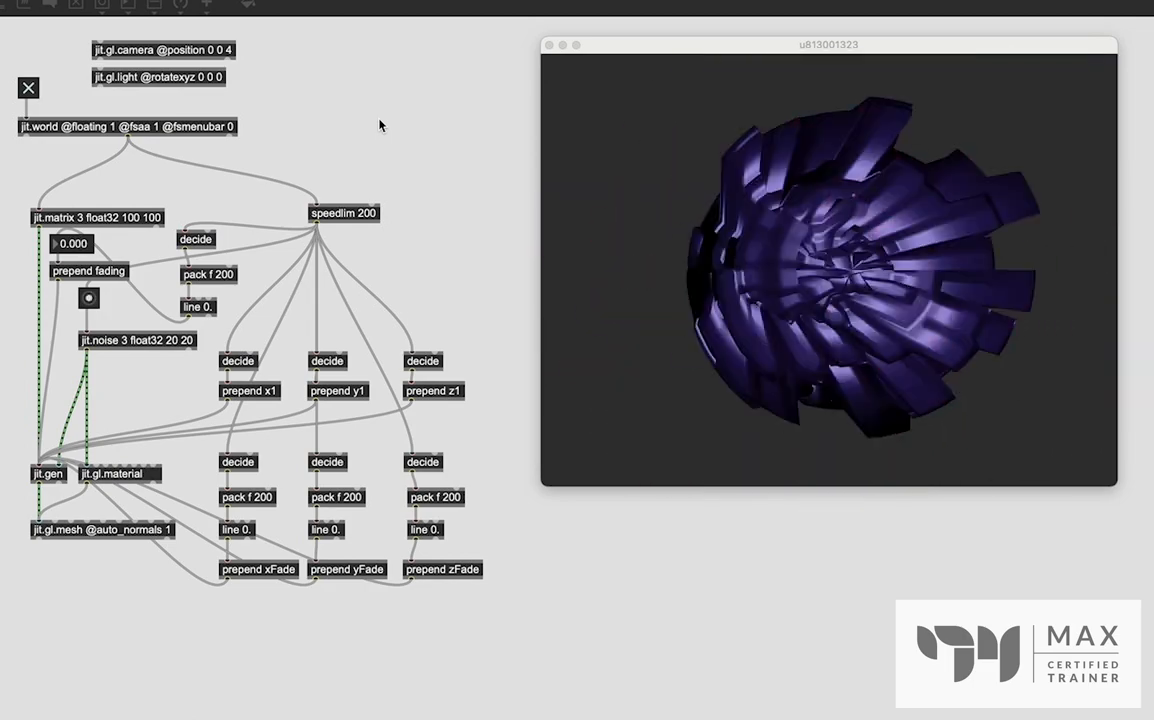
- Enter 0.1 in the number box feeding prepend fading
type("0.1")
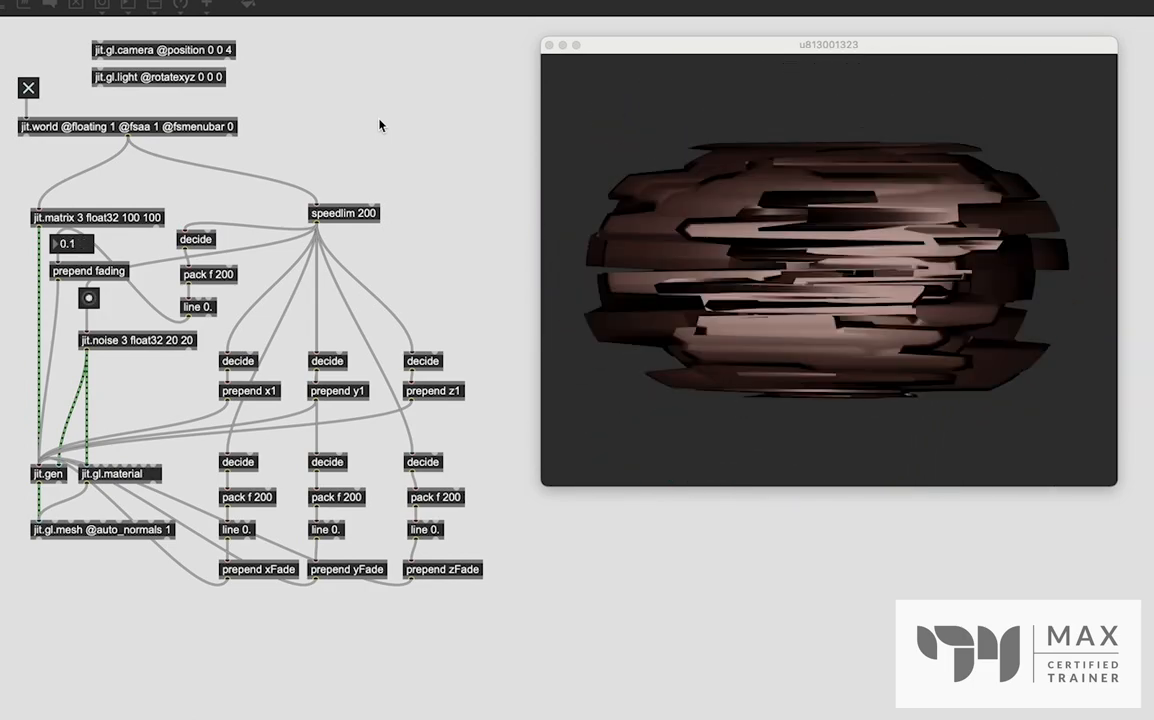